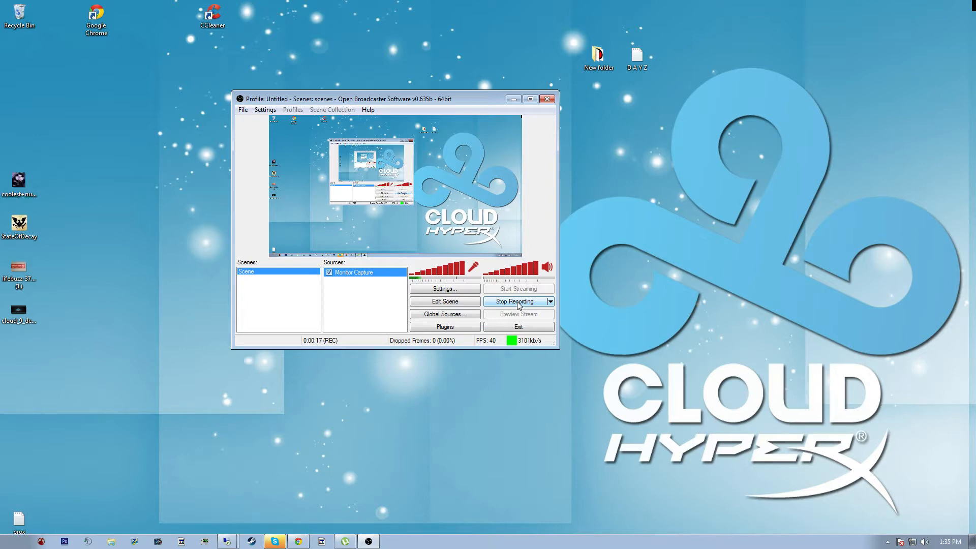
{"action": "mouse_move", "coordinate": [851, 200]}
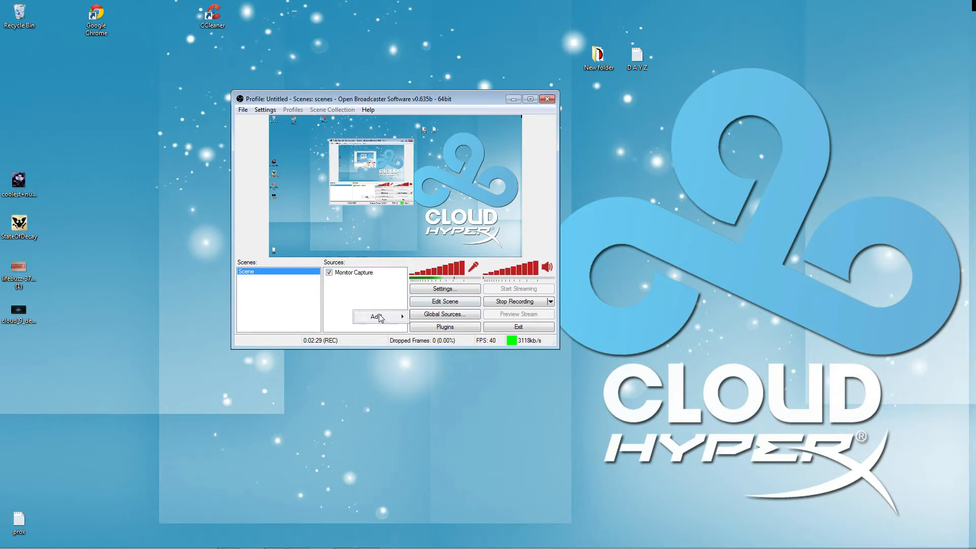
{"action": "left_click", "coordinate": [376, 316]}
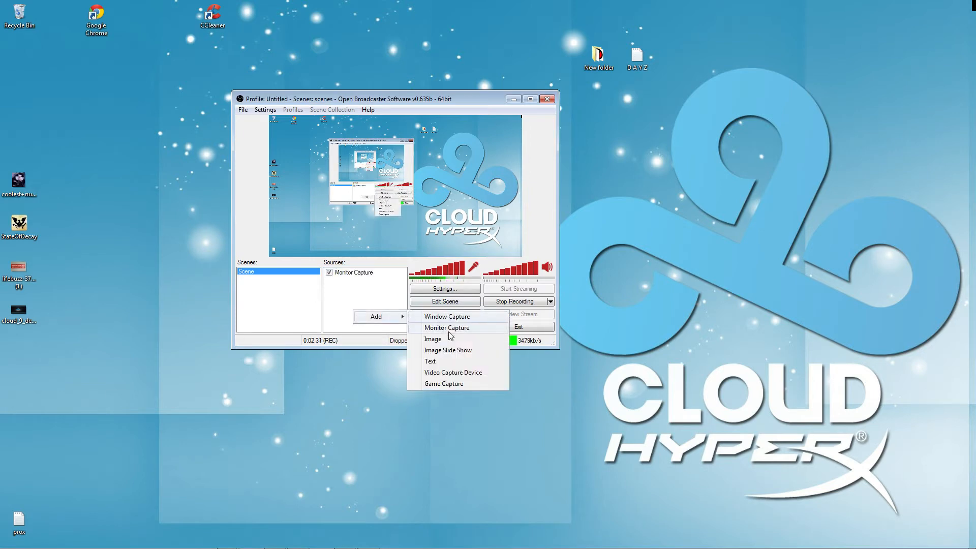
{"action": "mouse_move", "coordinate": [445, 372]}
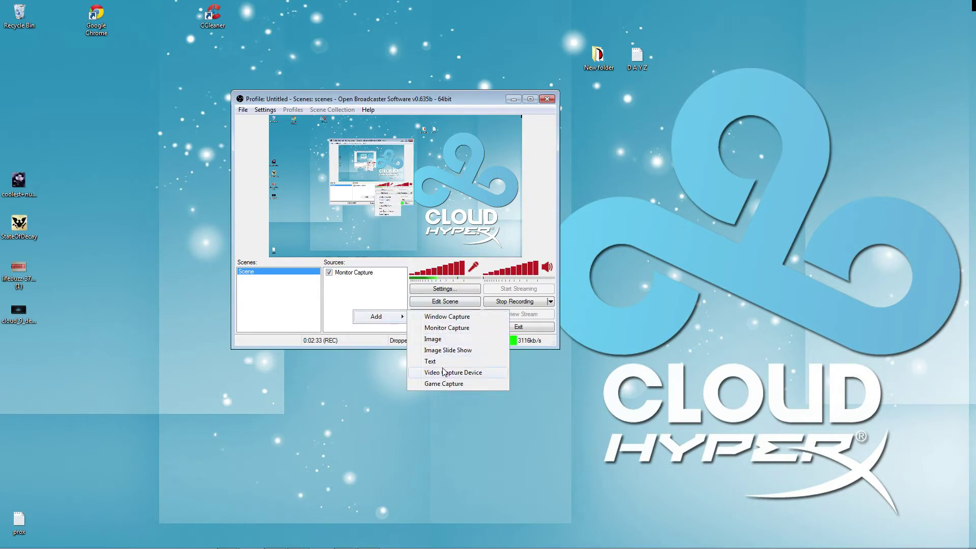
{"action": "mouse_move", "coordinate": [347, 312]}
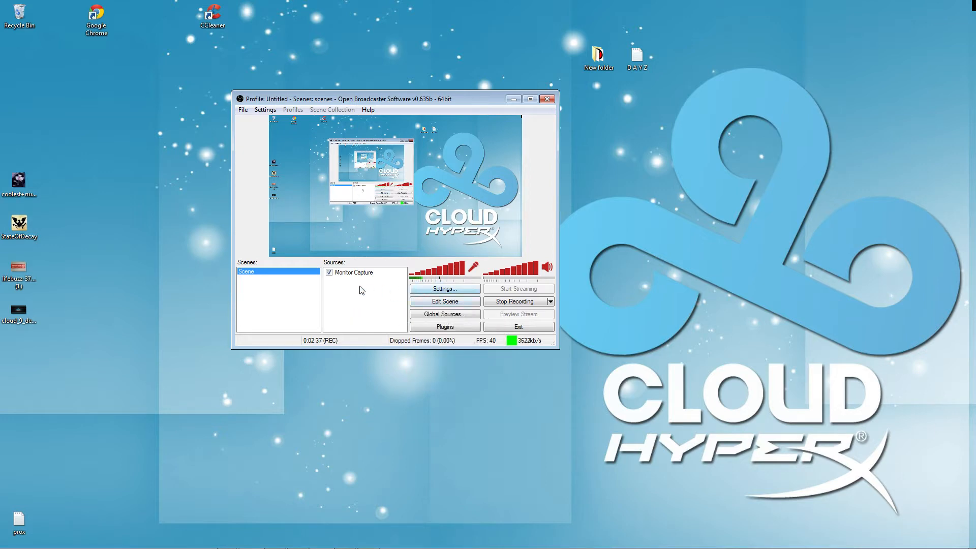
{"action": "right_click", "coordinate": [361, 289]}
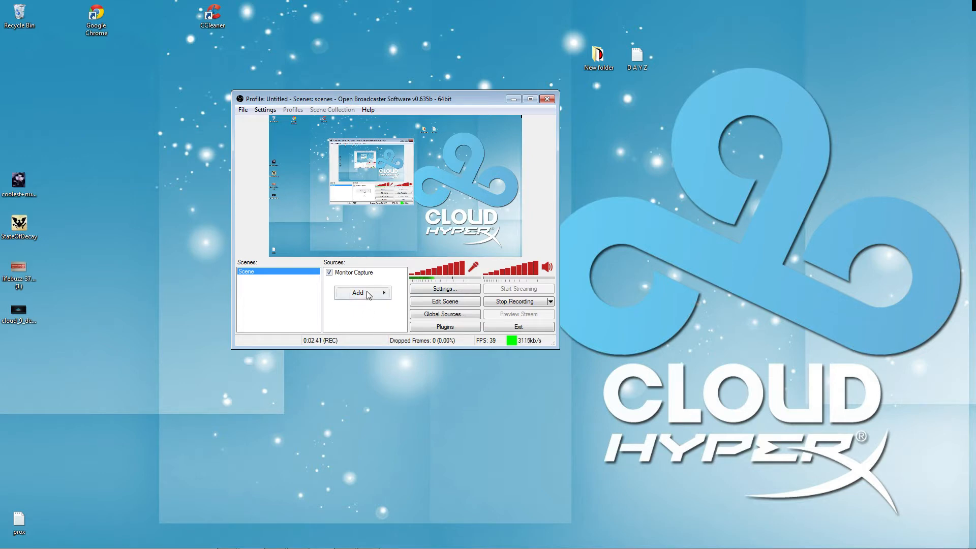
{"action": "left_click", "coordinate": [358, 293]}
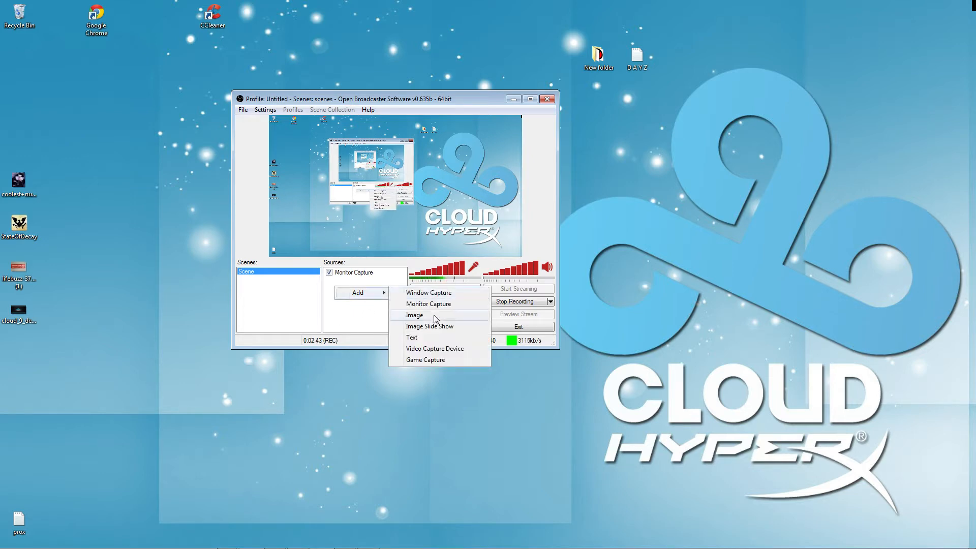
{"action": "left_click", "coordinate": [415, 315]}
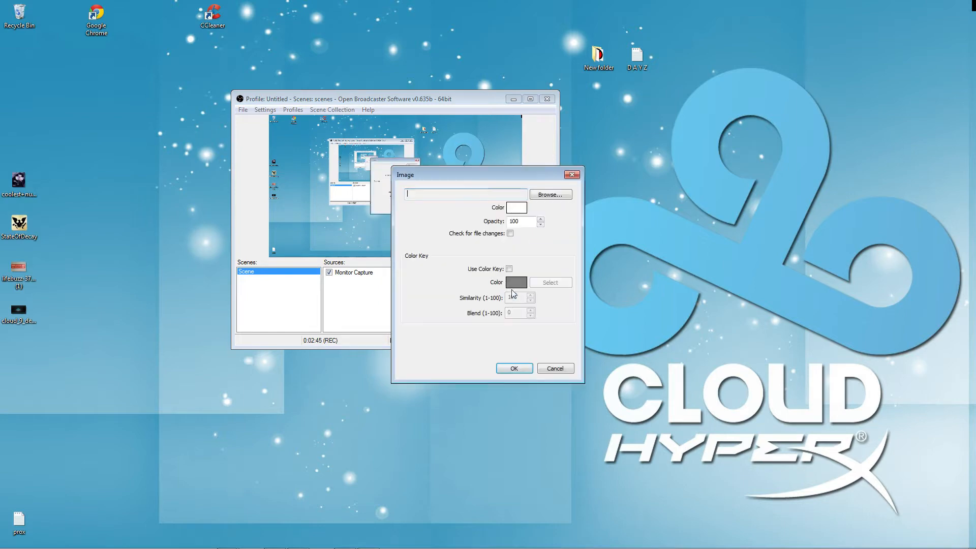
{"action": "left_click", "coordinate": [549, 194]}
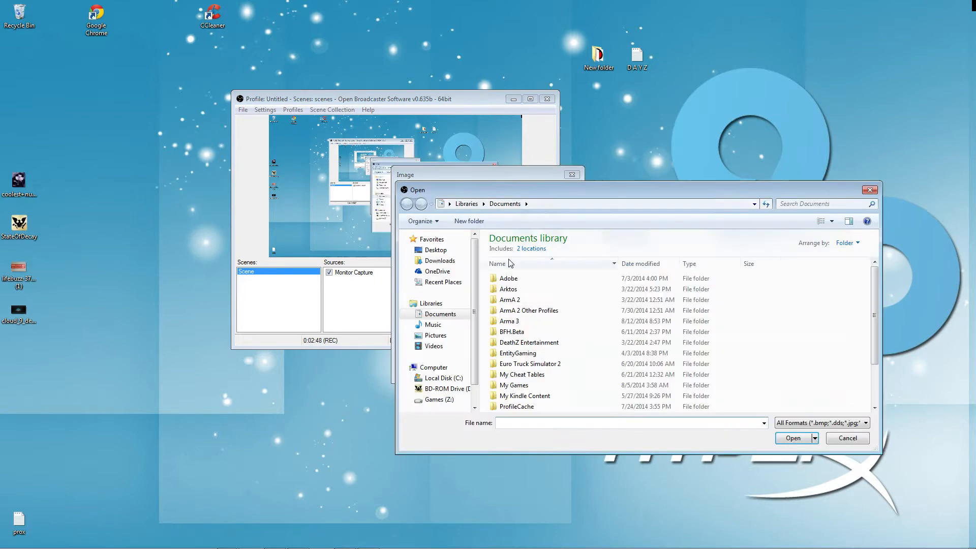
{"action": "left_click", "coordinate": [793, 437]}
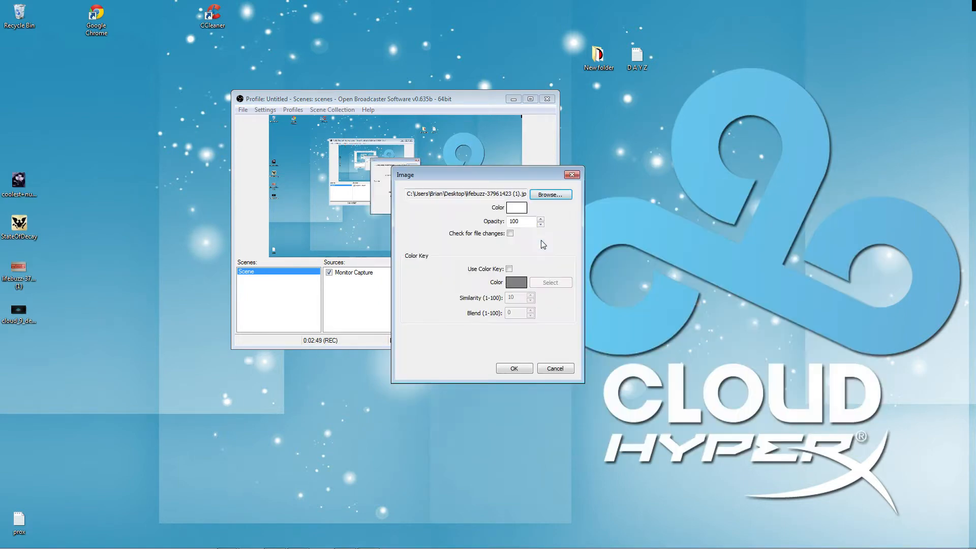
{"action": "left_click", "coordinate": [514, 368]}
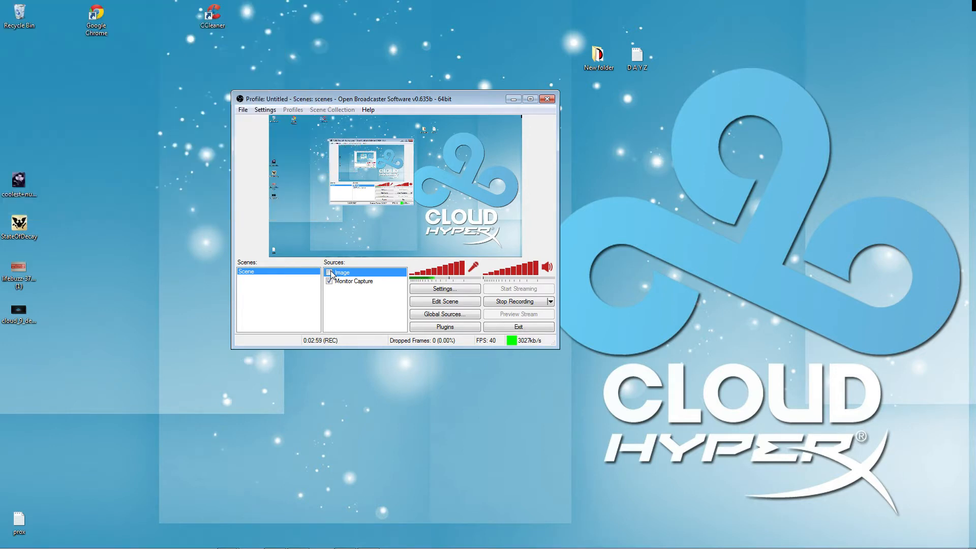
{"action": "right_click", "coordinate": [353, 280]}
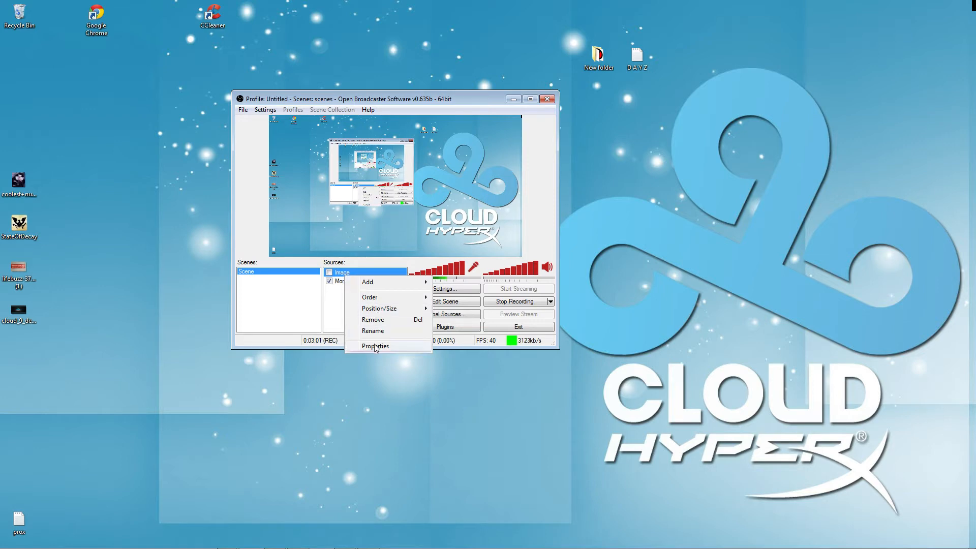
{"action": "left_click", "coordinate": [373, 319]}
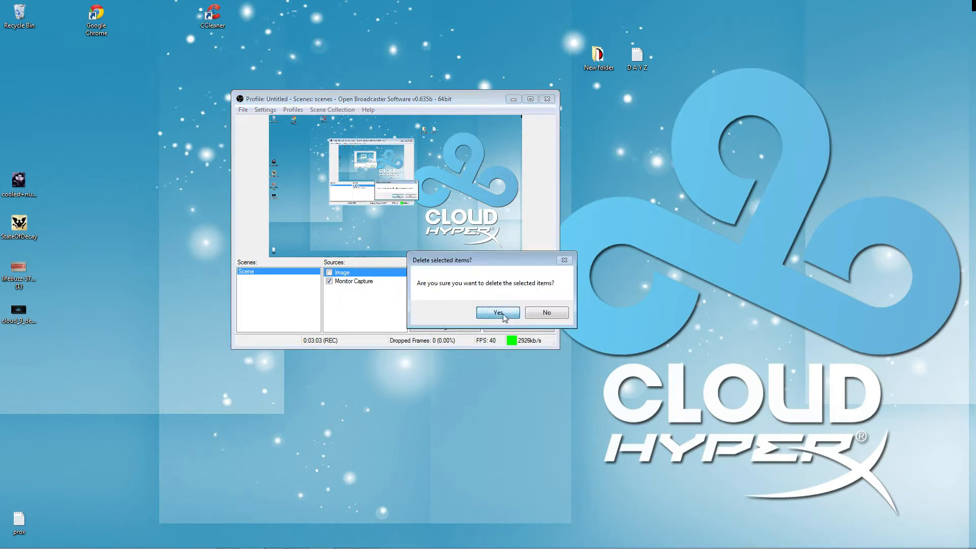
{"action": "left_click", "coordinate": [497, 311]}
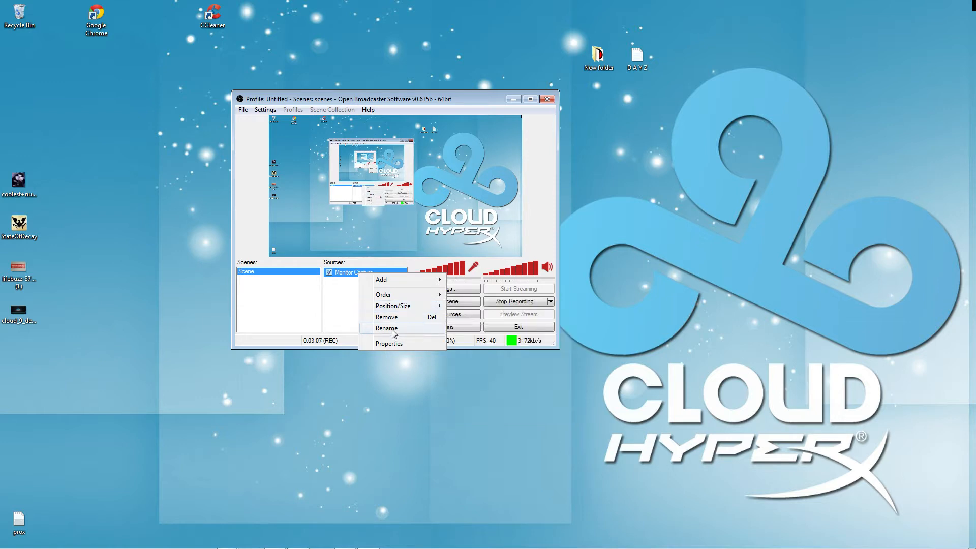
{"action": "mouse_move", "coordinate": [394, 349]}
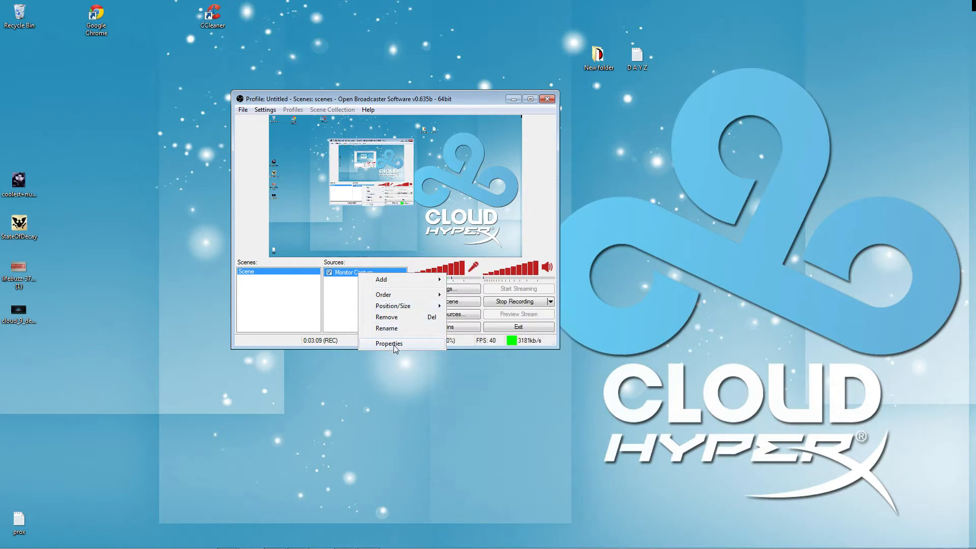
{"action": "mouse_move", "coordinate": [383, 295]}
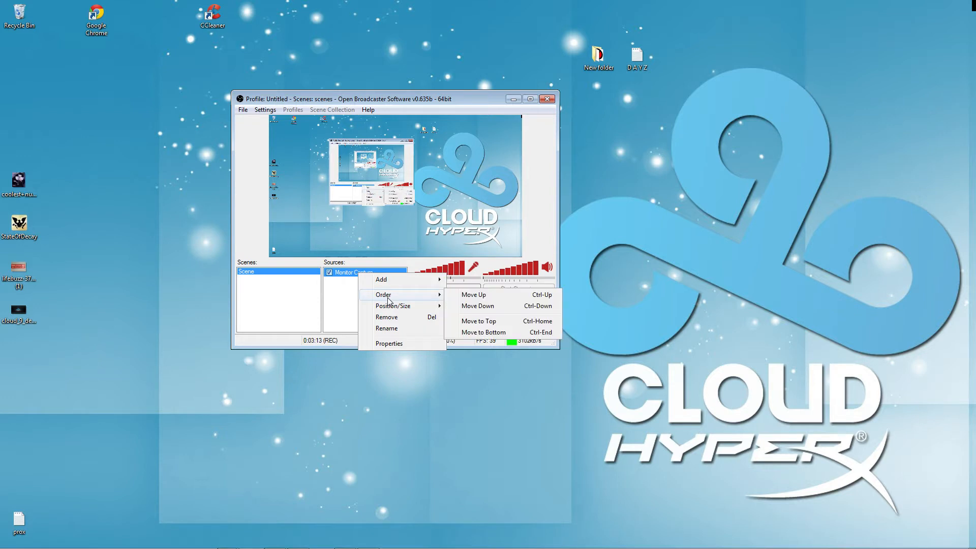
{"action": "left_click", "coordinate": [372, 314]}
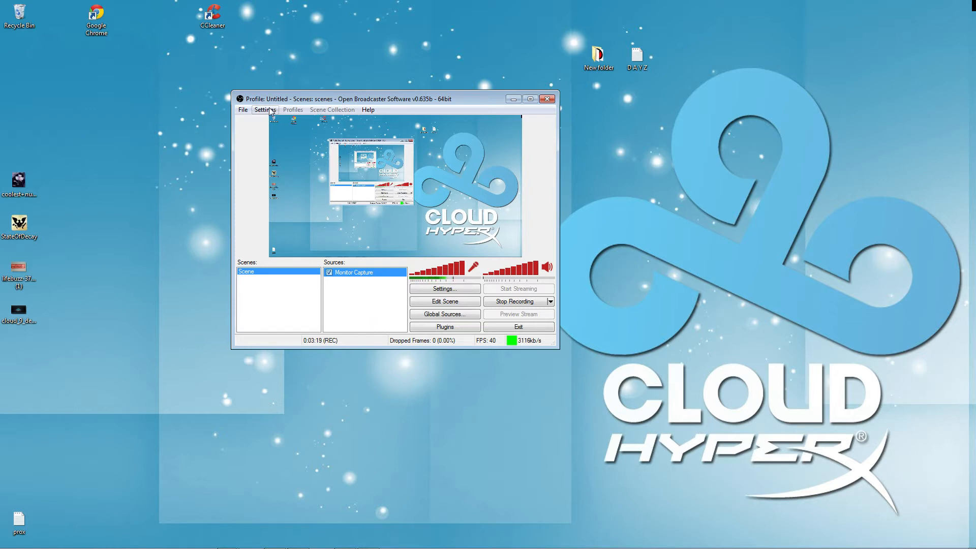
Open OBS Settings, move the window aside, and view Encoding (x264, CBR 3000 kb/s, AAC).
{"action": "left_click", "coordinate": [264, 110]}
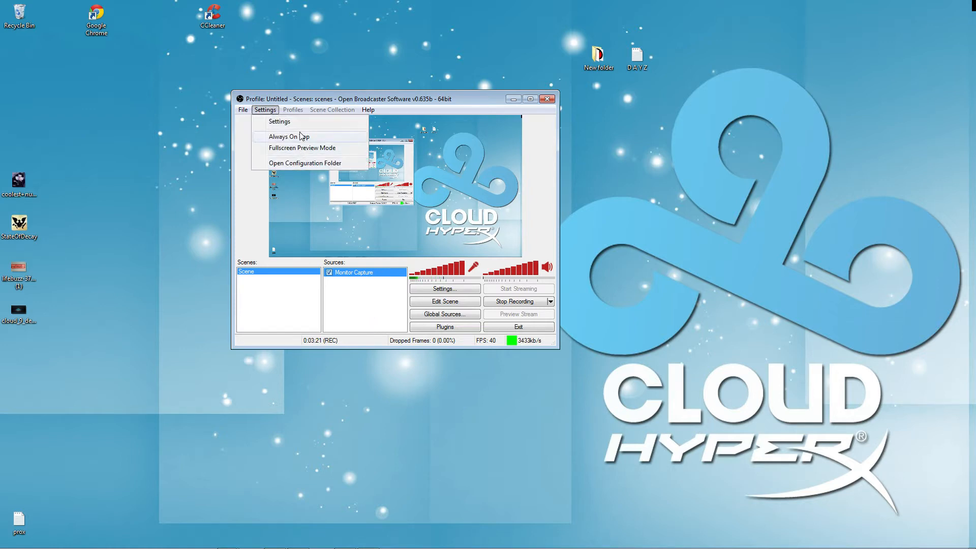
{"action": "left_click", "coordinate": [279, 121]}
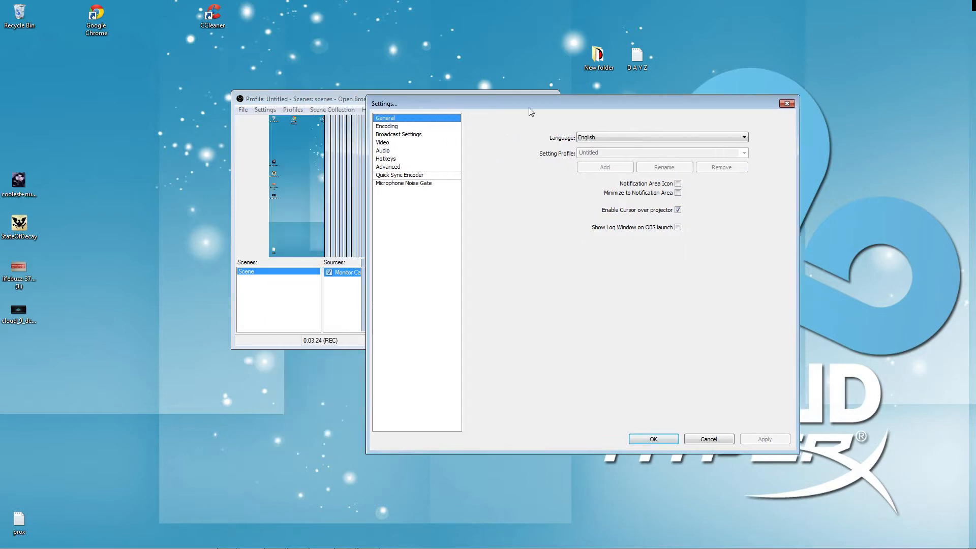
{"action": "left_click_drag", "start_coordinate": [529, 104], "coordinate": [585, 86]}
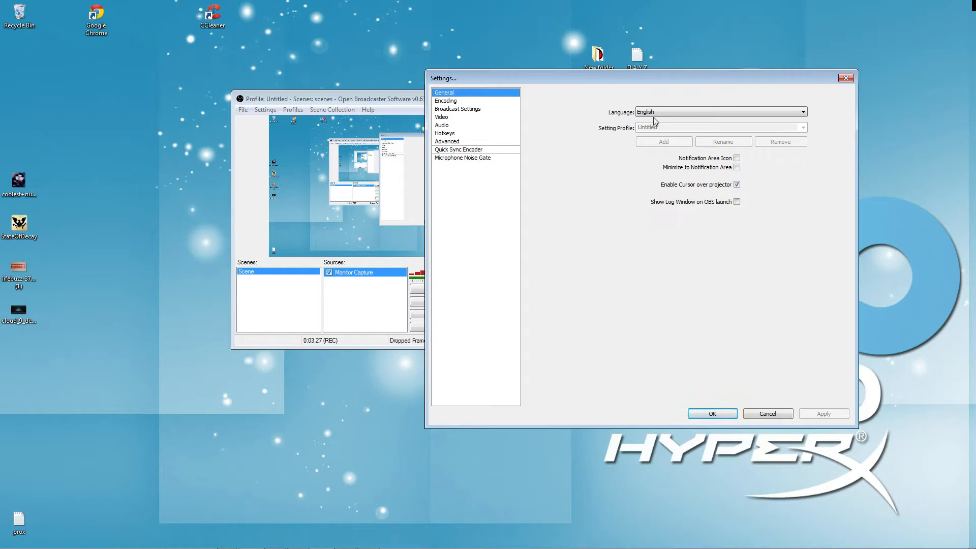
{"action": "mouse_move", "coordinate": [672, 112]}
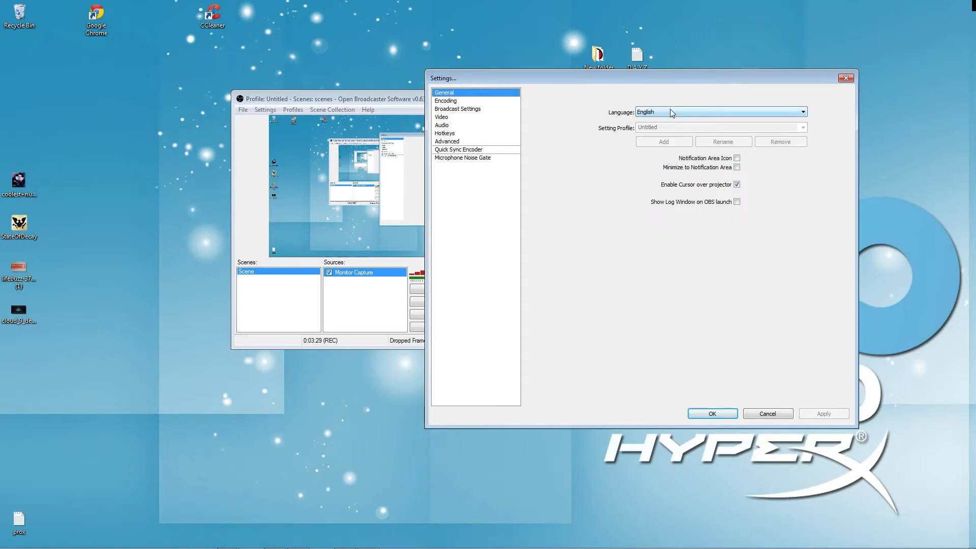
{"action": "mouse_move", "coordinate": [612, 133]}
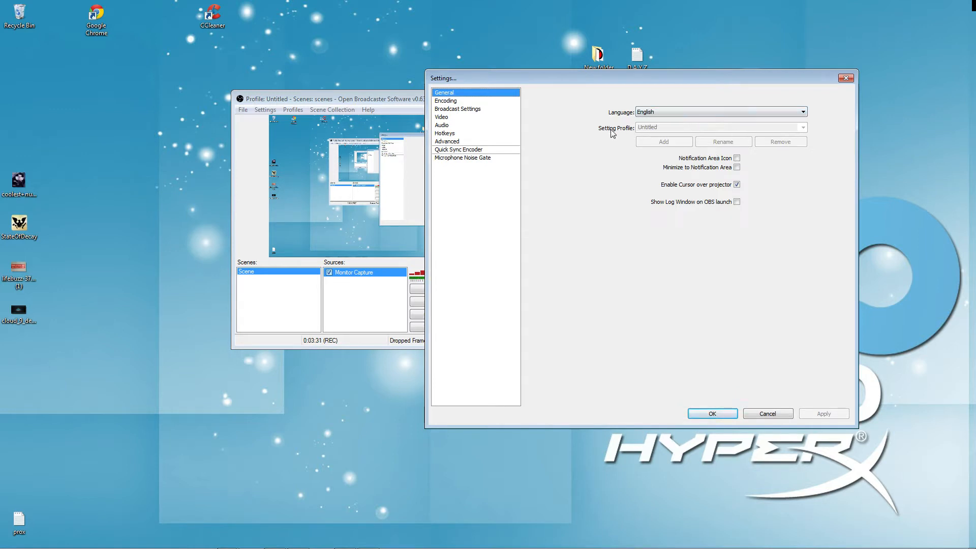
{"action": "mouse_move", "coordinate": [721, 169]}
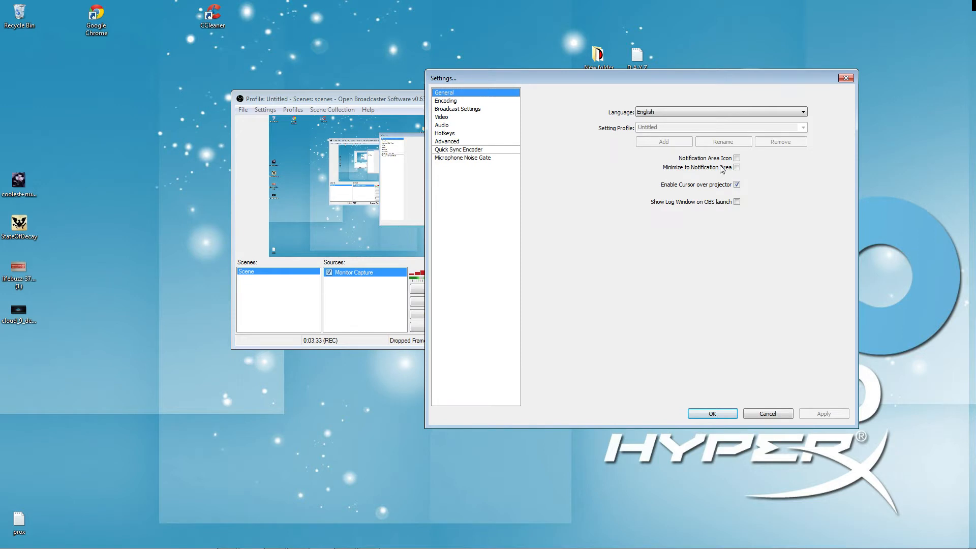
{"action": "mouse_move", "coordinate": [710, 181]}
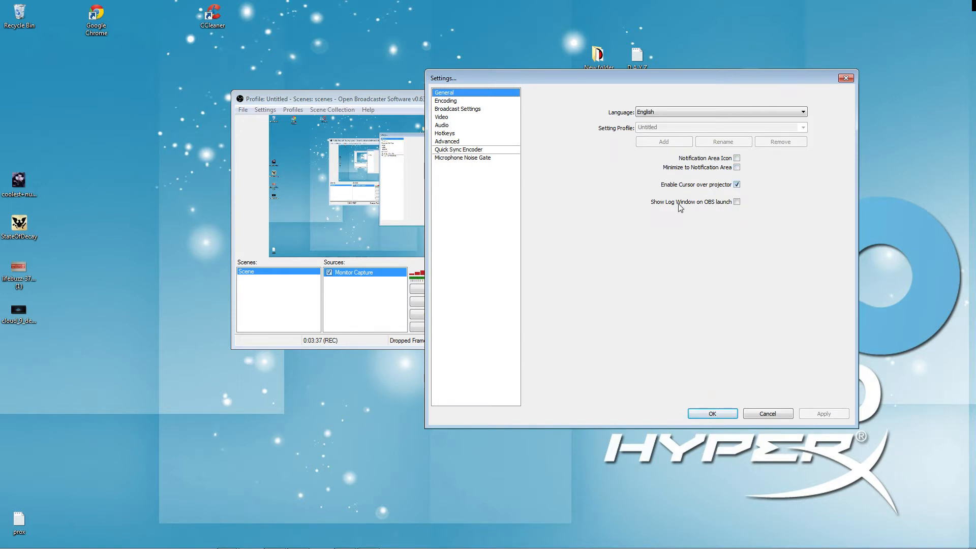
{"action": "left_click", "coordinate": [446, 101]}
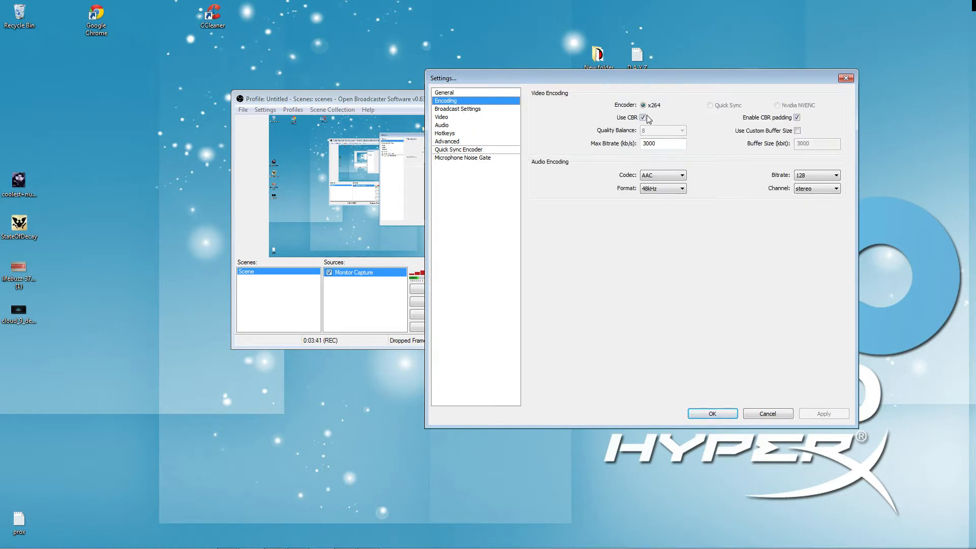
{"action": "mouse_move", "coordinate": [764, 148]}
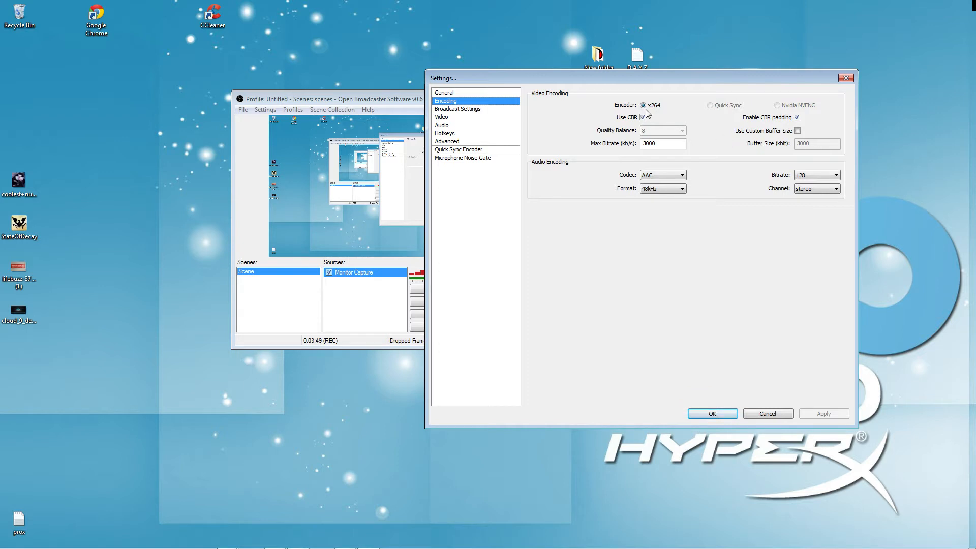
{"action": "mouse_move", "coordinate": [490, 114]}
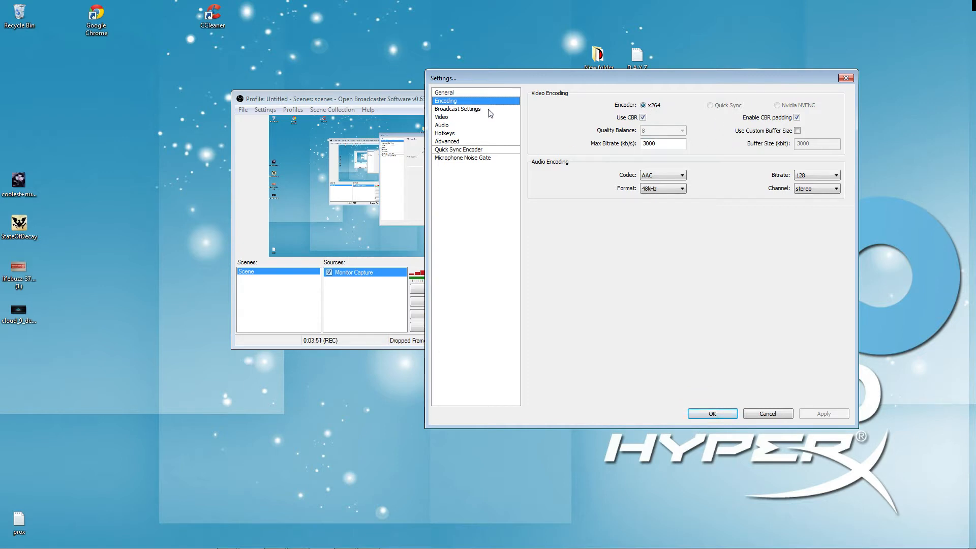
{"action": "mouse_move", "coordinate": [521, 123]}
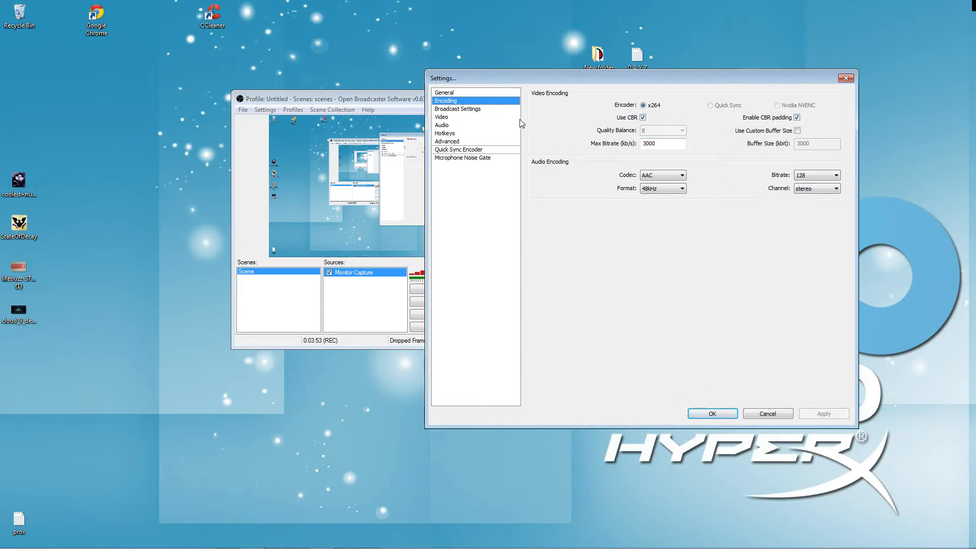
{"action": "mouse_move", "coordinate": [528, 116]}
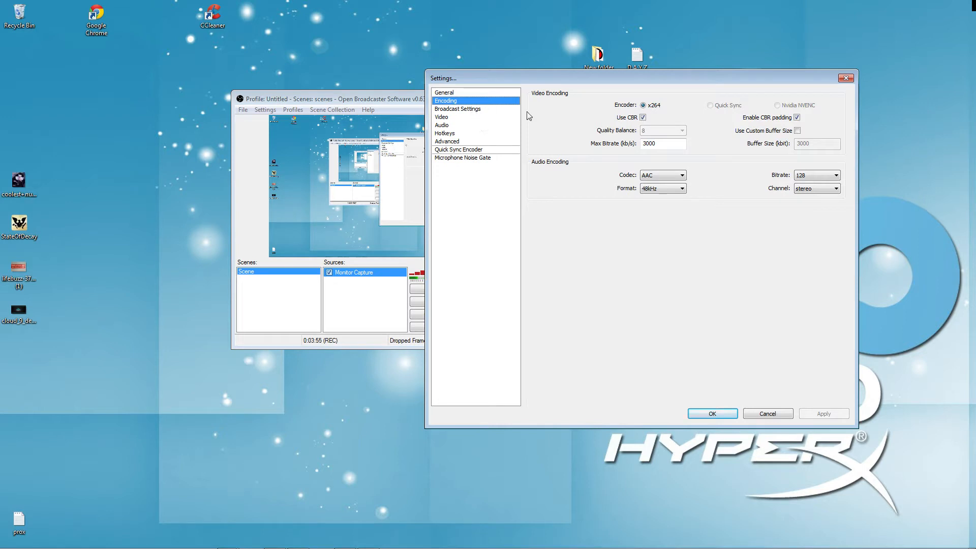
{"action": "mouse_move", "coordinate": [570, 172]}
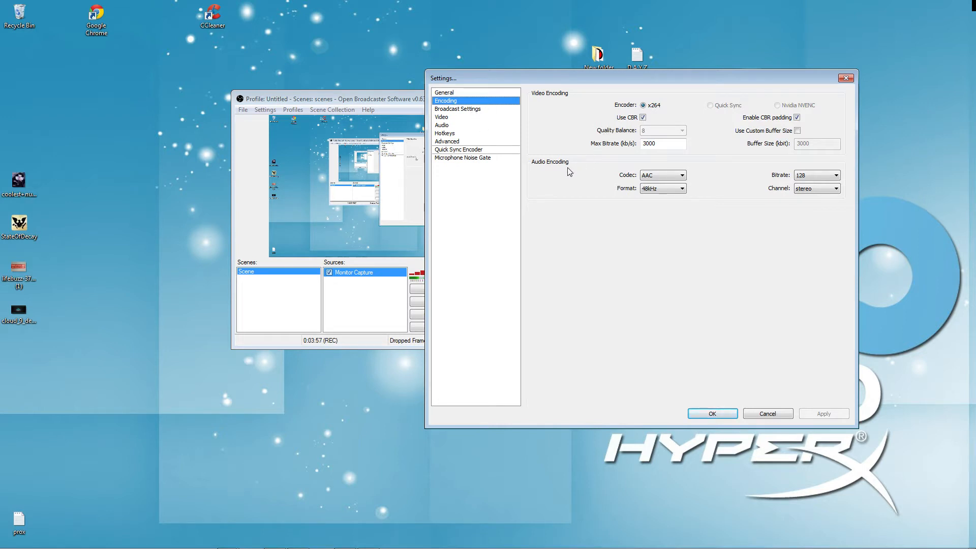
{"action": "mouse_move", "coordinate": [716, 314]}
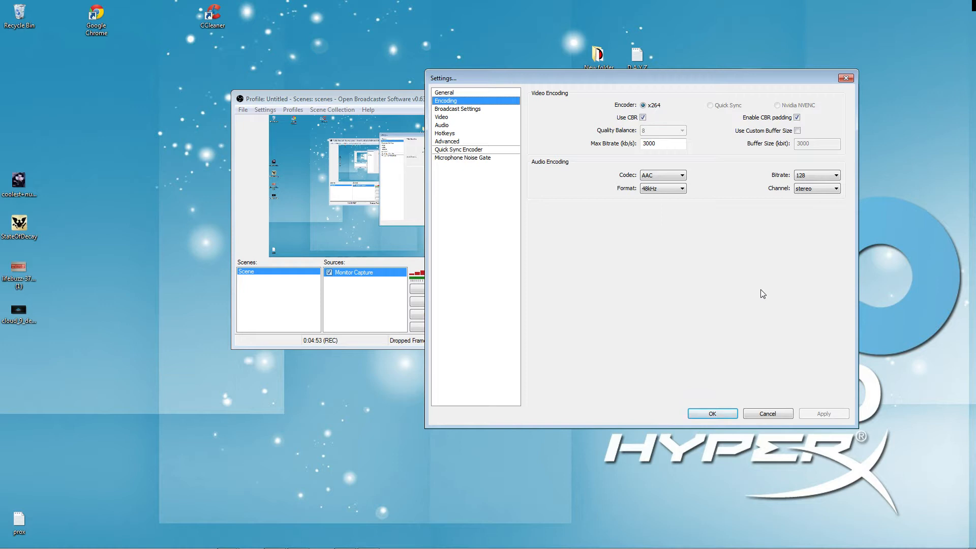
{"action": "mouse_move", "coordinate": [738, 372]}
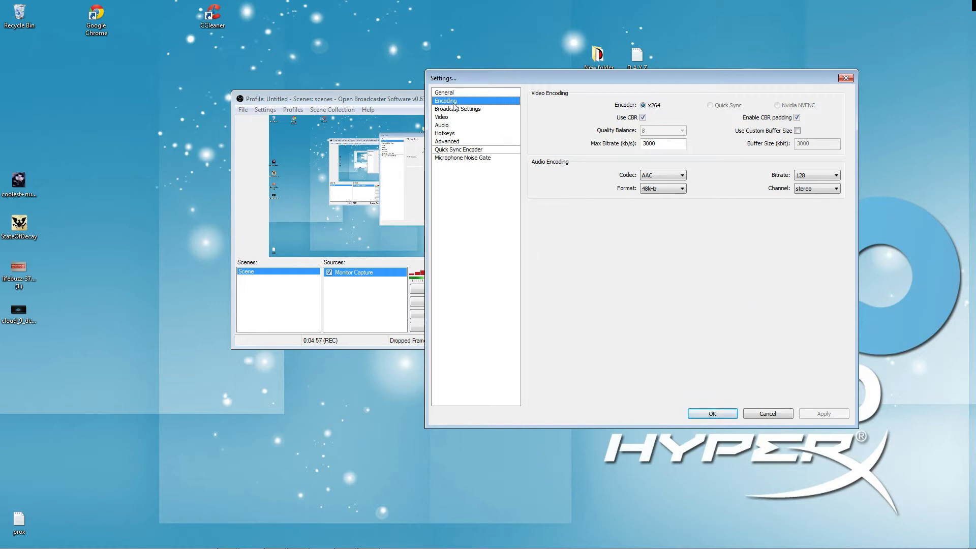
In Broadcast Settings, choose Live Stream mode, Twitch service and the US West: San Francisco server.
{"action": "left_click", "coordinate": [457, 108]}
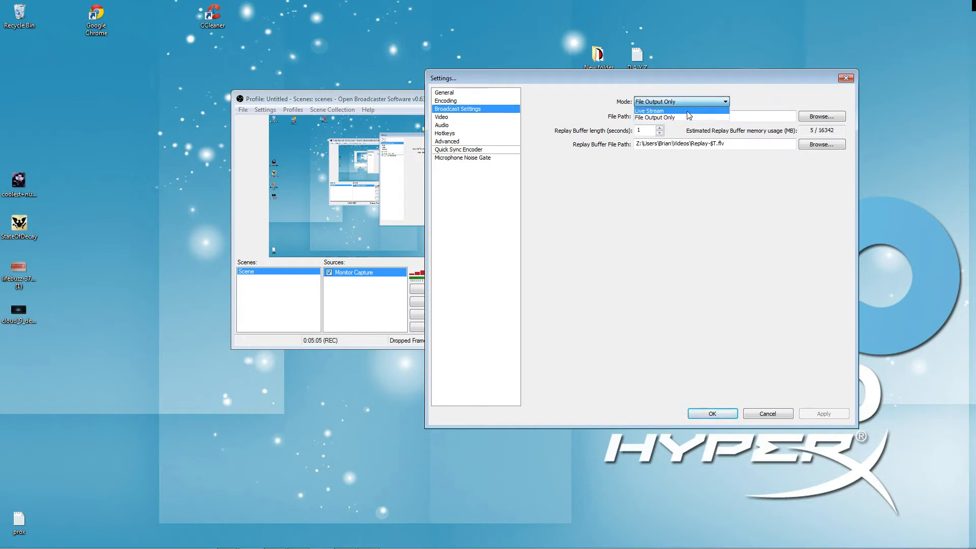
{"action": "left_click", "coordinate": [650, 110]}
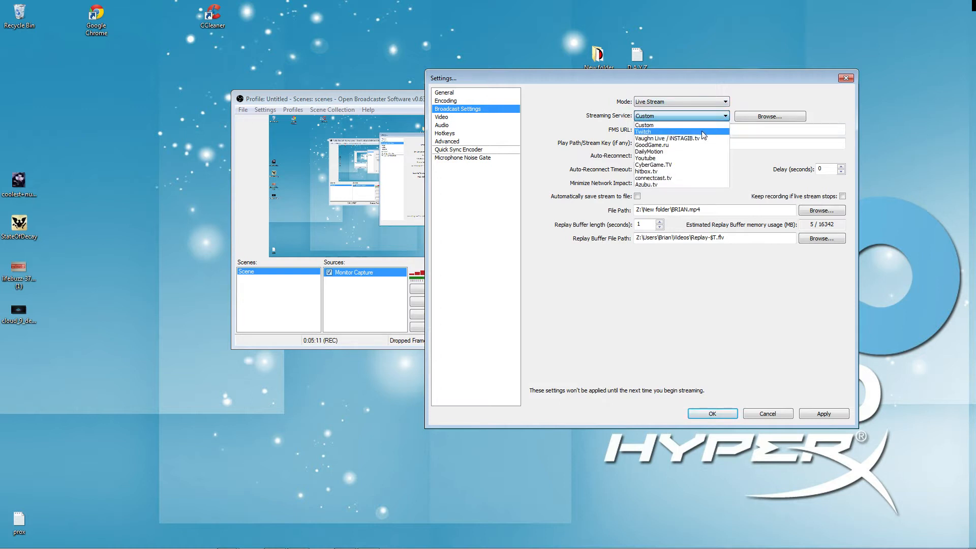
{"action": "left_click", "coordinate": [642, 132]}
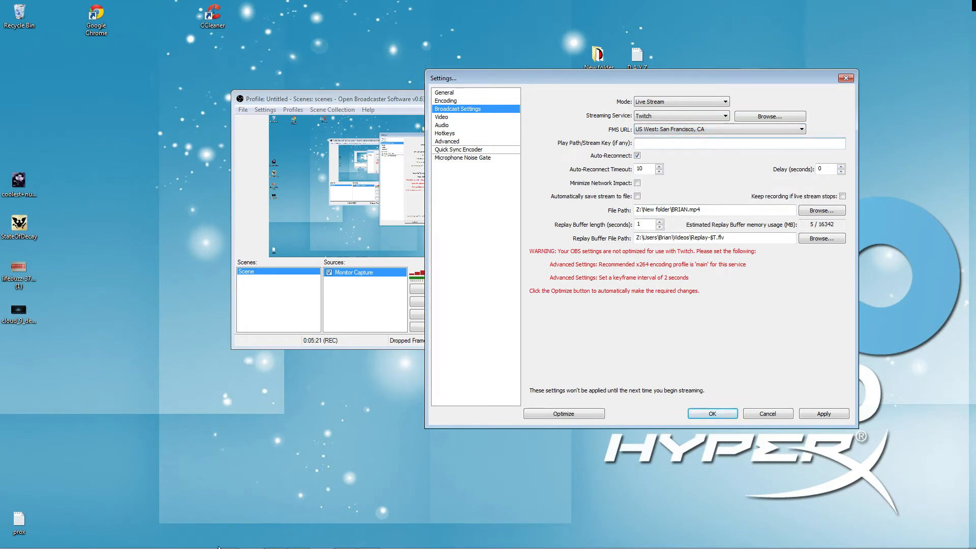
{"action": "left_click", "coordinate": [720, 142]}
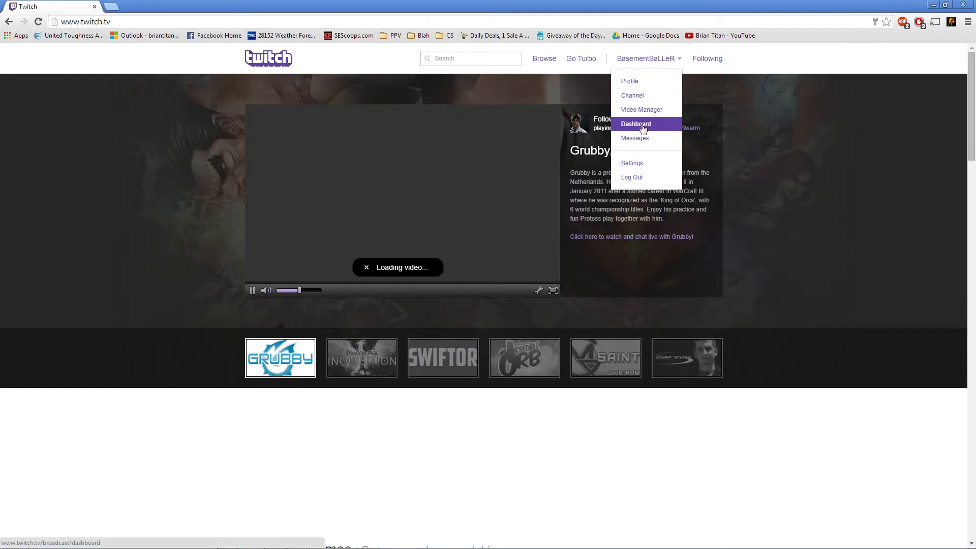
Go to the Twitch Dashboard's Stream Key tab and try revealing the key.
{"action": "left_click", "coordinate": [635, 124]}
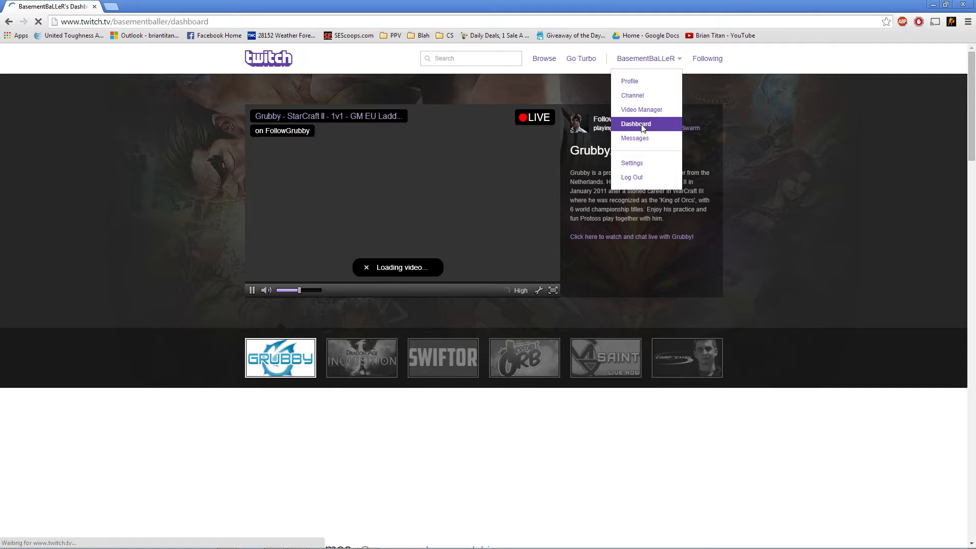
{"action": "left_click", "coordinate": [636, 124]}
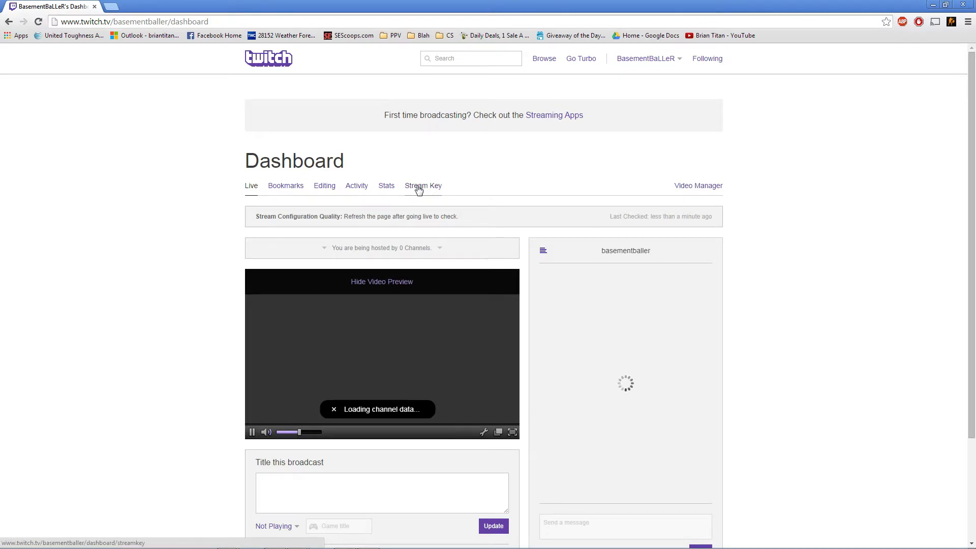
{"action": "left_click", "coordinate": [423, 186]}
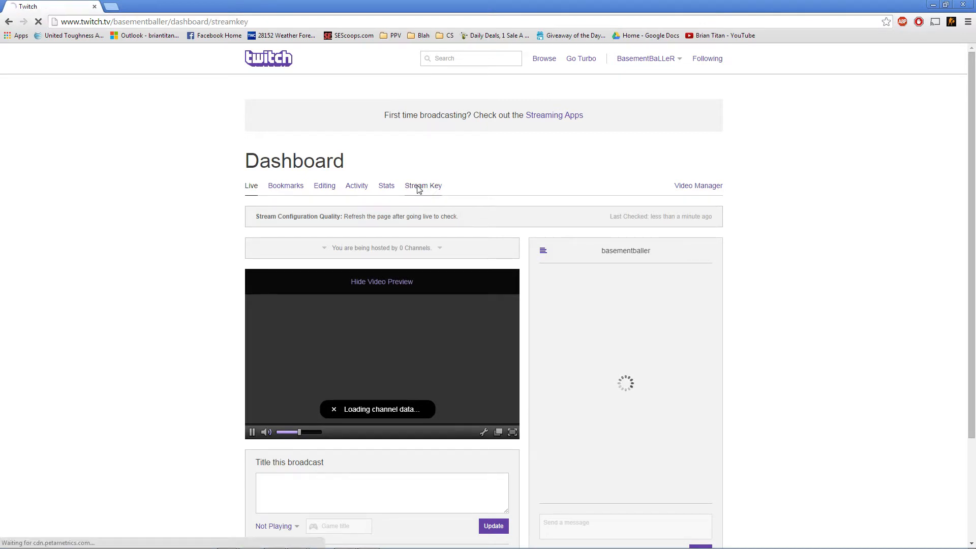
{"action": "left_click", "coordinate": [423, 185]}
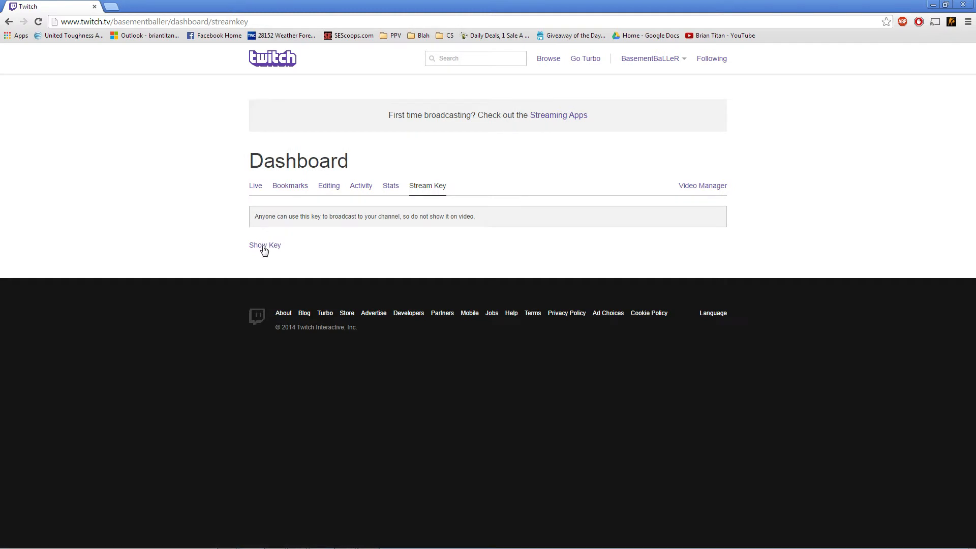
{"action": "mouse_move", "coordinate": [118, 152]}
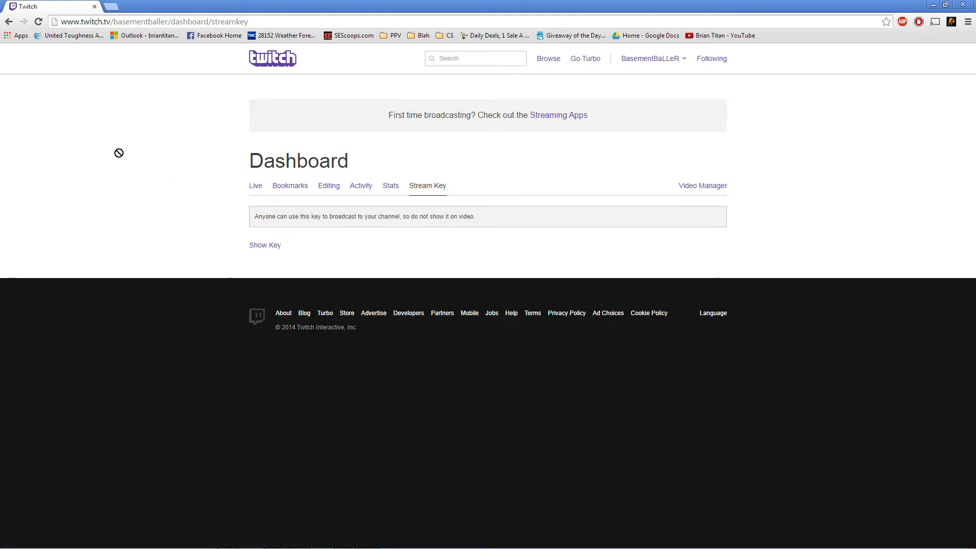
{"action": "mouse_move", "coordinate": [164, 141]}
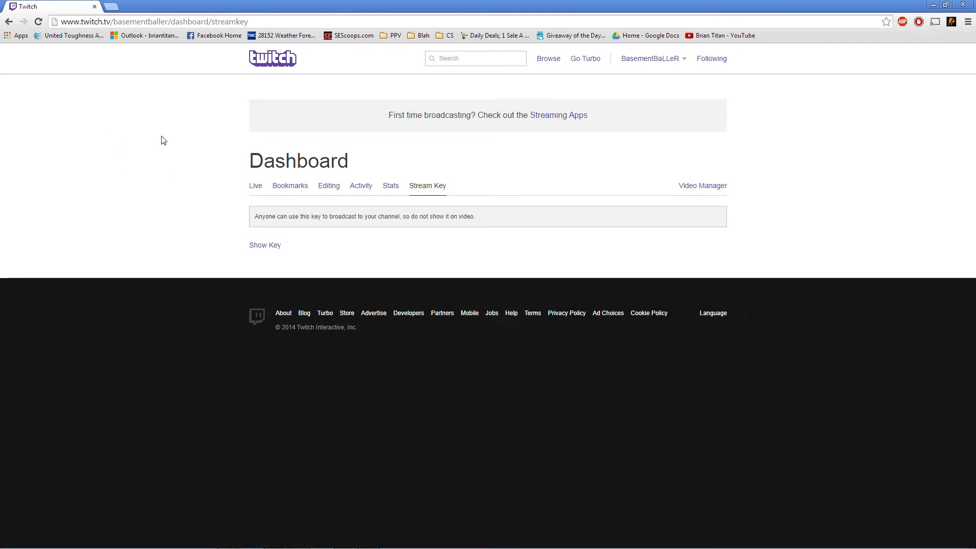
{"action": "mouse_move", "coordinate": [481, 177]}
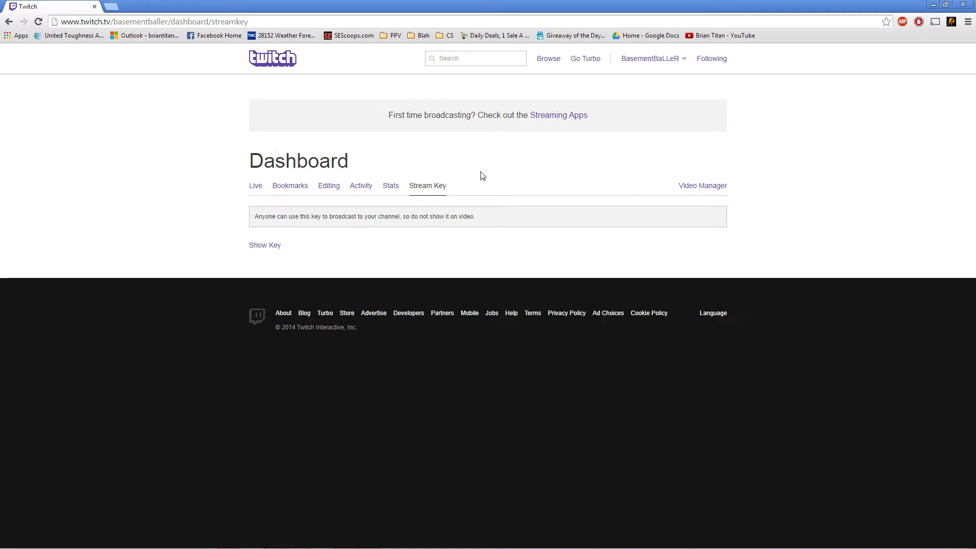
{"action": "mouse_move", "coordinate": [508, 161]}
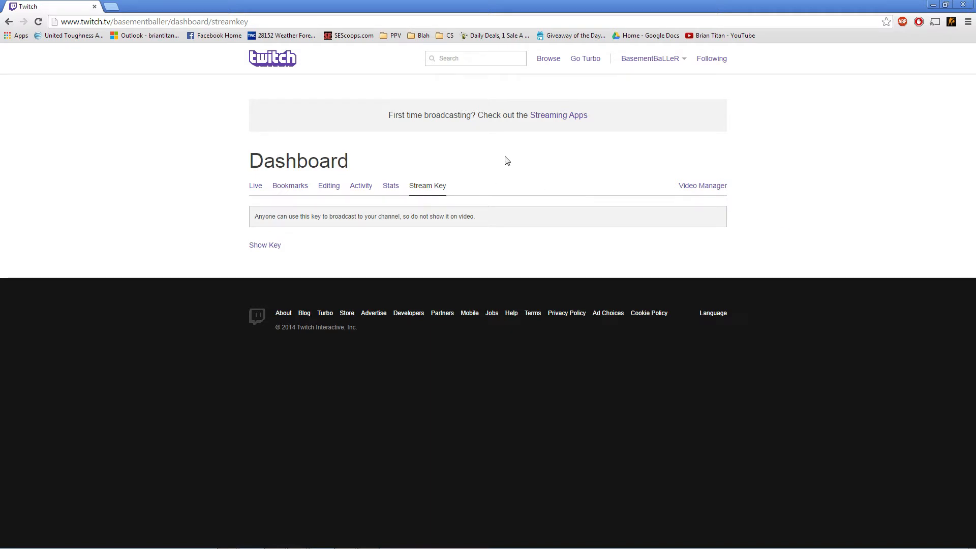
{"action": "mouse_move", "coordinate": [467, 214]}
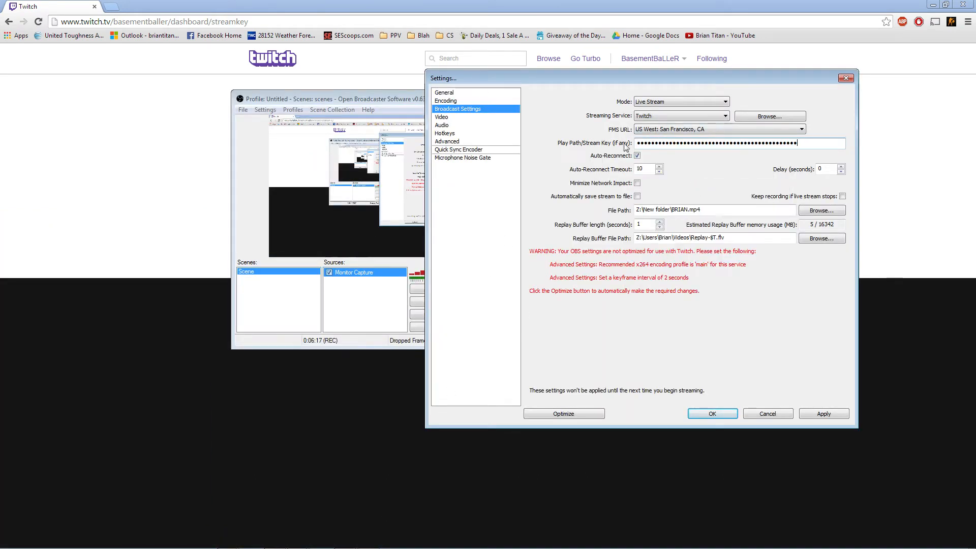
{"action": "mouse_move", "coordinate": [716, 178]}
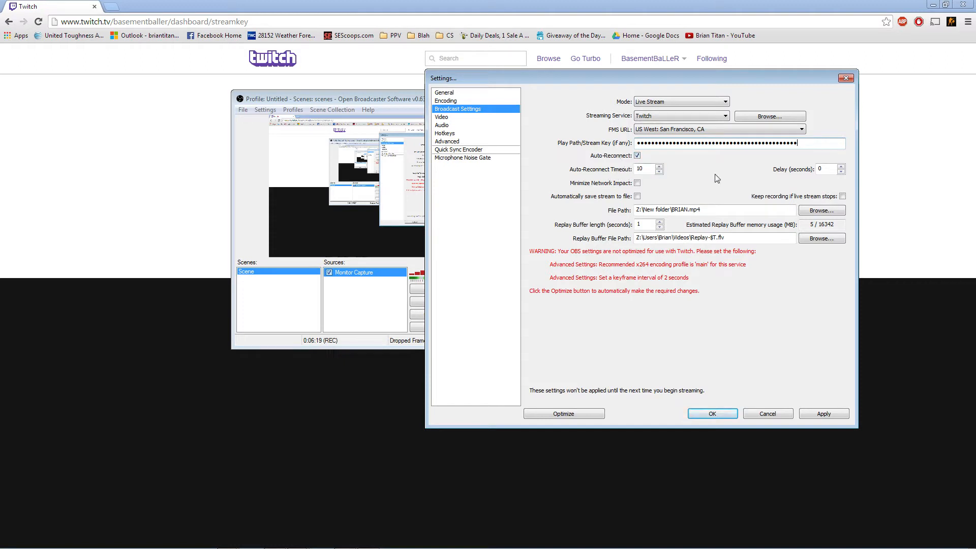
{"action": "mouse_move", "coordinate": [595, 205]}
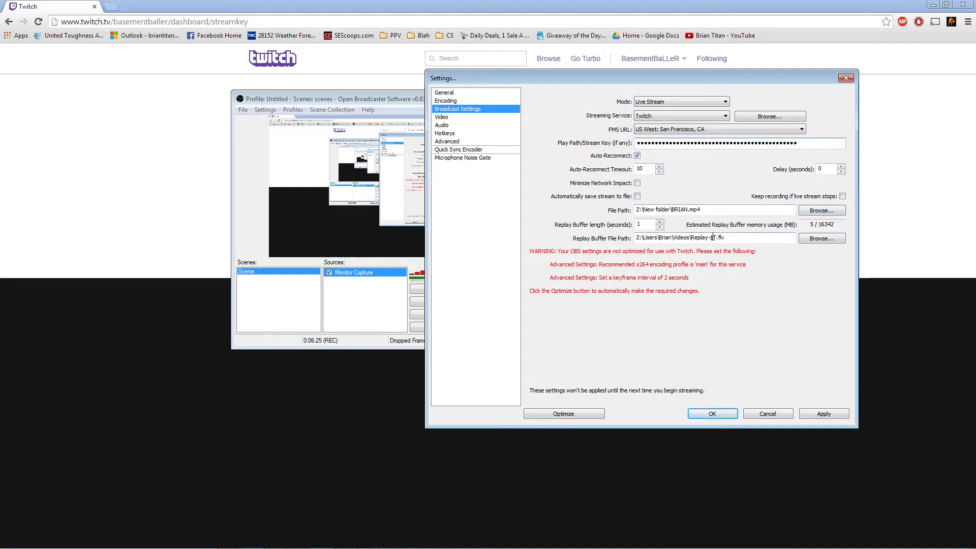
{"action": "mouse_move", "coordinate": [738, 235]}
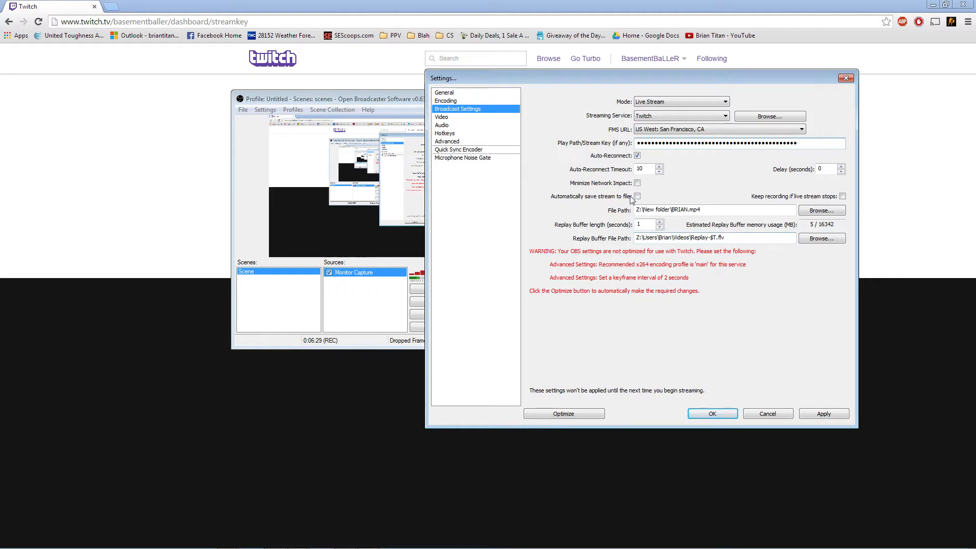
Save the pasted Twitch stream key with OK and reopen Settings.
{"action": "left_click", "coordinate": [768, 413]}
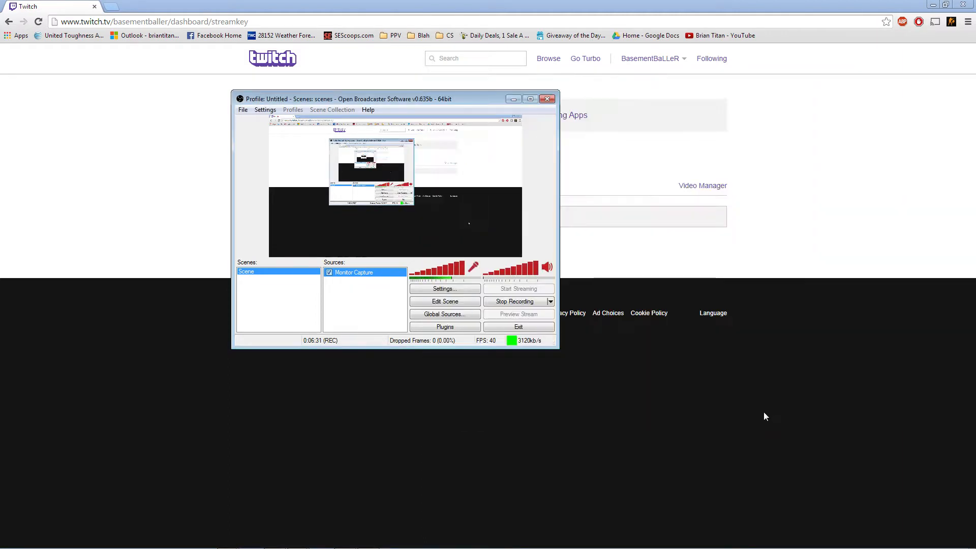
{"action": "mouse_move", "coordinate": [262, 89]}
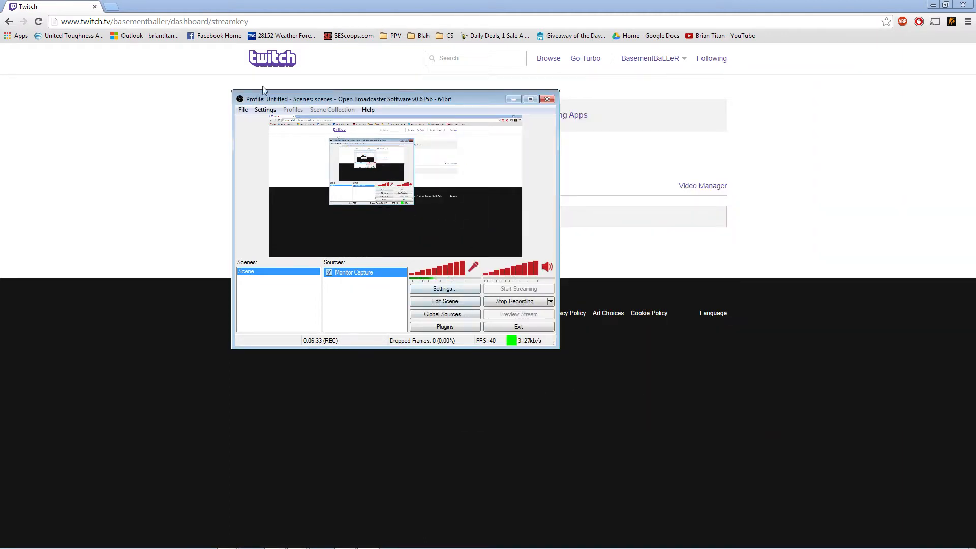
{"action": "left_click", "coordinate": [444, 289]}
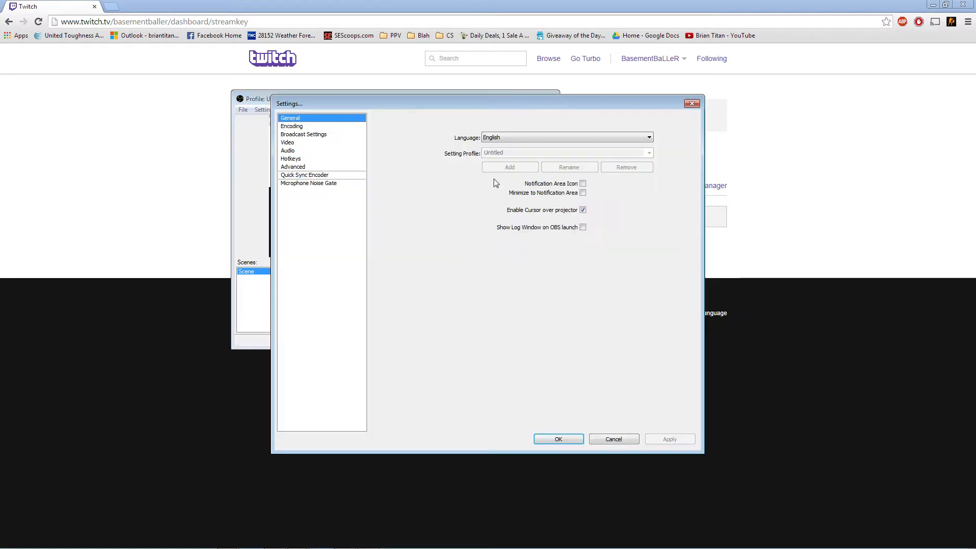
Review Video settings (1920x1080 base, no downscale, 40 FPS) and toggle Disable Aero.
{"action": "left_click", "coordinate": [287, 142]}
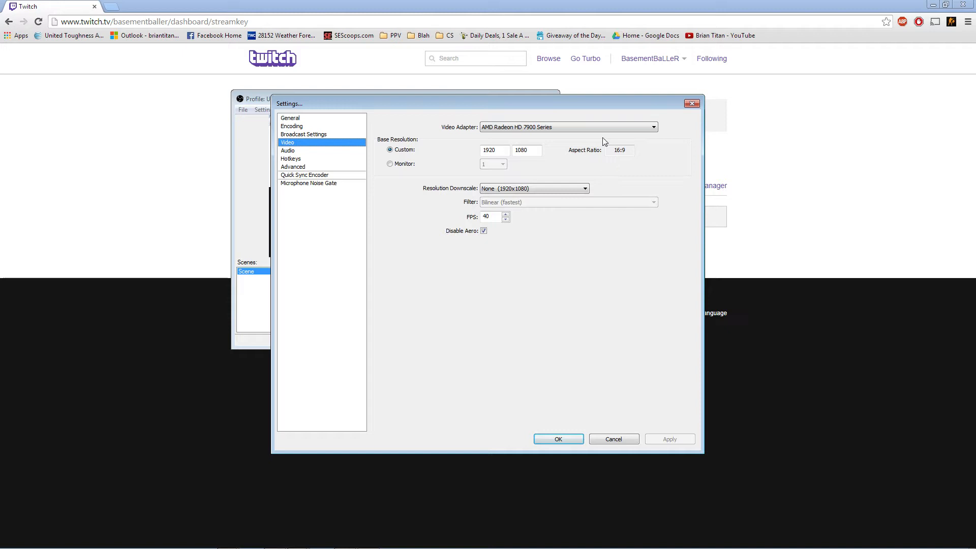
{"action": "left_click", "coordinate": [653, 127]}
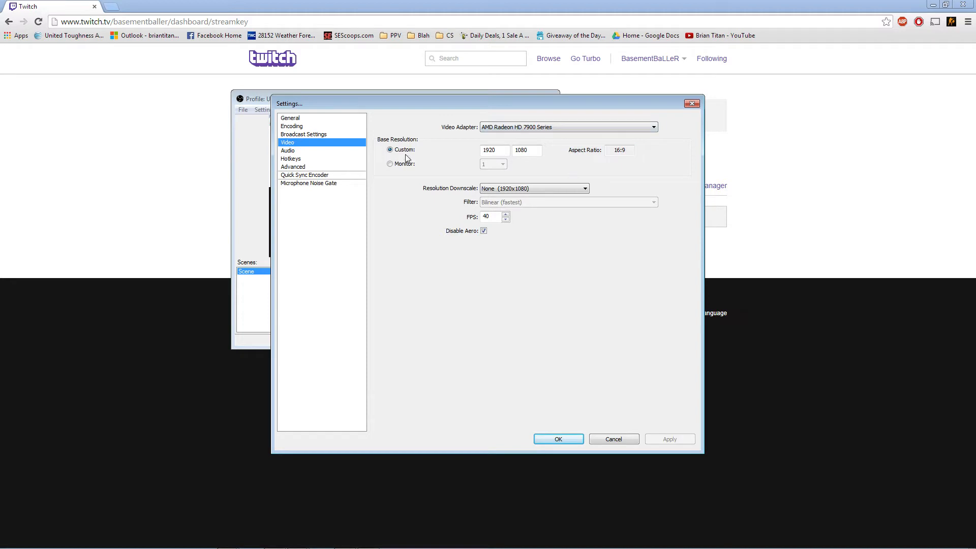
{"action": "mouse_move", "coordinate": [537, 167]}
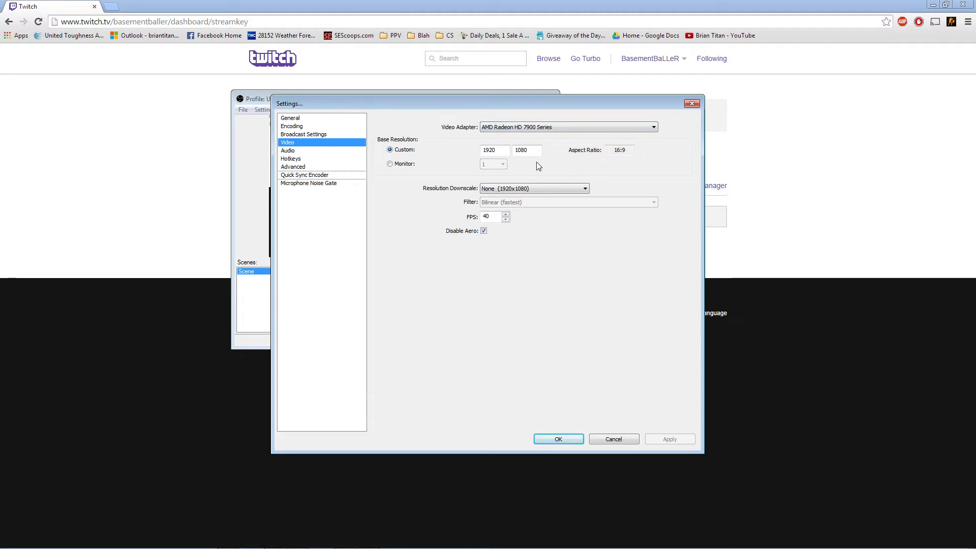
{"action": "mouse_move", "coordinate": [658, 180]}
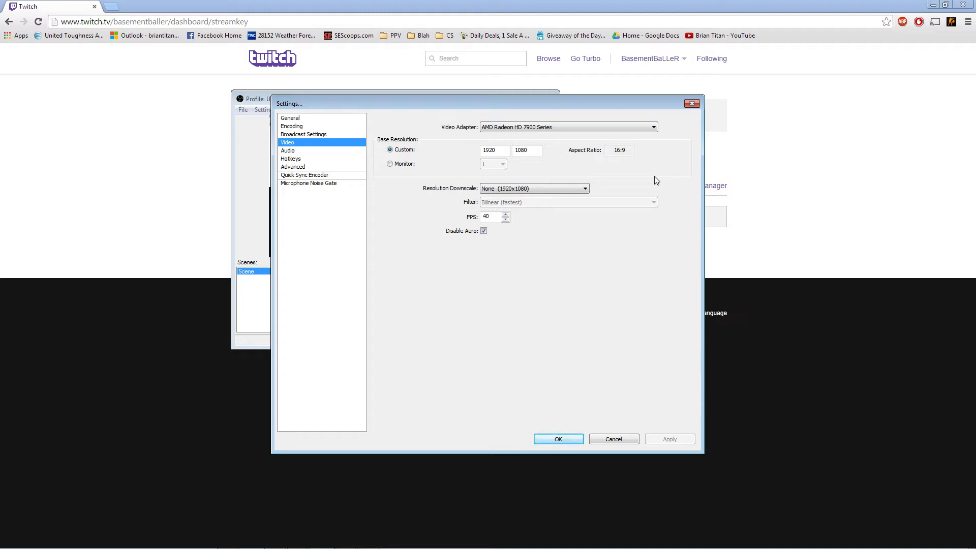
{"action": "mouse_move", "coordinate": [640, 186]}
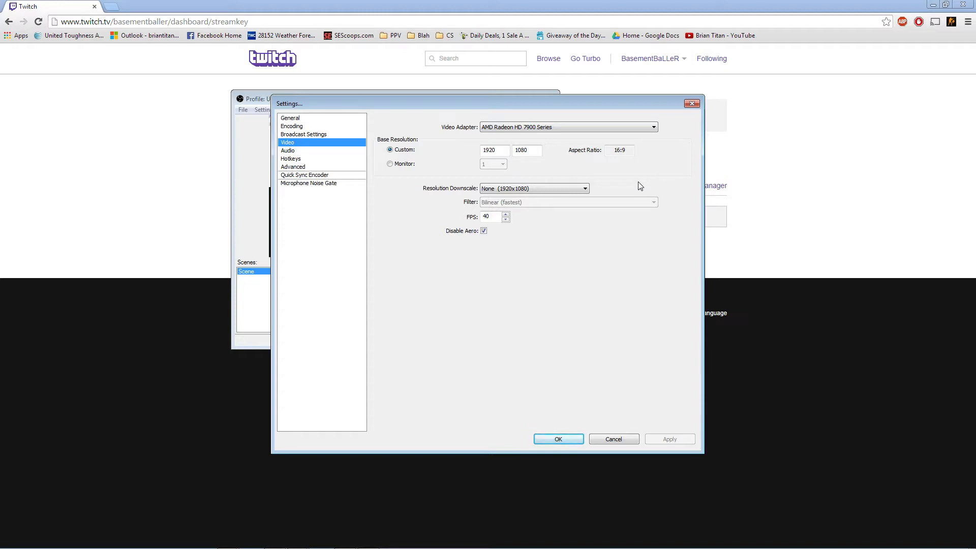
{"action": "mouse_move", "coordinate": [580, 207]}
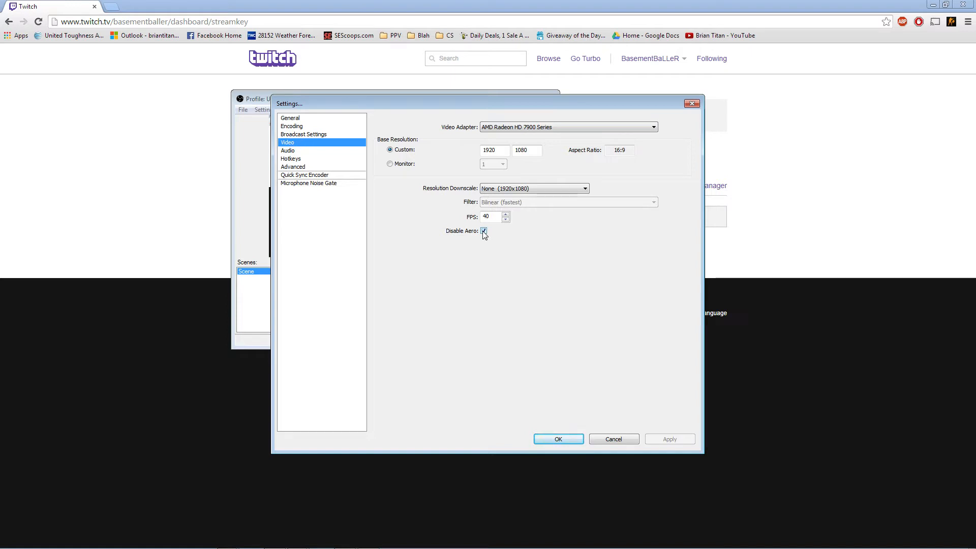
{"action": "left_click", "coordinate": [288, 151]}
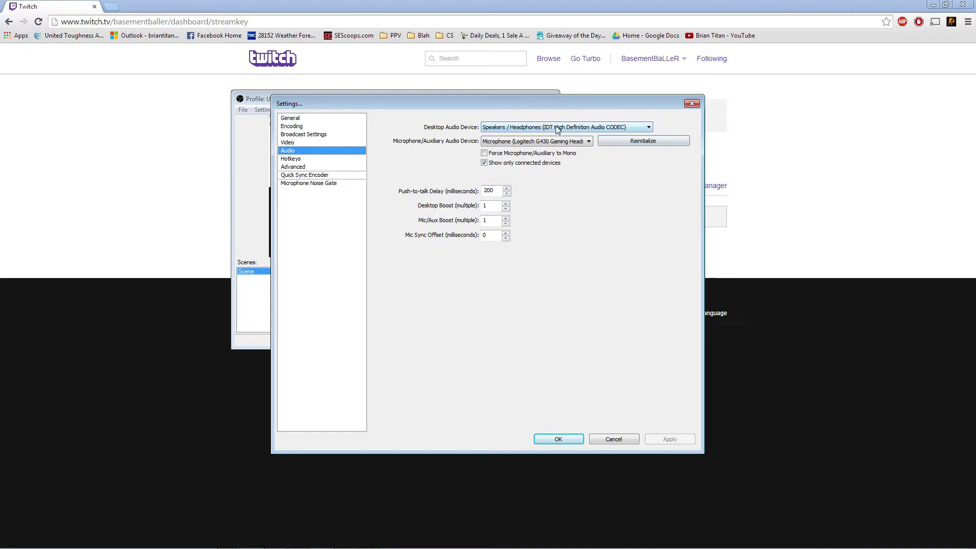
{"action": "mouse_move", "coordinate": [293, 163]}
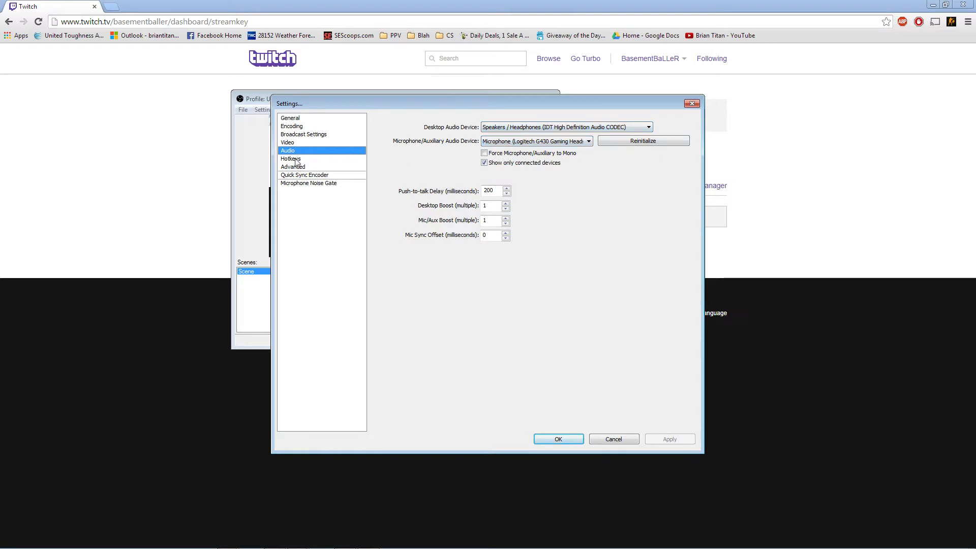
Check the Hotkeys page: Backspace starts recording and End stops it.
{"action": "left_click", "coordinate": [291, 159]}
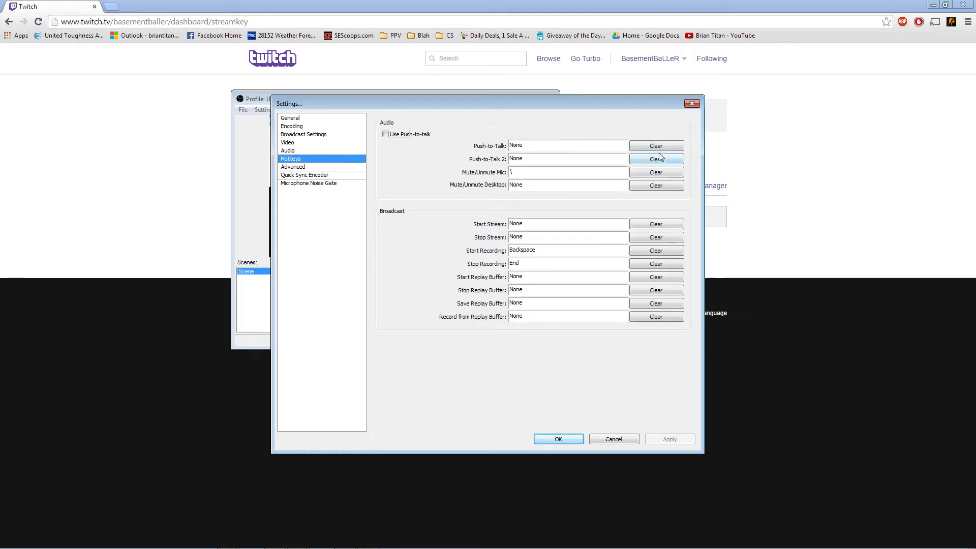
{"action": "mouse_move", "coordinate": [516, 181]}
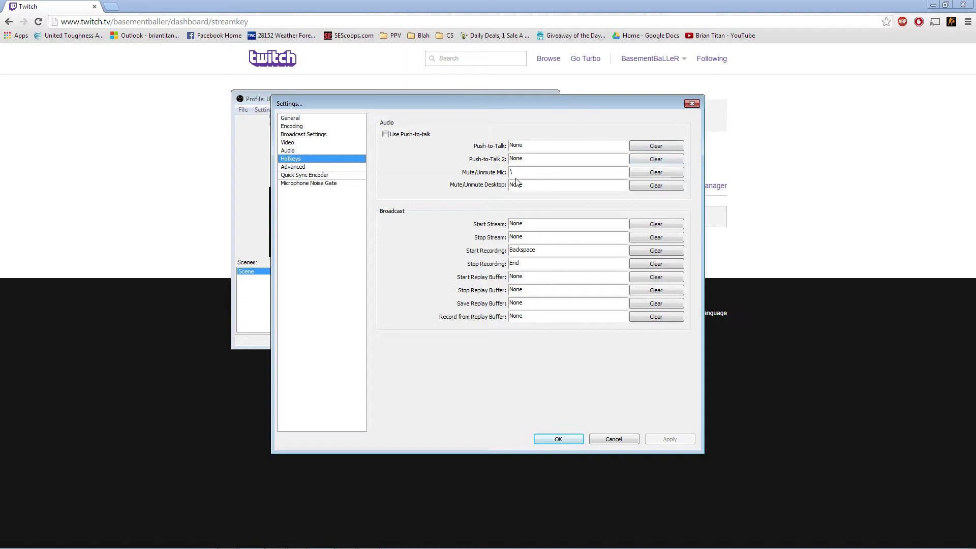
{"action": "mouse_move", "coordinate": [531, 239]}
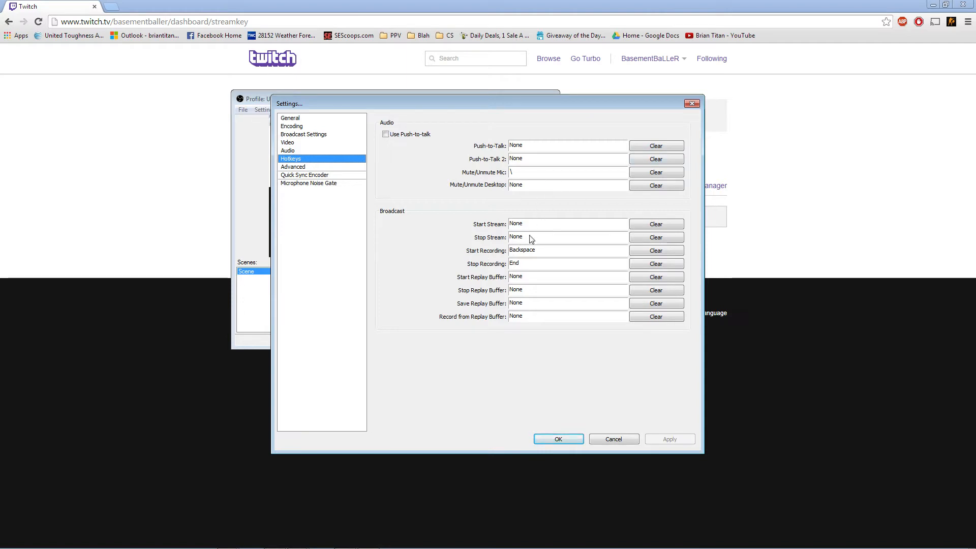
{"action": "mouse_move", "coordinate": [444, 330]}
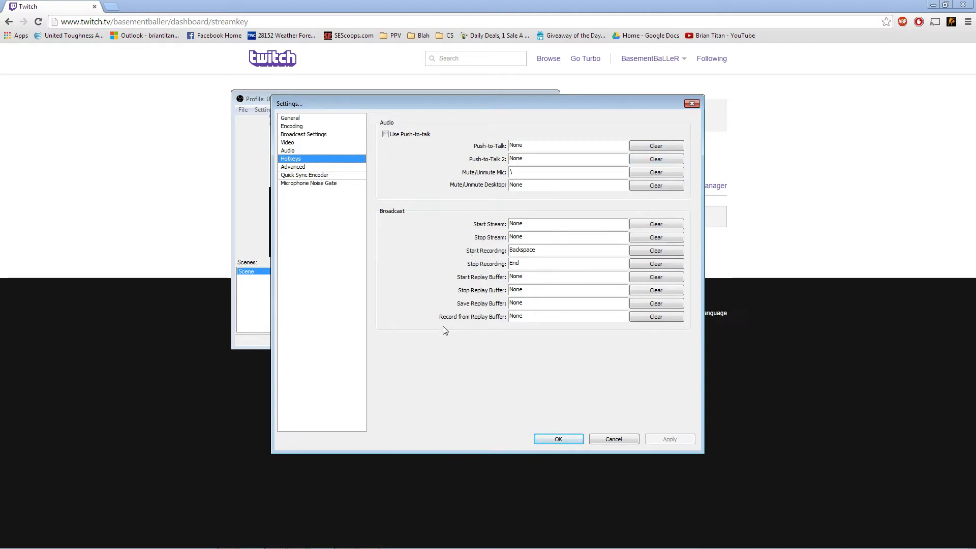
{"action": "mouse_move", "coordinate": [350, 198]}
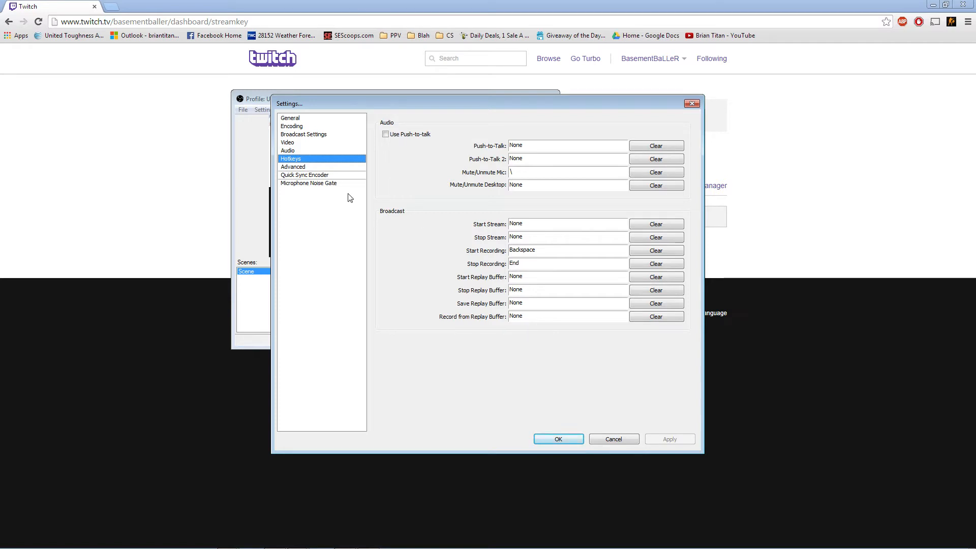
{"action": "mouse_move", "coordinate": [310, 168]}
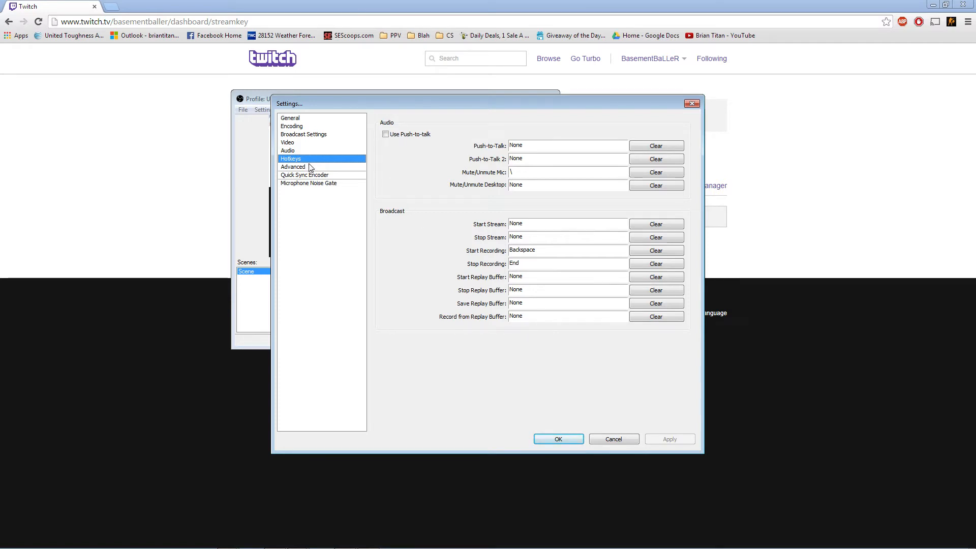
{"action": "left_click", "coordinate": [293, 166]}
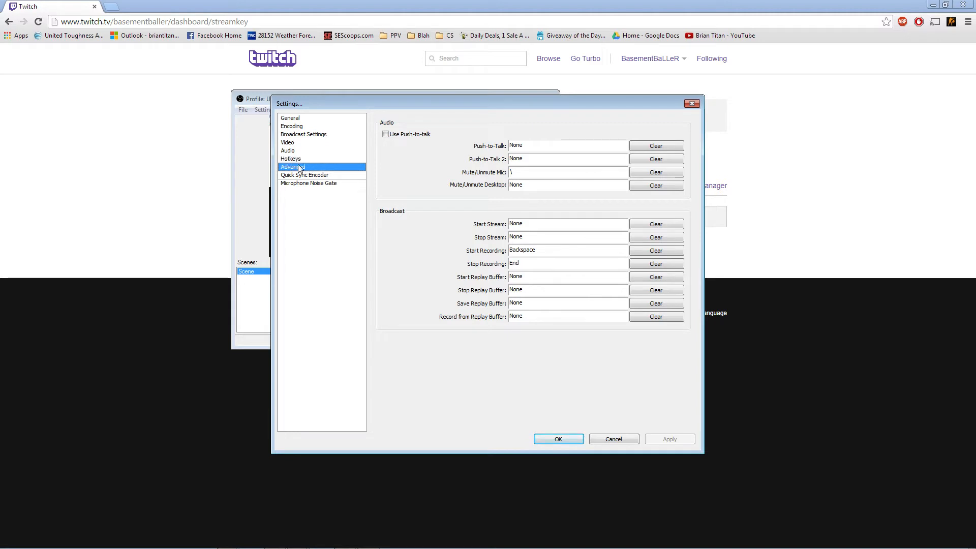
On the Advanced page, inspect the x264 preset and profile lists, keeping veryfast and high.
{"action": "left_click", "coordinate": [293, 167]}
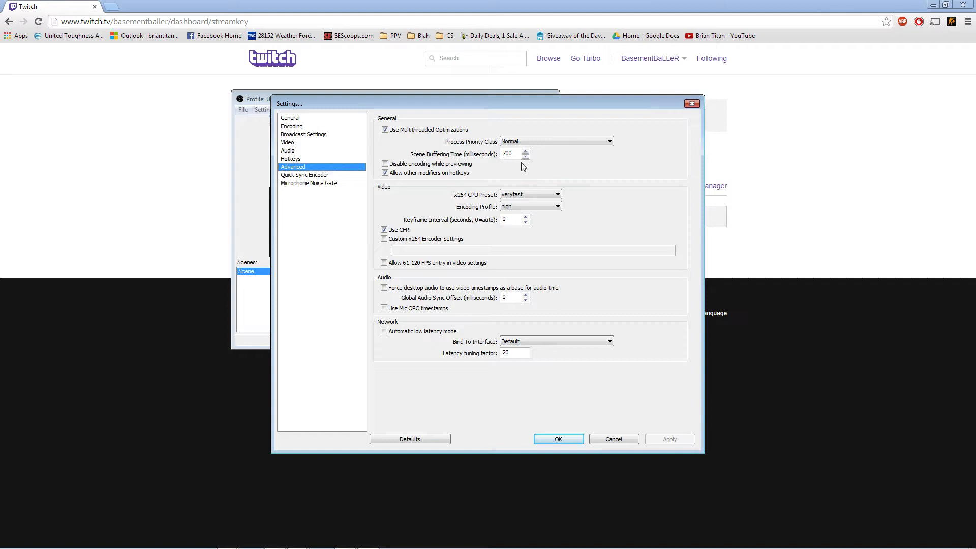
{"action": "mouse_move", "coordinate": [510, 163]}
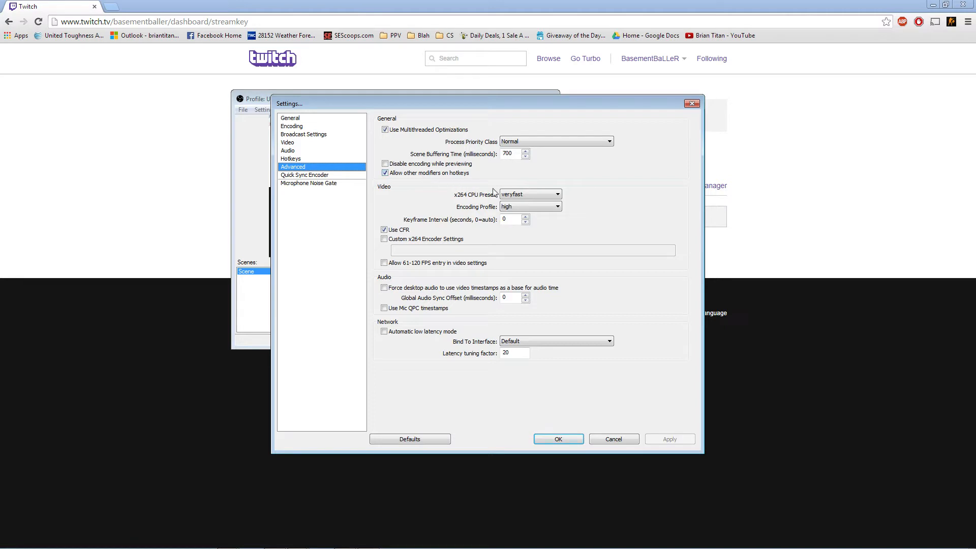
{"action": "mouse_move", "coordinate": [488, 213]}
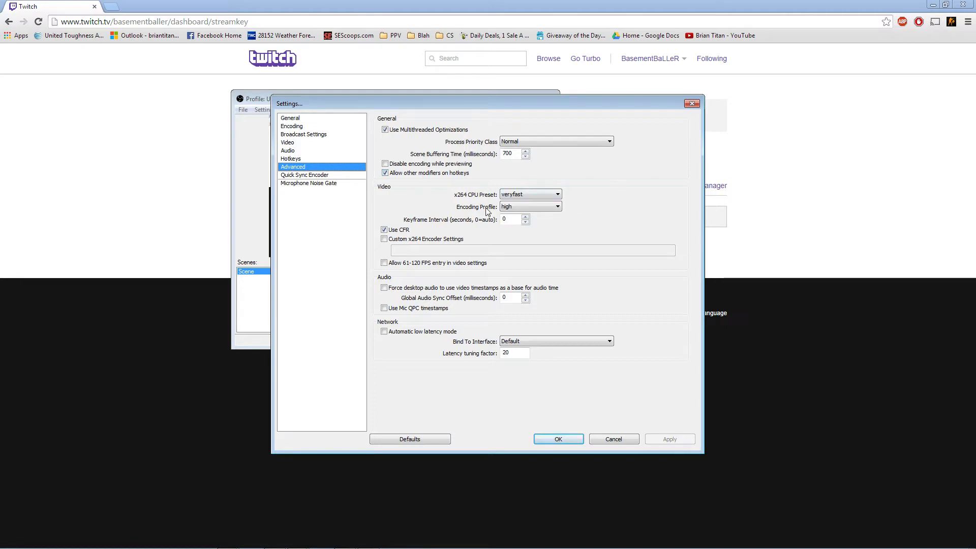
{"action": "left_click", "coordinate": [530, 194]}
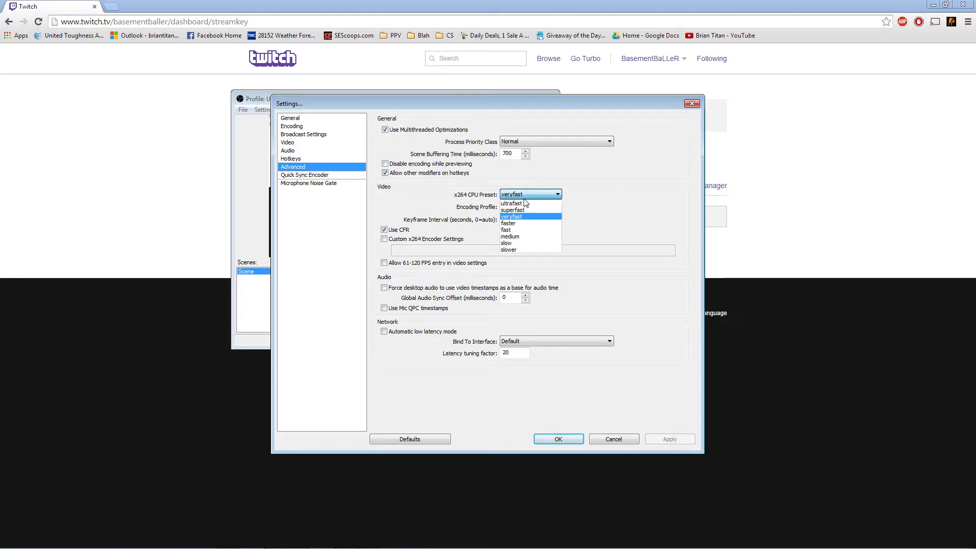
{"action": "mouse_move", "coordinate": [650, 216]}
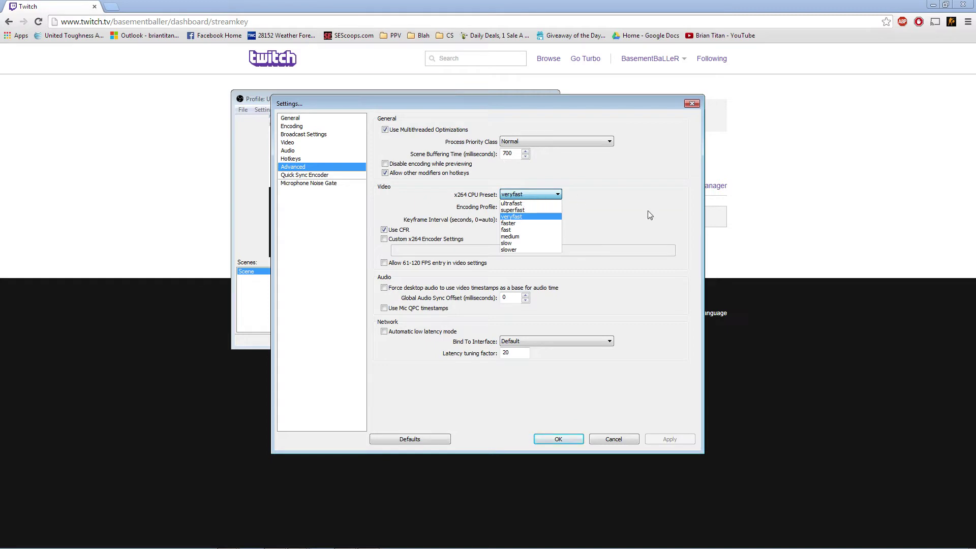
{"action": "left_click", "coordinate": [529, 216]}
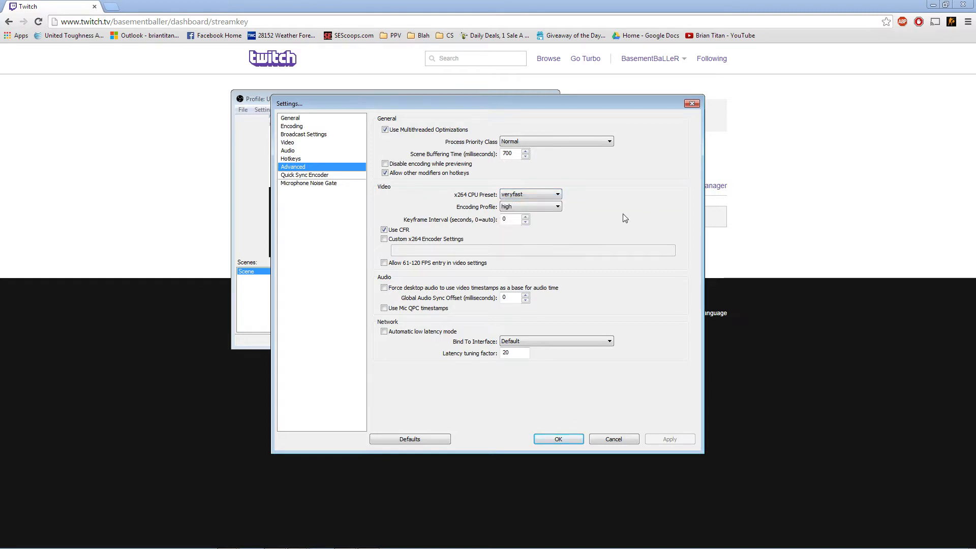
{"action": "mouse_move", "coordinate": [557, 207]}
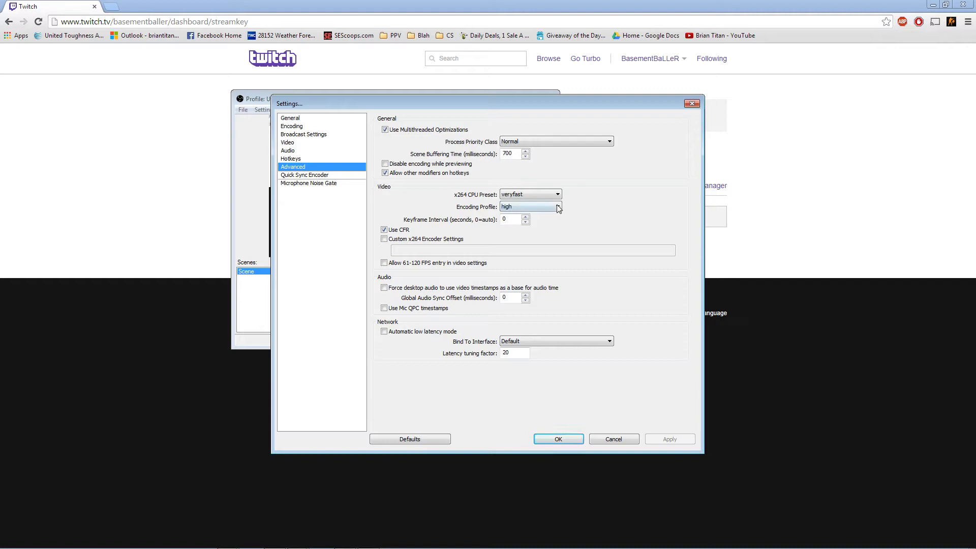
{"action": "mouse_move", "coordinate": [538, 210]}
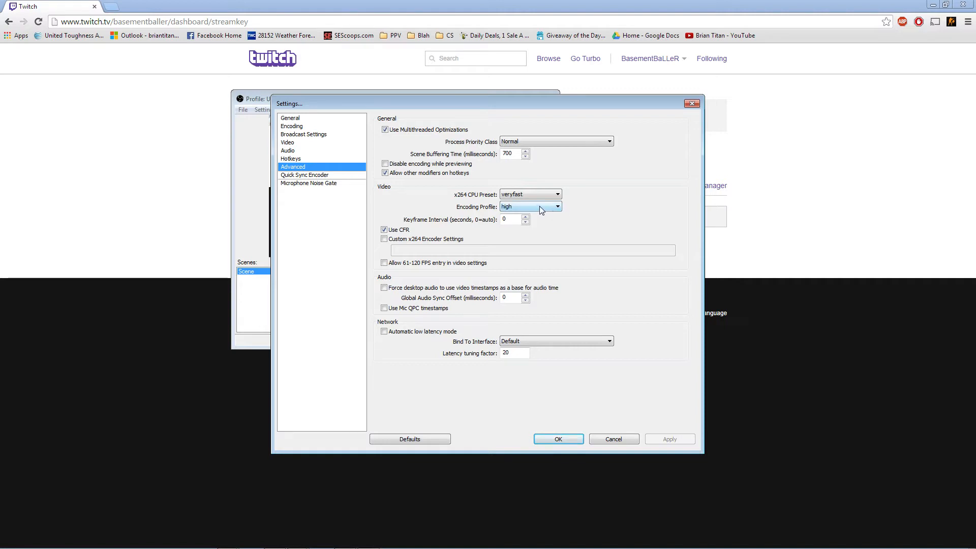
{"action": "left_click", "coordinate": [530, 206]}
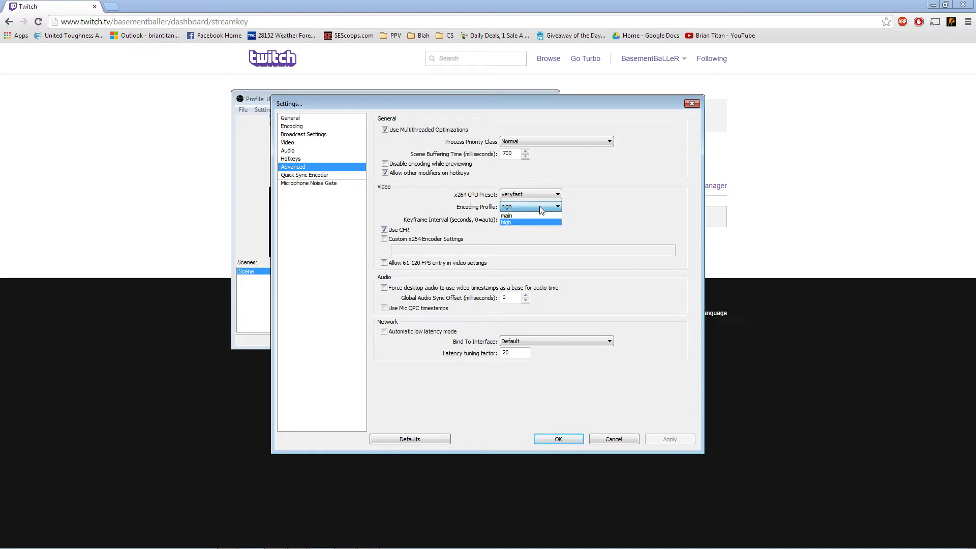
{"action": "left_click", "coordinate": [529, 222]}
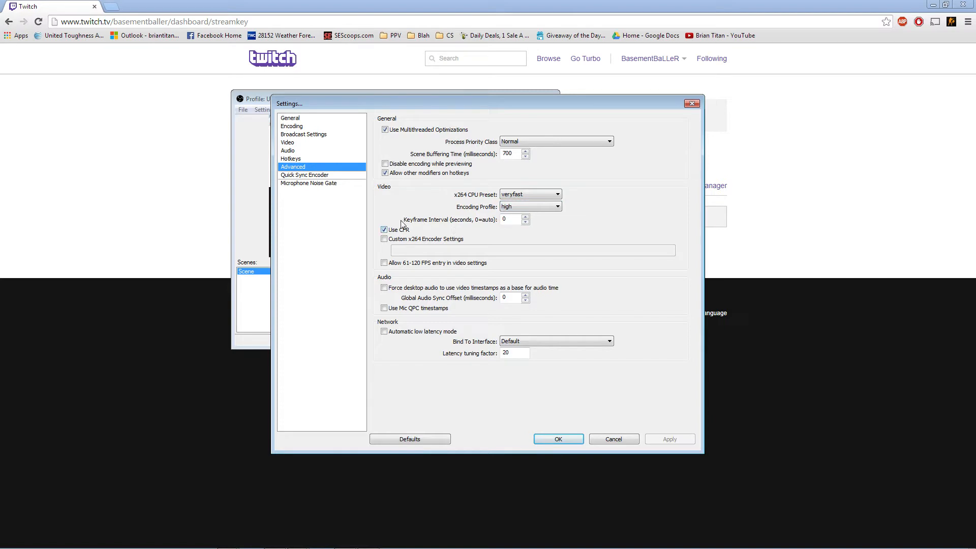
{"action": "mouse_move", "coordinate": [467, 228]}
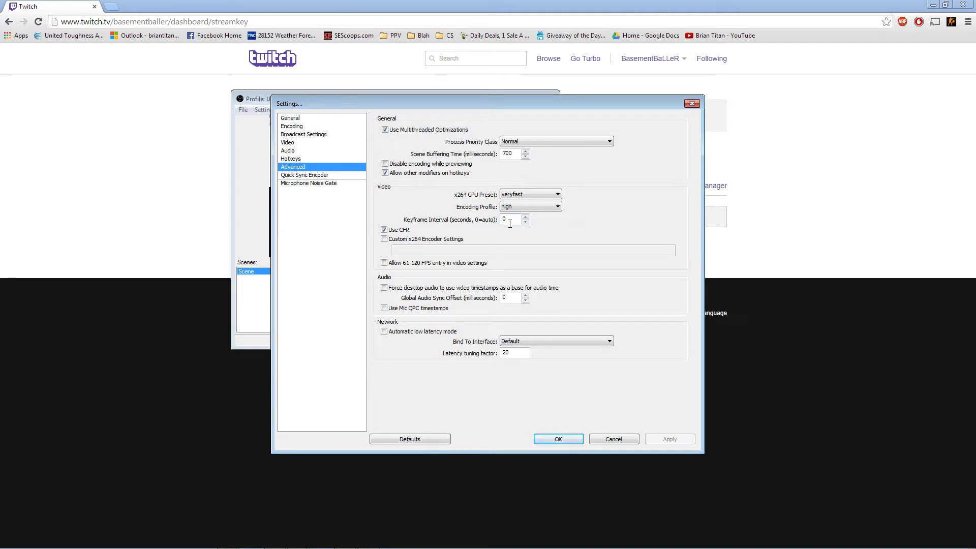
{"action": "mouse_move", "coordinate": [489, 241]}
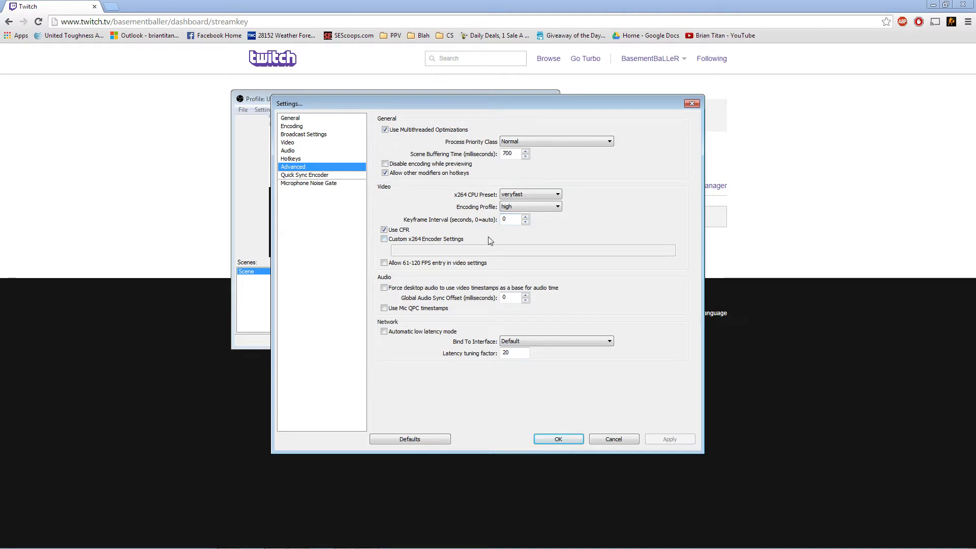
{"action": "mouse_move", "coordinate": [547, 277]}
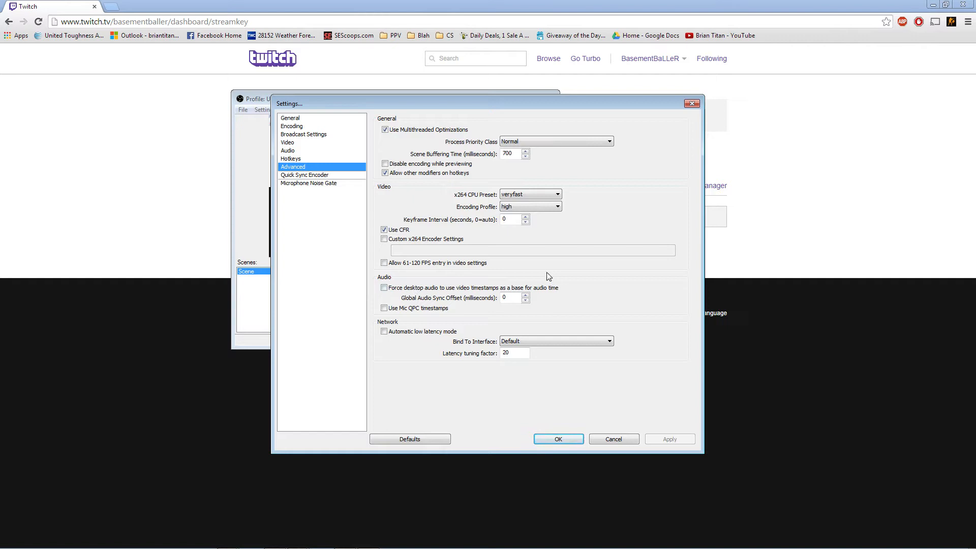
{"action": "mouse_move", "coordinate": [576, 341]}
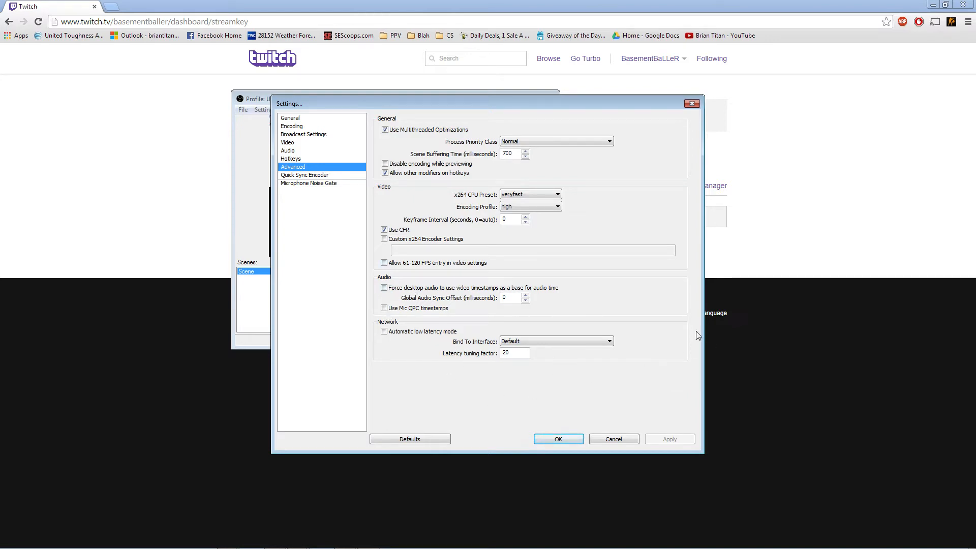
{"action": "mouse_move", "coordinate": [592, 279]}
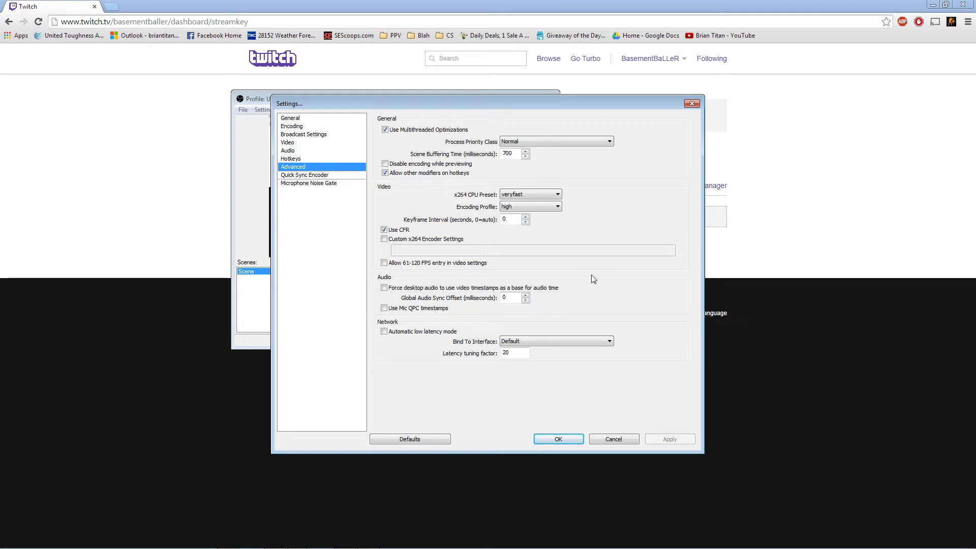
{"action": "mouse_move", "coordinate": [641, 291]}
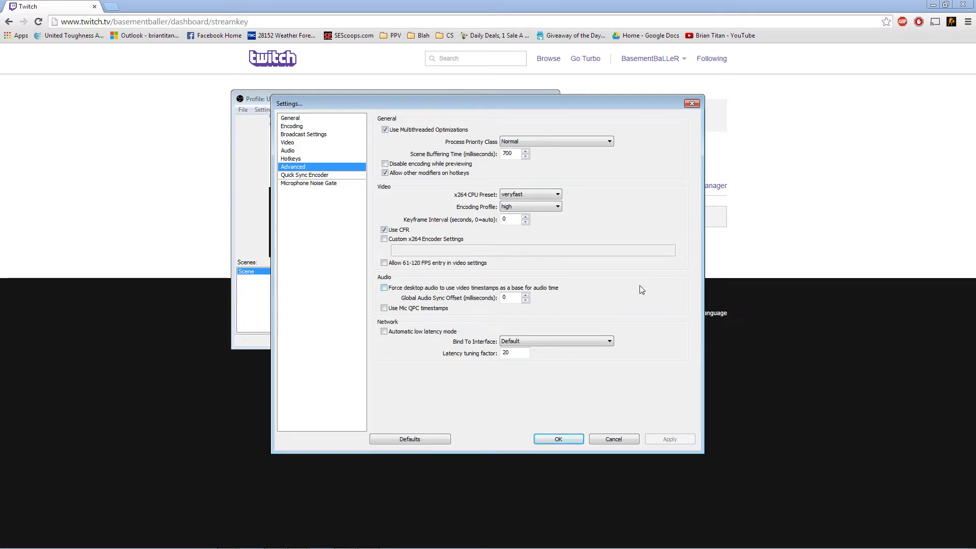
{"action": "left_click", "coordinate": [305, 175]}
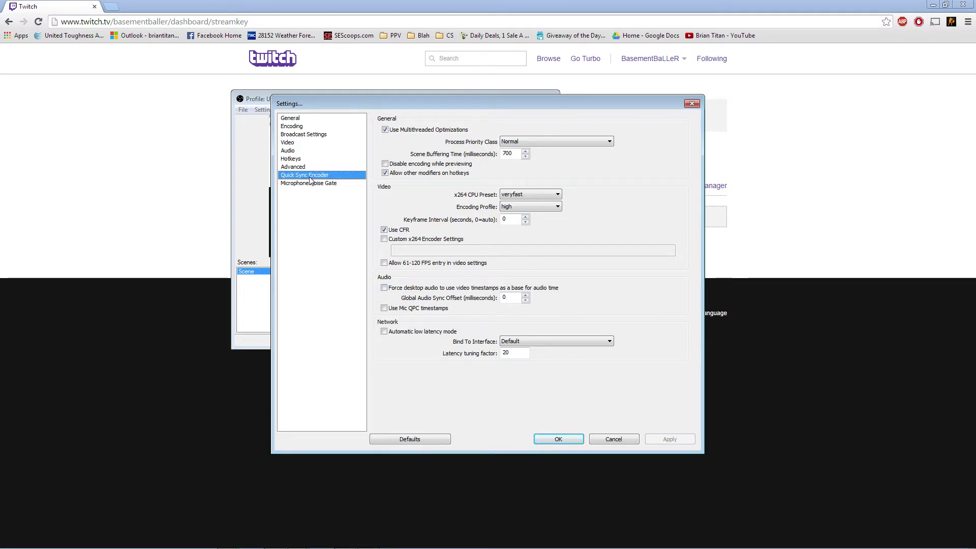
Look over the Quick Sync Encoder page, leaving custom encoder parameters off.
{"action": "left_click", "coordinate": [304, 175]}
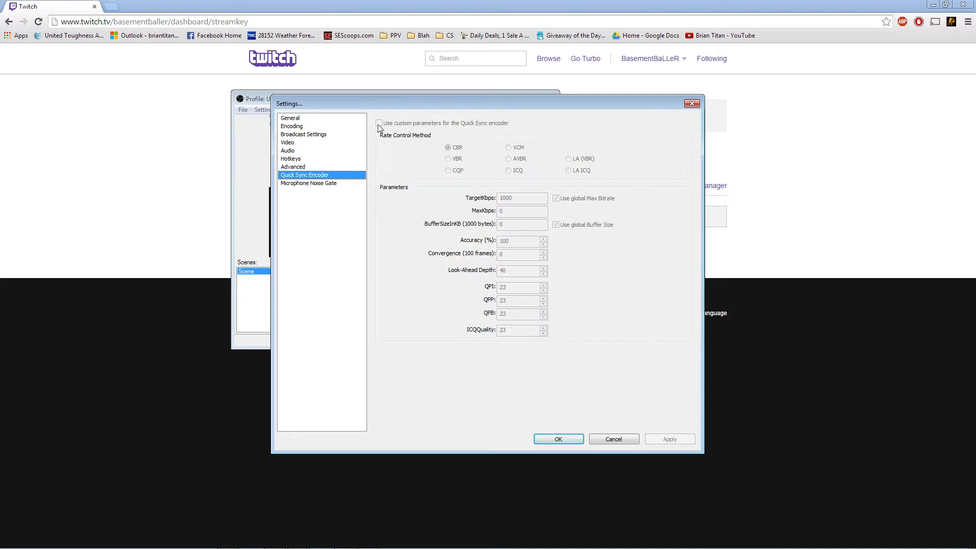
{"action": "left_click", "coordinate": [309, 183]}
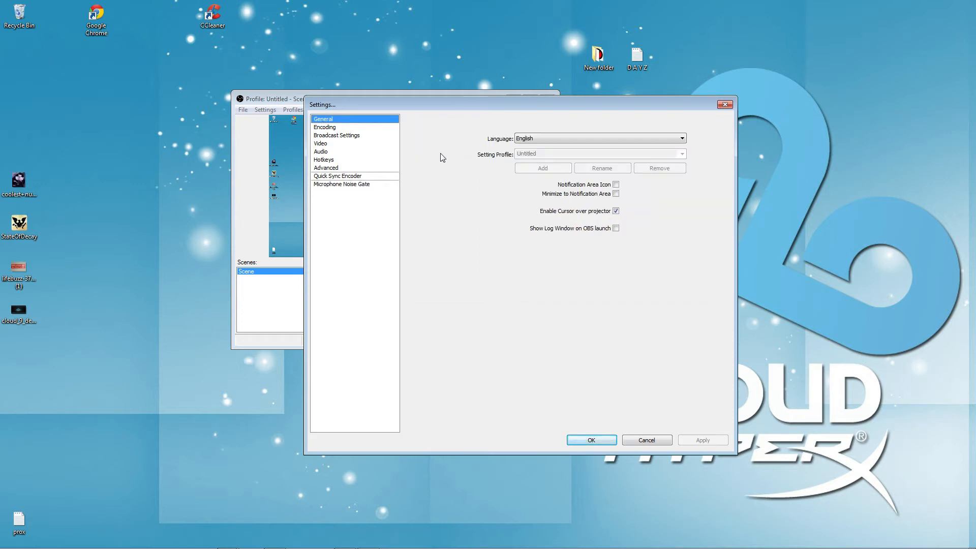
{"action": "mouse_move", "coordinate": [332, 136]}
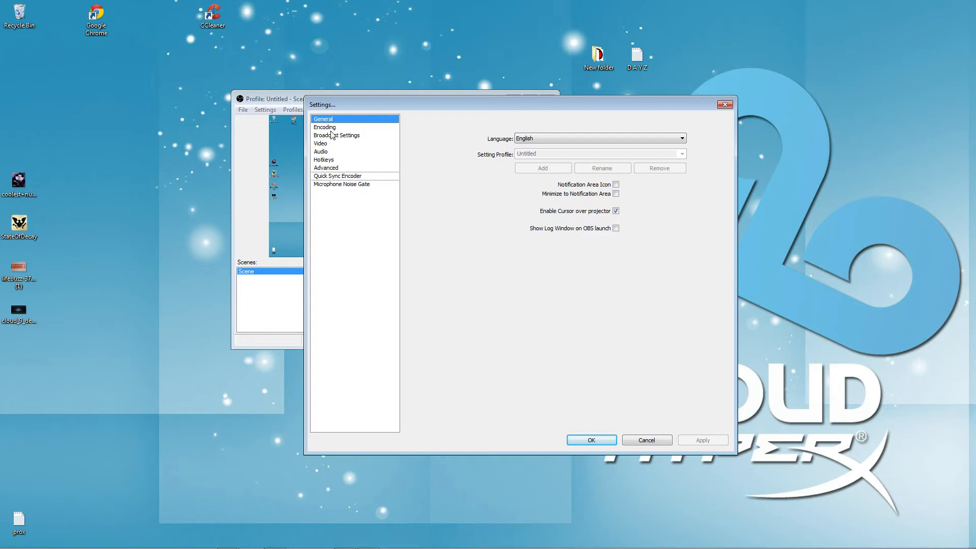
Set Broadcast mode to File Output Only, saving to New folder\BRIAN.mp4, and apply with OK.
{"action": "left_click", "coordinate": [336, 135]}
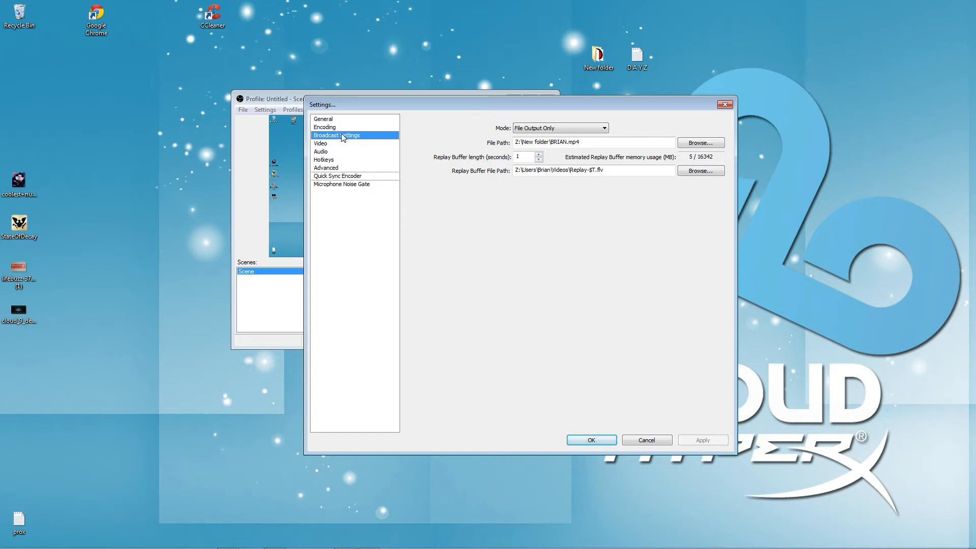
{"action": "left_click", "coordinate": [601, 129]}
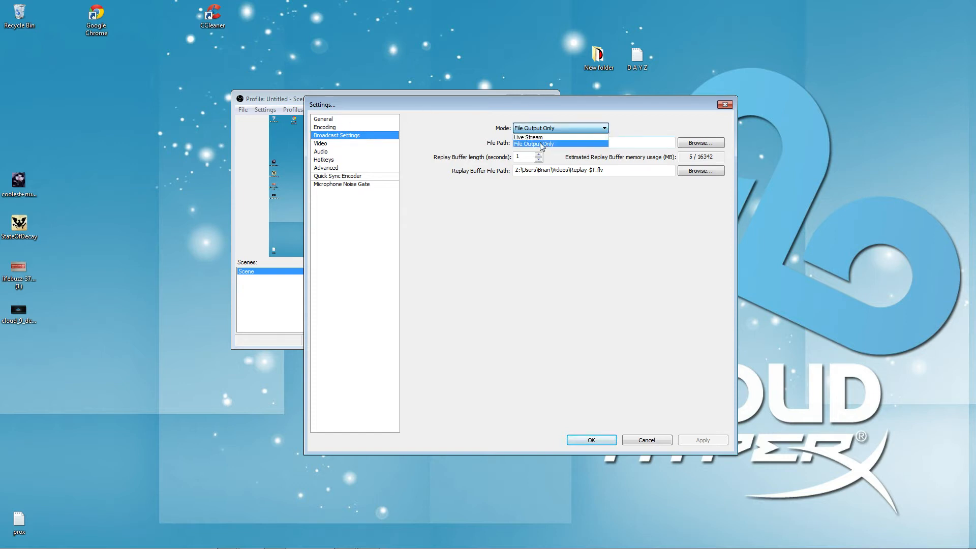
{"action": "mouse_move", "coordinate": [546, 147]}
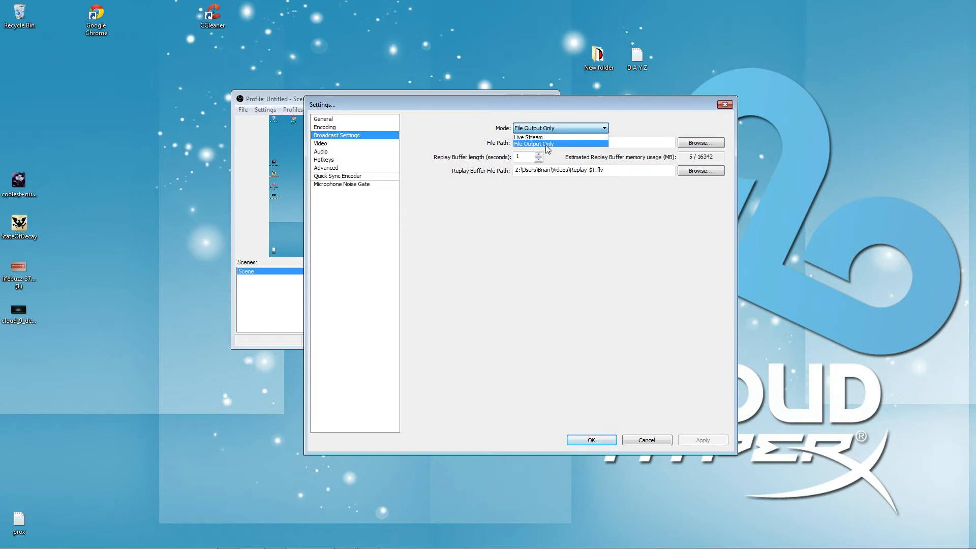
{"action": "left_click", "coordinate": [533, 144]}
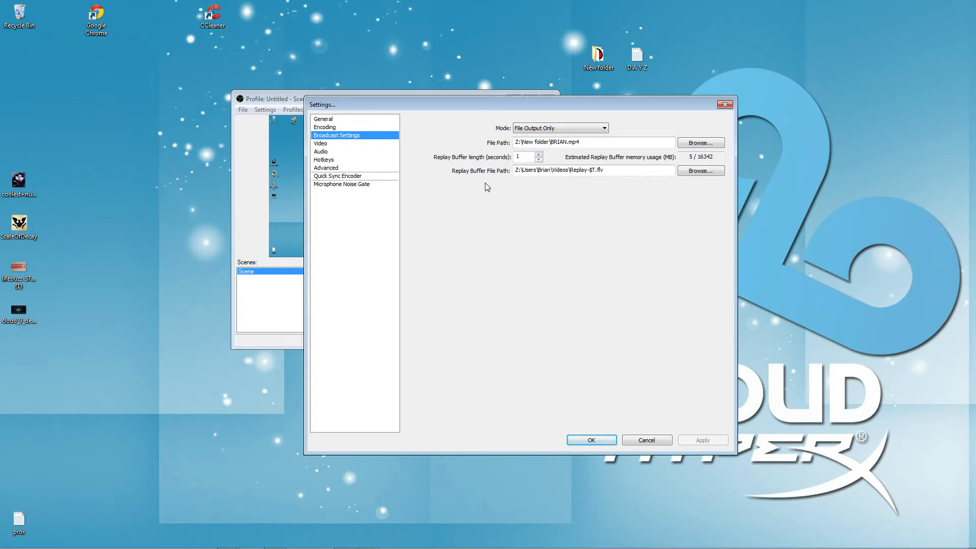
{"action": "mouse_move", "coordinate": [456, 183]}
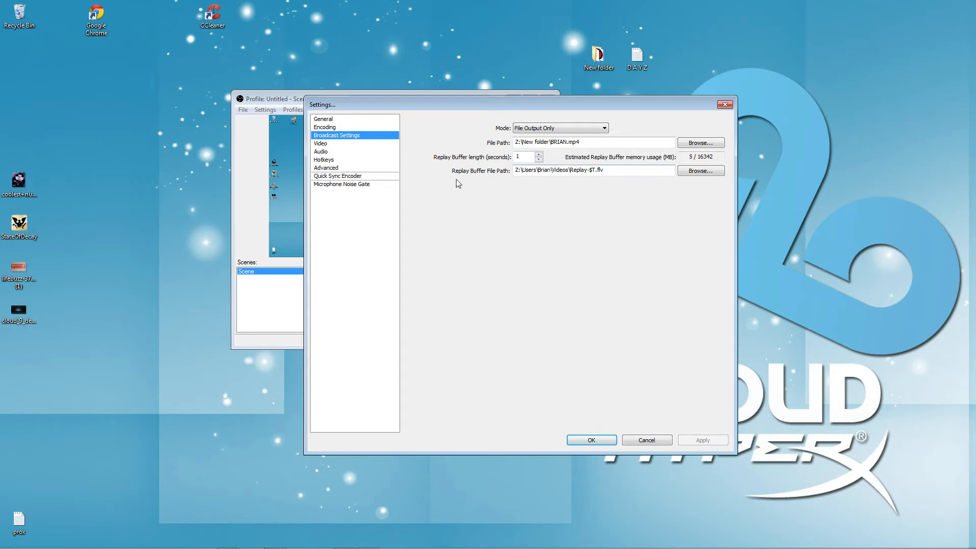
{"action": "mouse_move", "coordinate": [450, 166]}
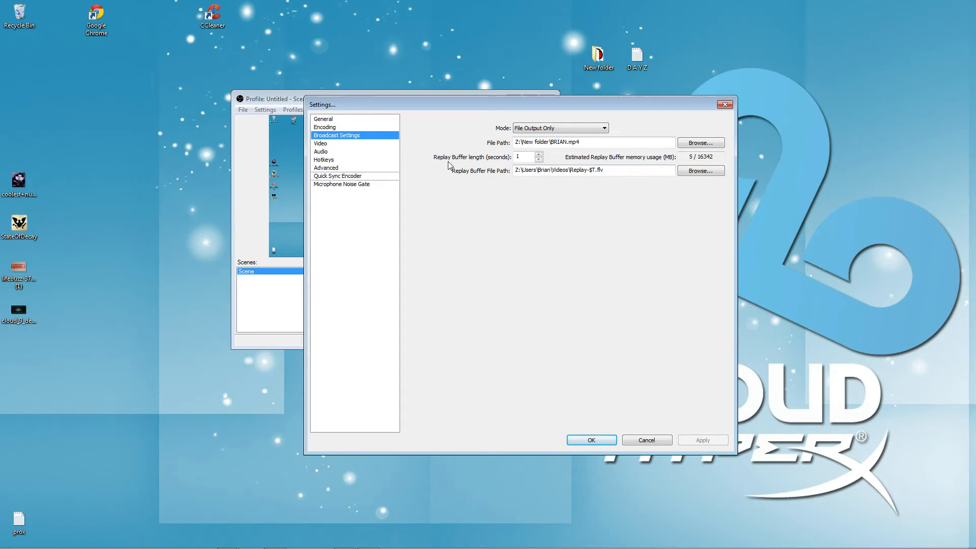
{"action": "left_click", "coordinate": [604, 170]}
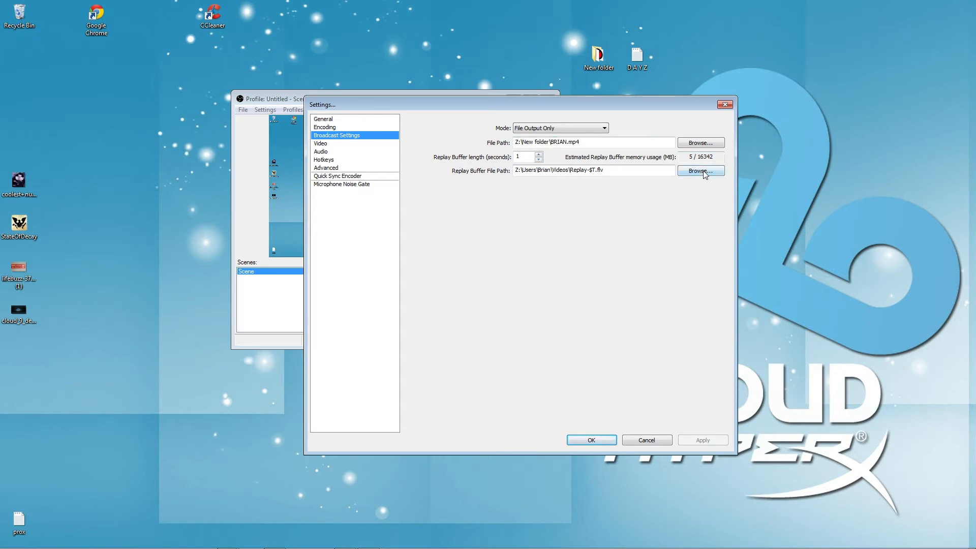
{"action": "mouse_move", "coordinate": [515, 361]}
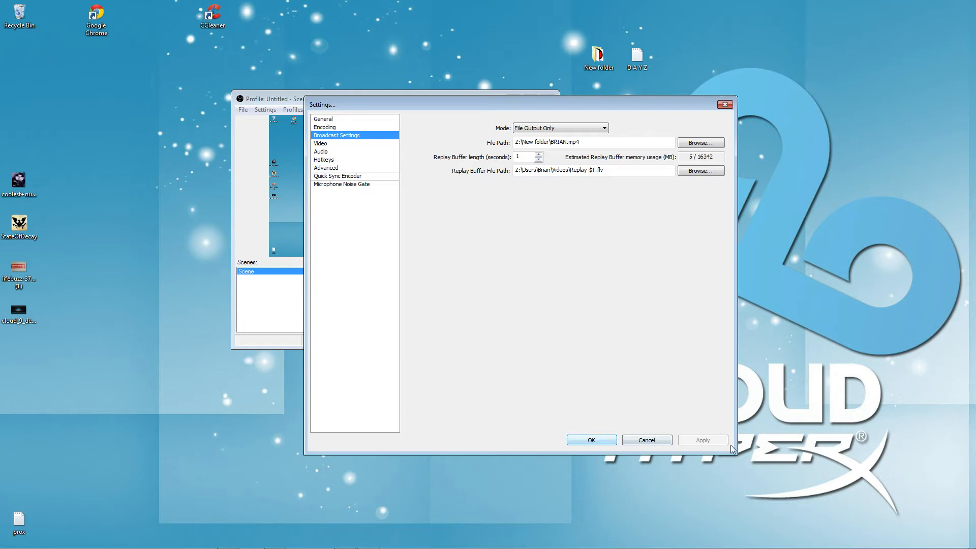
{"action": "left_click", "coordinate": [591, 440]}
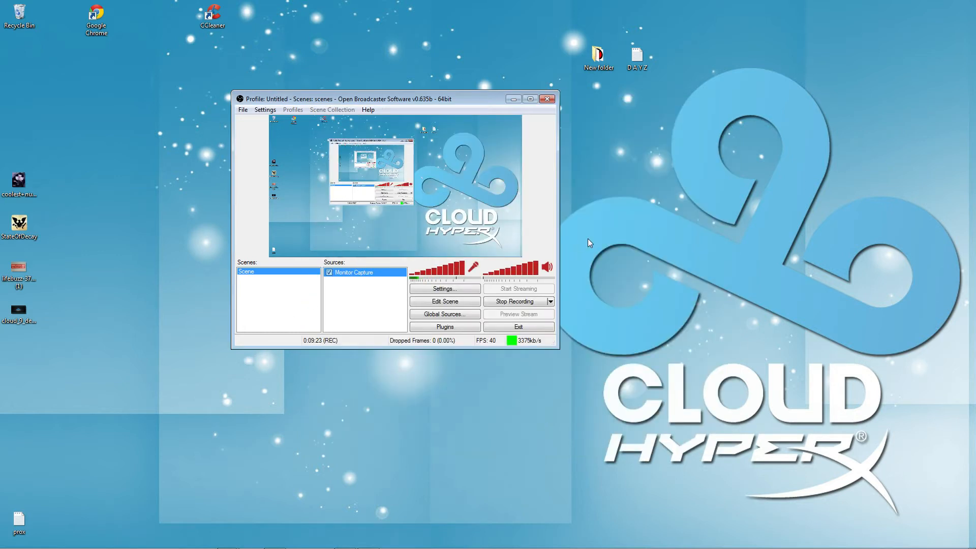
{"action": "mouse_move", "coordinate": [89, 172]}
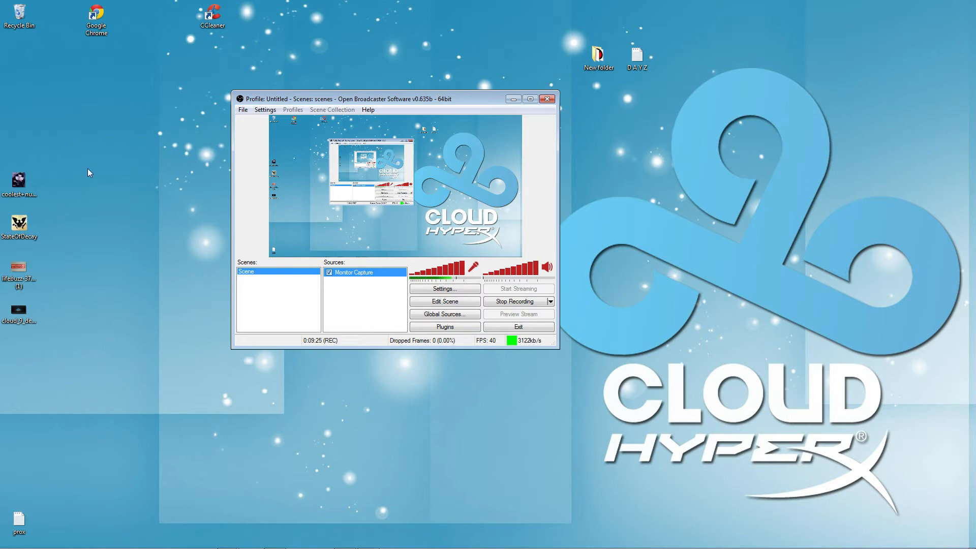
{"action": "mouse_move", "coordinate": [956, 447]}
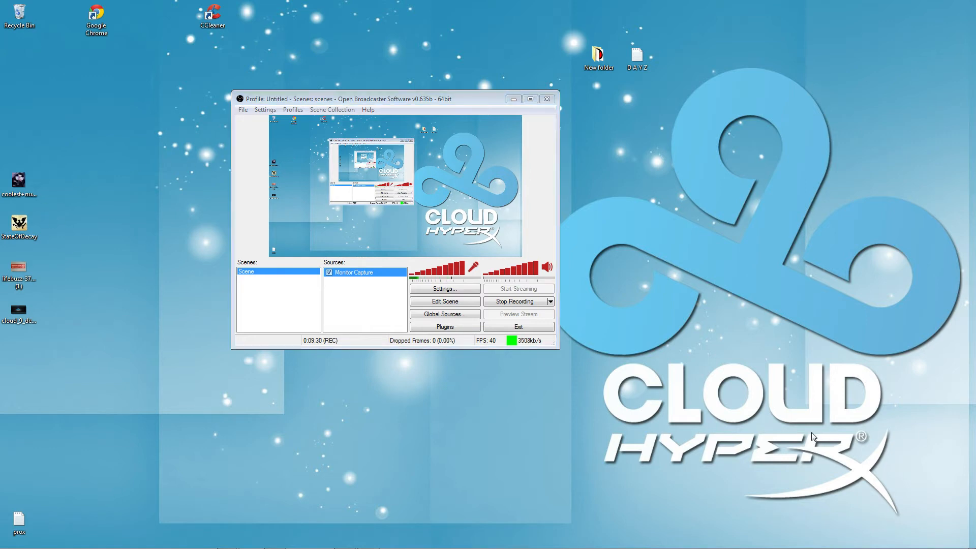
{"action": "mouse_move", "coordinate": [280, 475]}
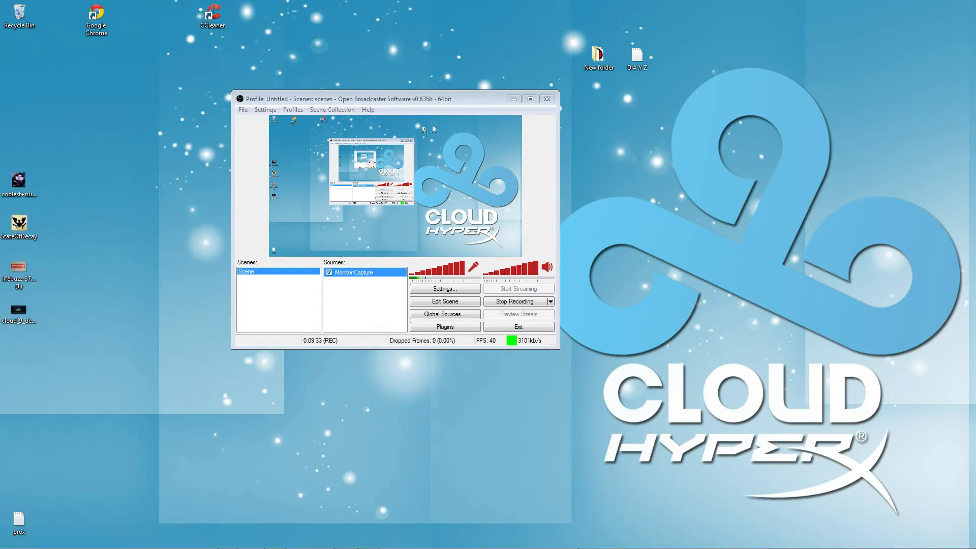
{"action": "left_click", "coordinate": [41, 541]}
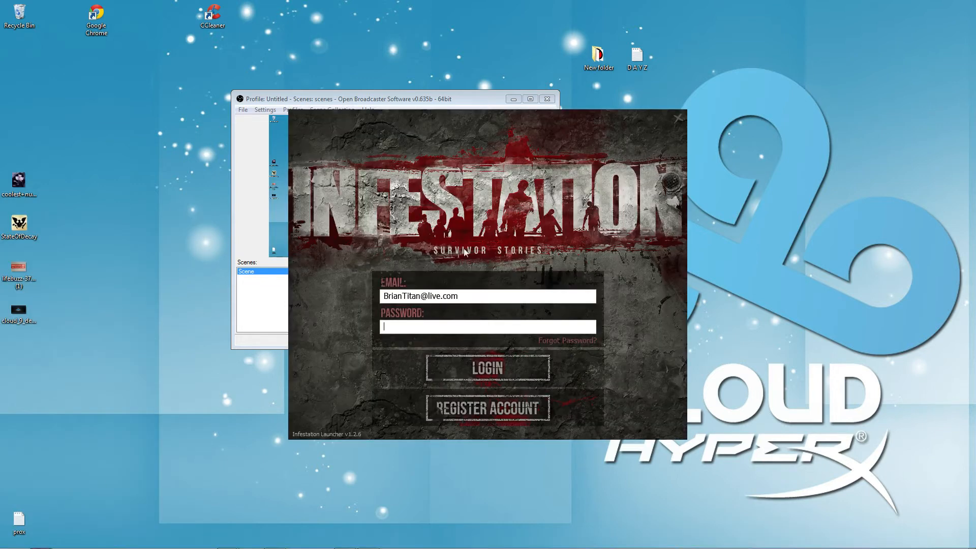
{"action": "mouse_move", "coordinate": [453, 351]}
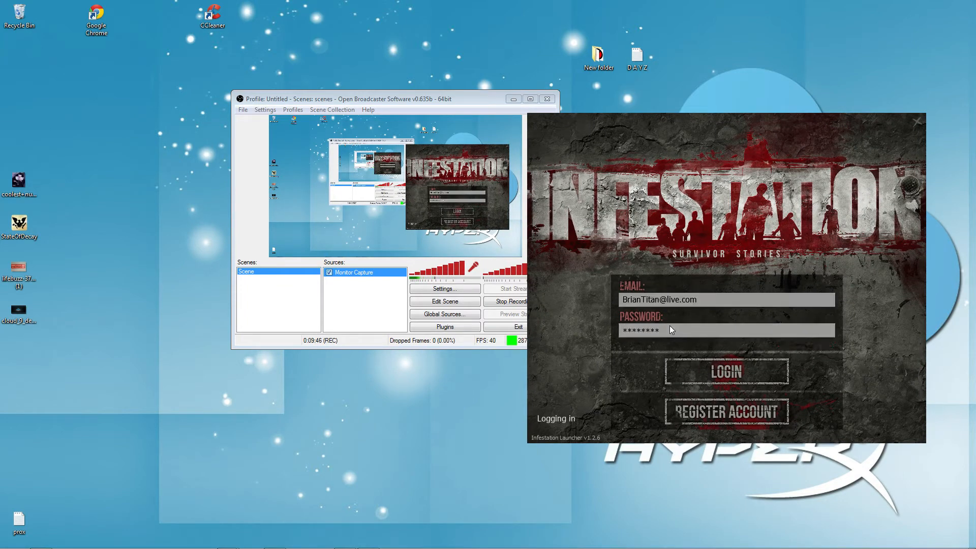
Log in to the Infestation account and launch the game from the launcher.
{"action": "left_click", "coordinate": [726, 372]}
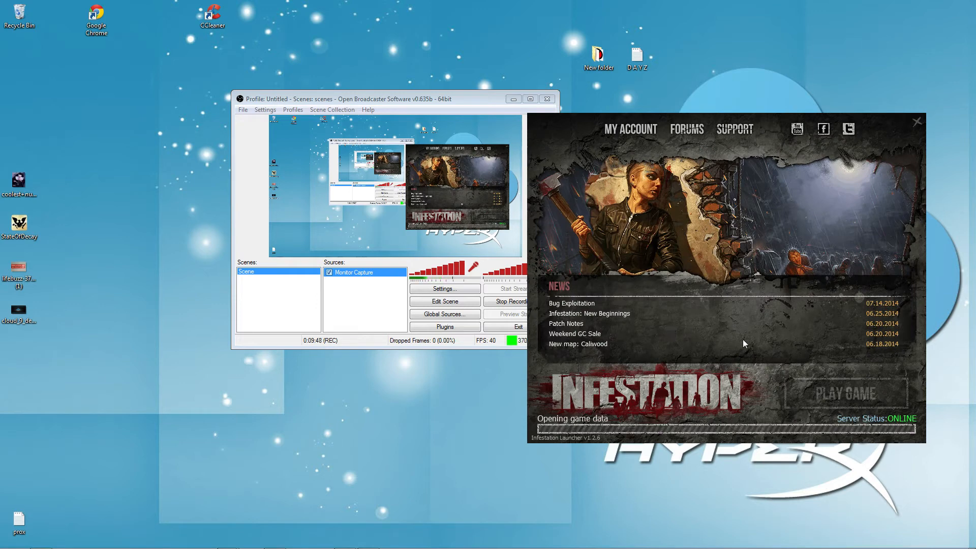
{"action": "left_click", "coordinate": [915, 121]}
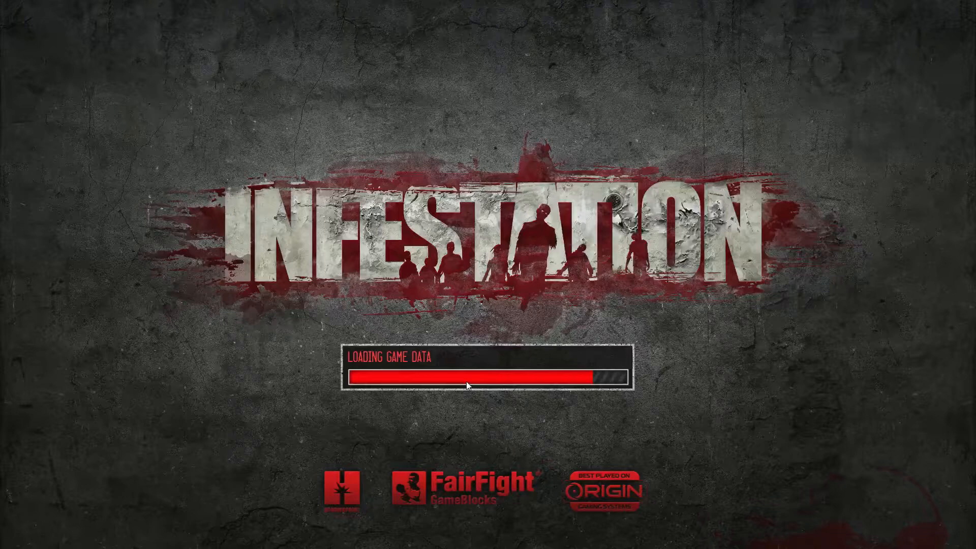
{"action": "mouse_move", "coordinate": [568, 302]}
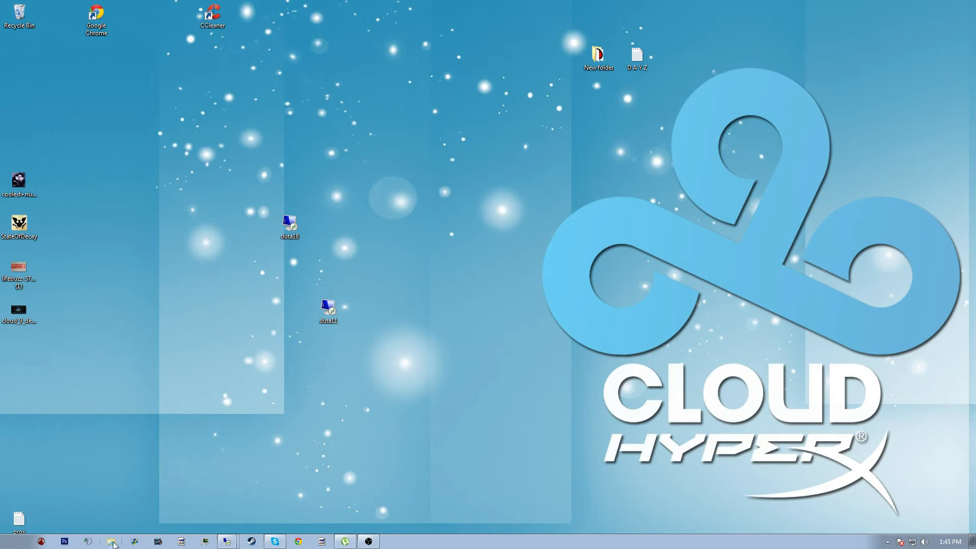
Close Infestation and launch State of Decay from the taskbar.
{"action": "left_click", "coordinate": [112, 541]}
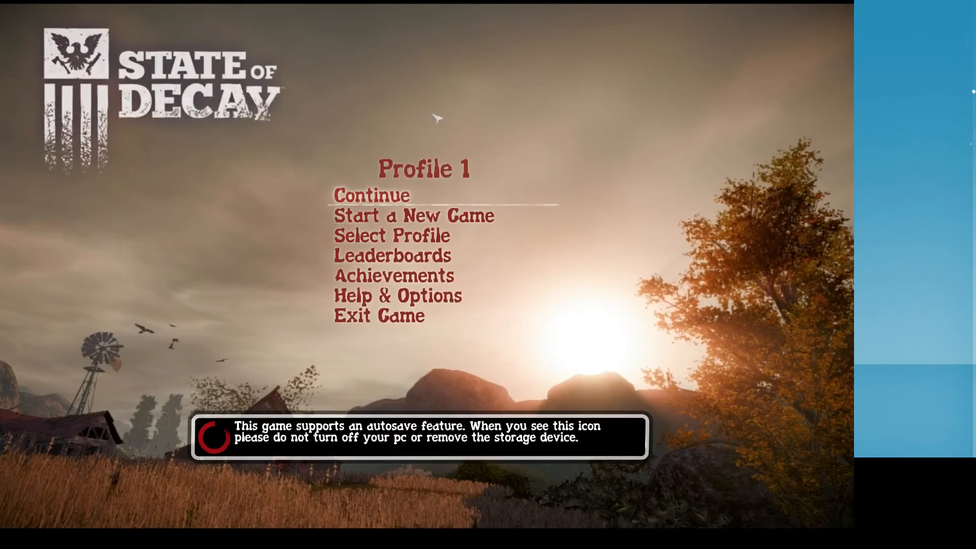
{"action": "mouse_move", "coordinate": [358, 441]}
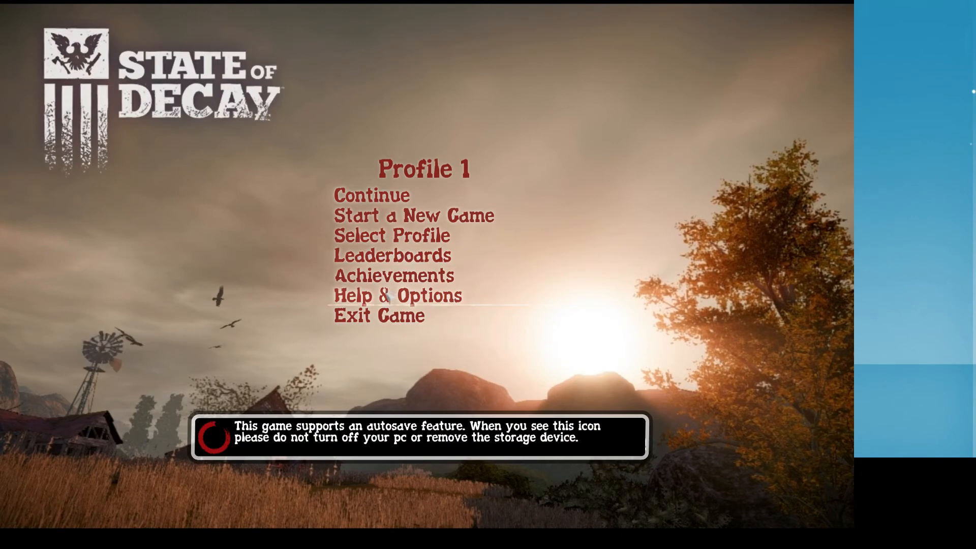
Review the graphics settings under Help & Options, then continue the saved game.
{"action": "left_click", "coordinate": [397, 296]}
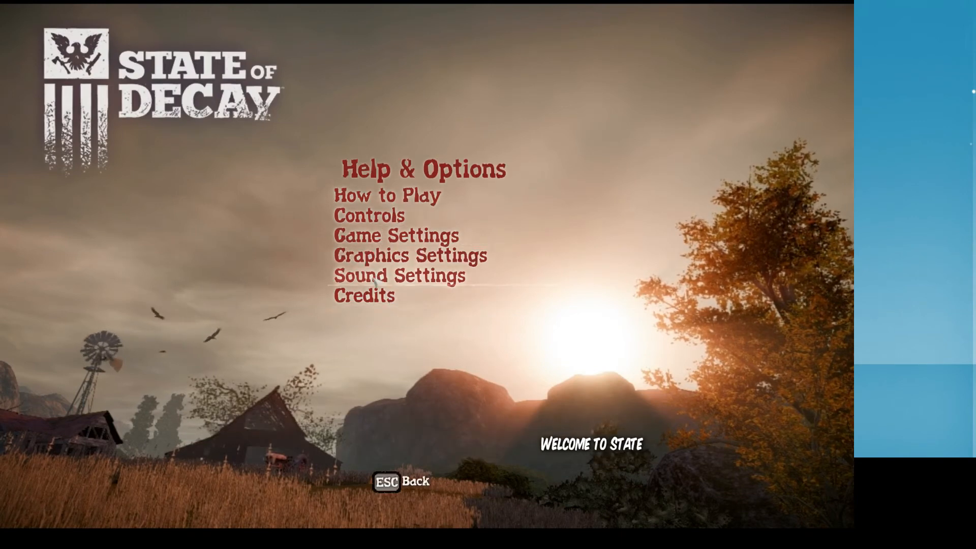
{"action": "left_click", "coordinate": [411, 255]}
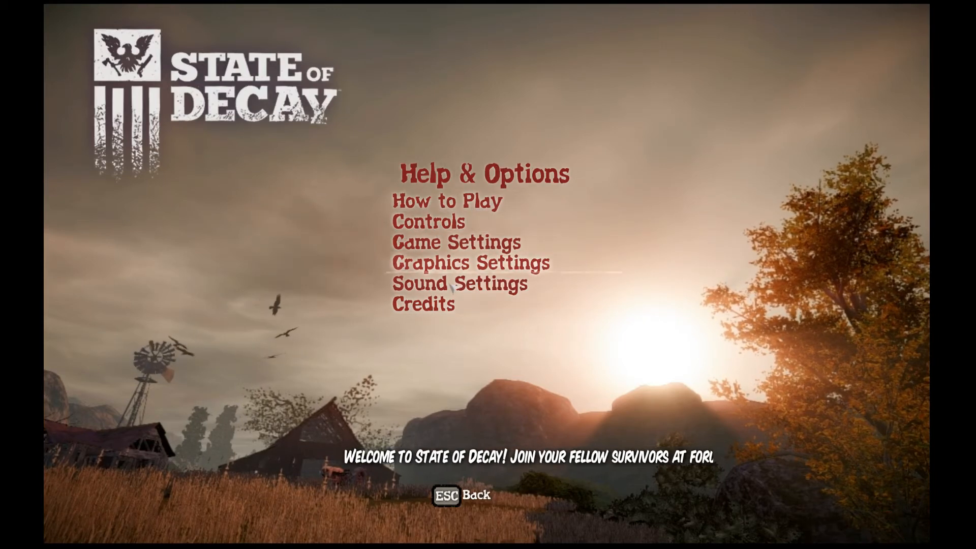
{"action": "left_click", "coordinate": [472, 261]}
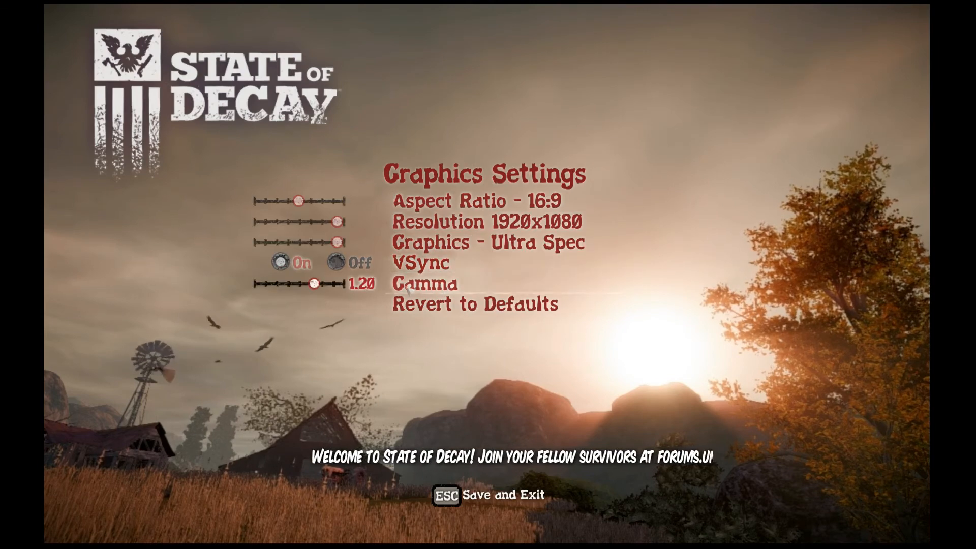
{"action": "key", "text": "Escape"}
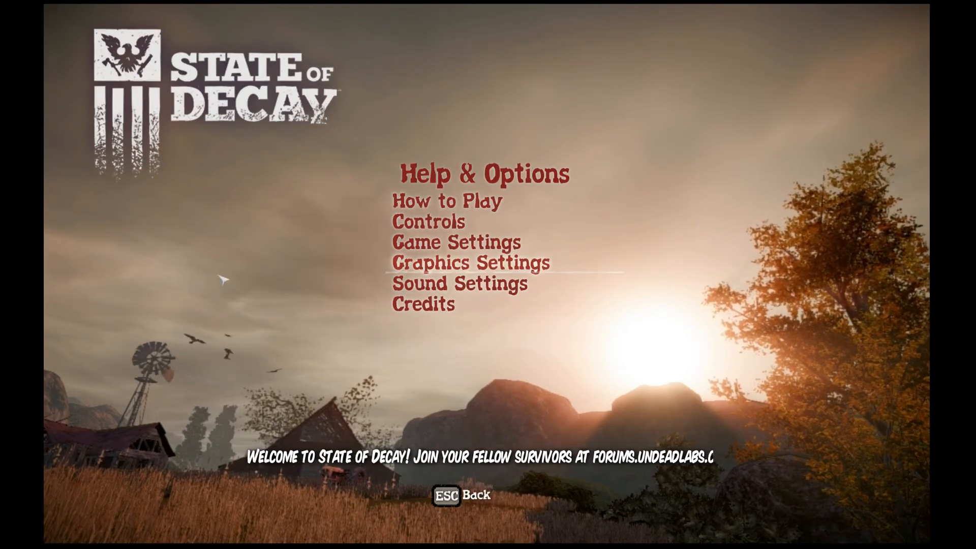
{"action": "key", "text": "Escape"}
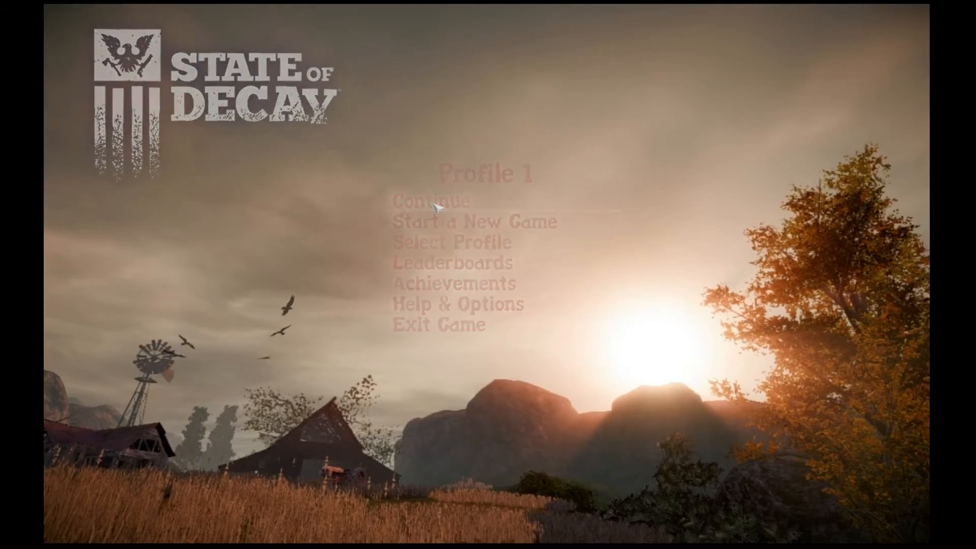
{"action": "left_click", "coordinate": [430, 200]}
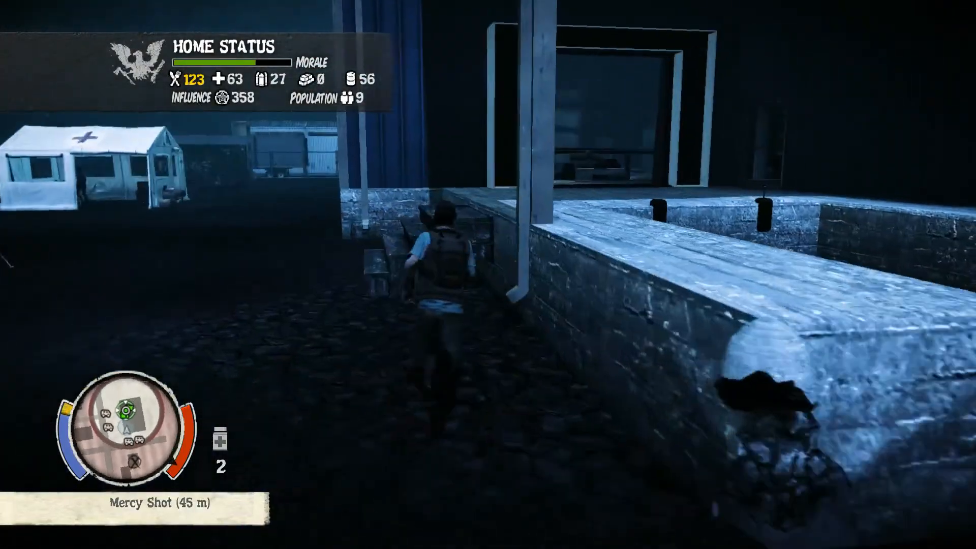
Start Mercy Shot with the sick survivor and walk him somewhere isolated.
{"action": "key", "text": "w"}
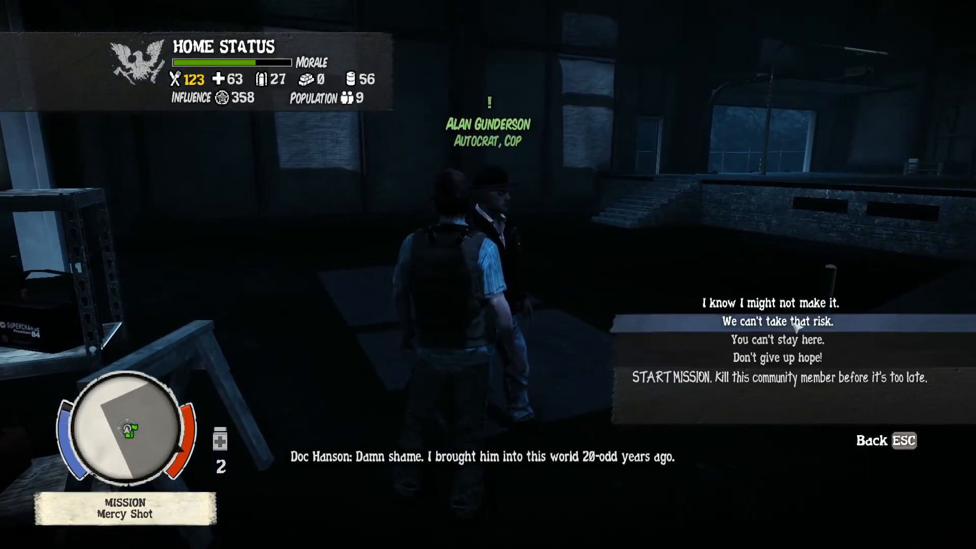
{"action": "left_click", "coordinate": [779, 378]}
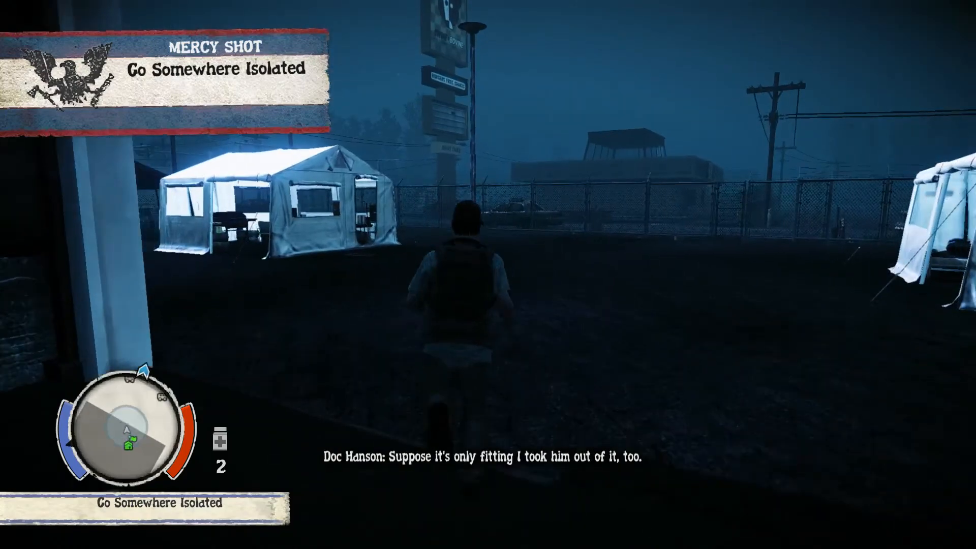
{"action": "key", "text": "w"}
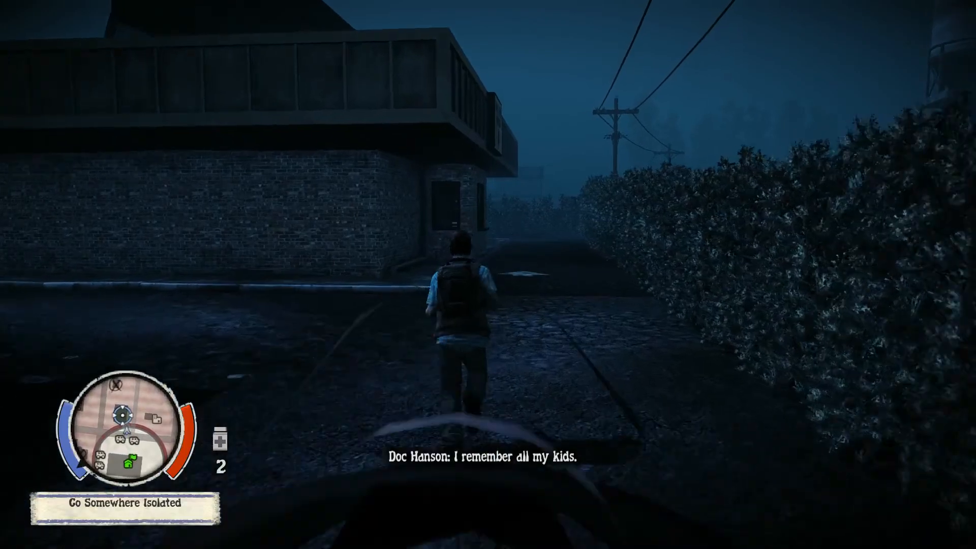
{"action": "key", "text": "w"}
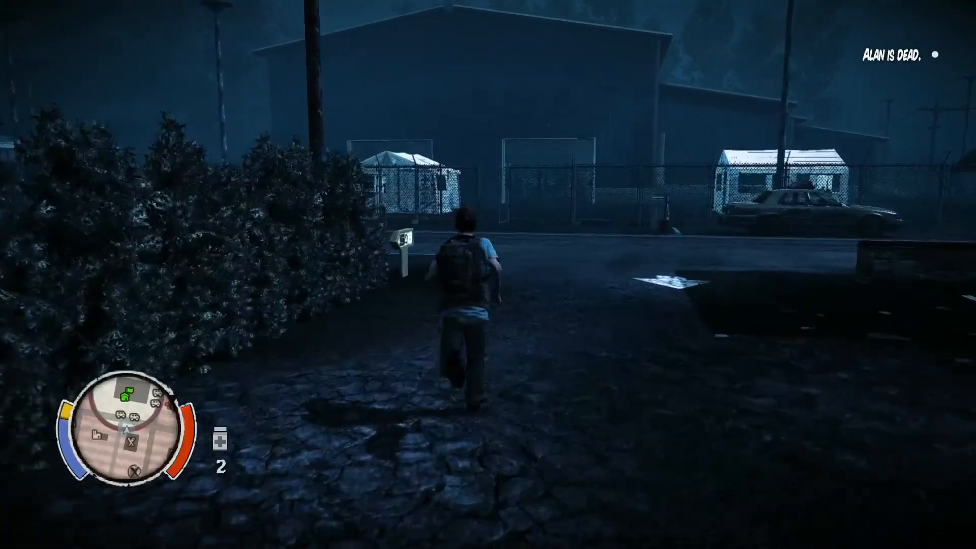
Drive the taxi down Main Street, past the gas station fight, to the Ballard Moore warehouse.
{"action": "key", "text": "w"}
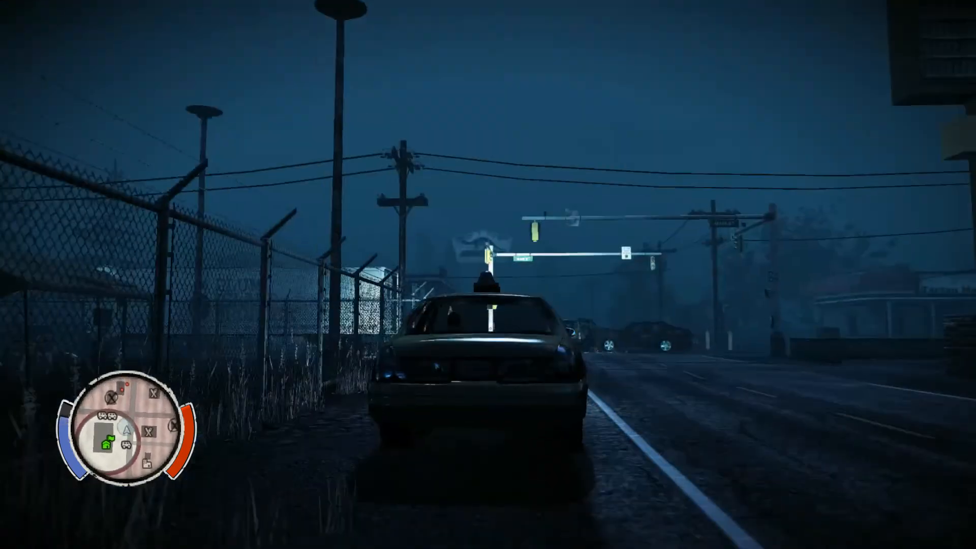
{"action": "key", "text": "w"}
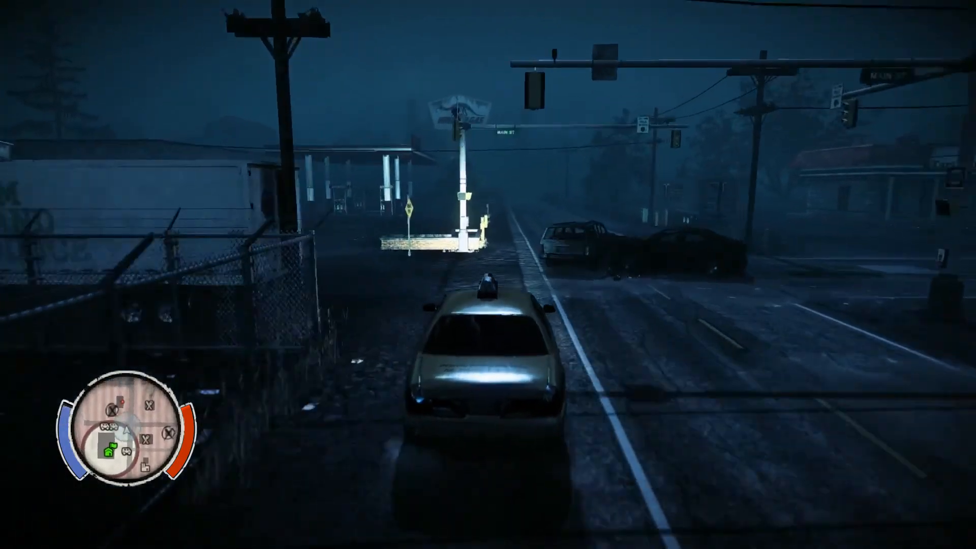
{"action": "key", "text": "w"}
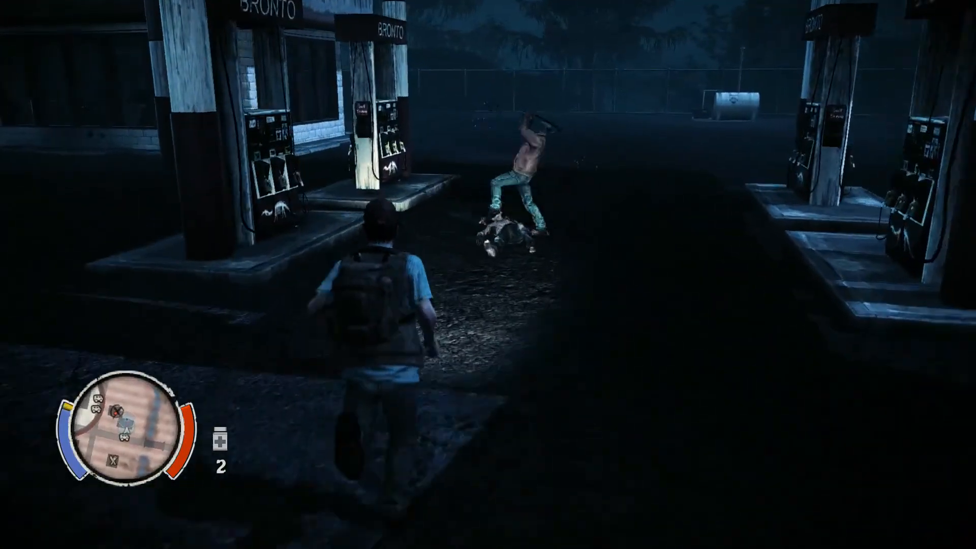
{"action": "key", "text": "w"}
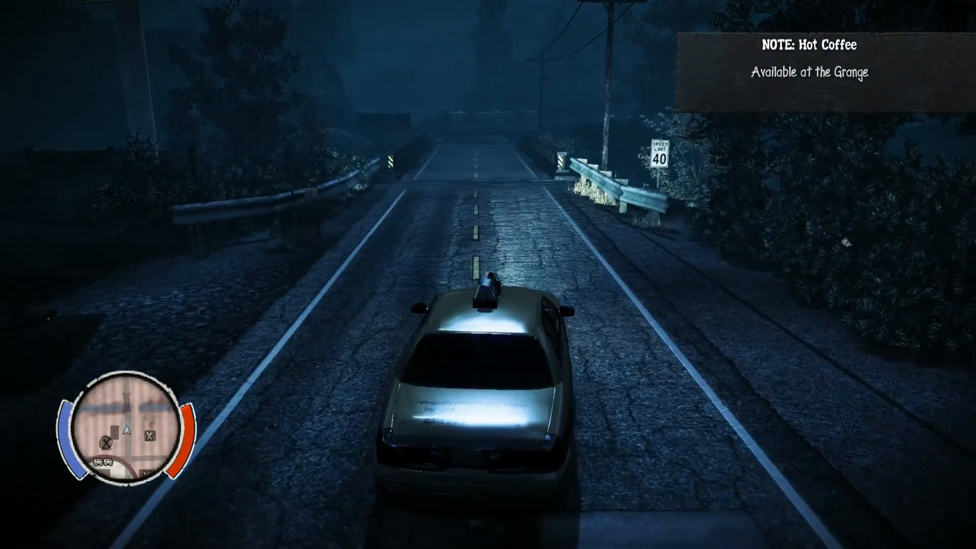
{"action": "key", "text": "w"}
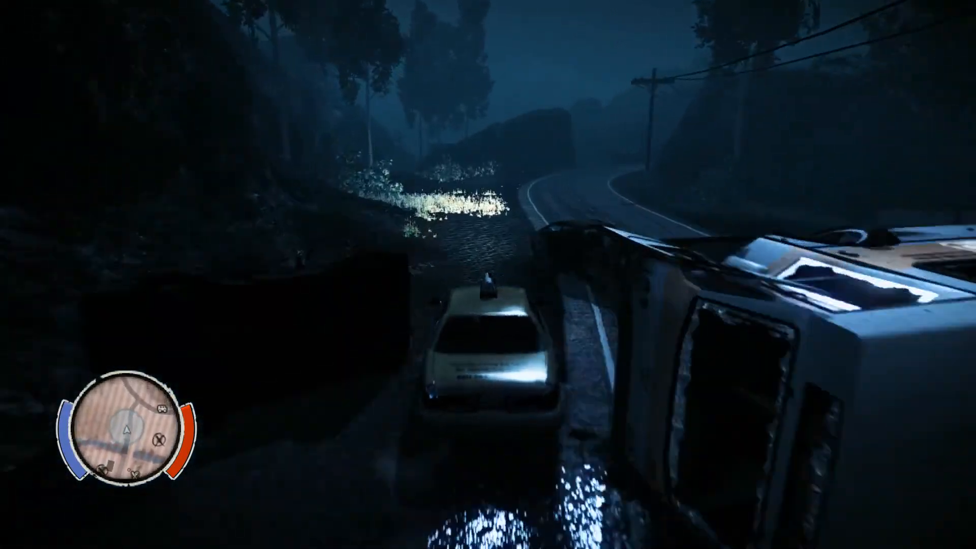
{"action": "key", "text": "w"}
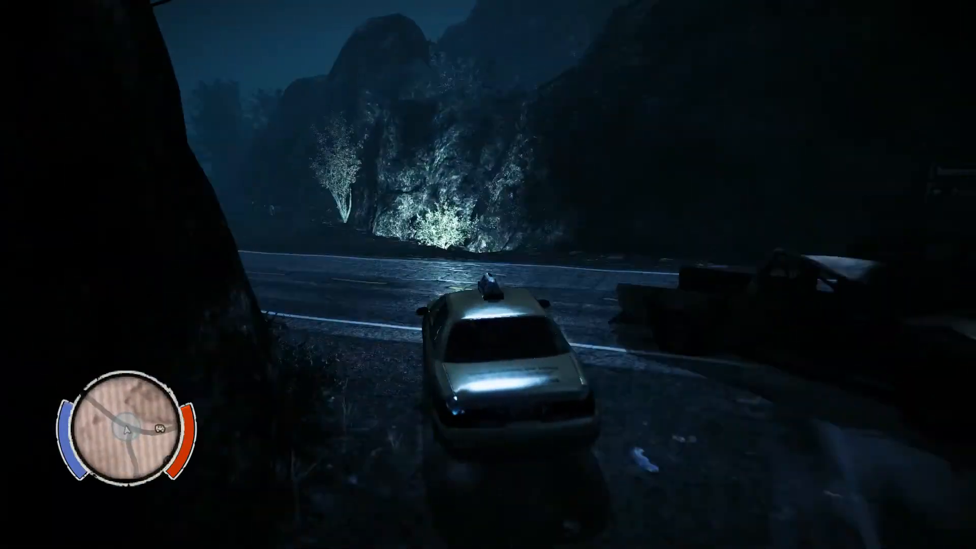
{"action": "key", "text": "w"}
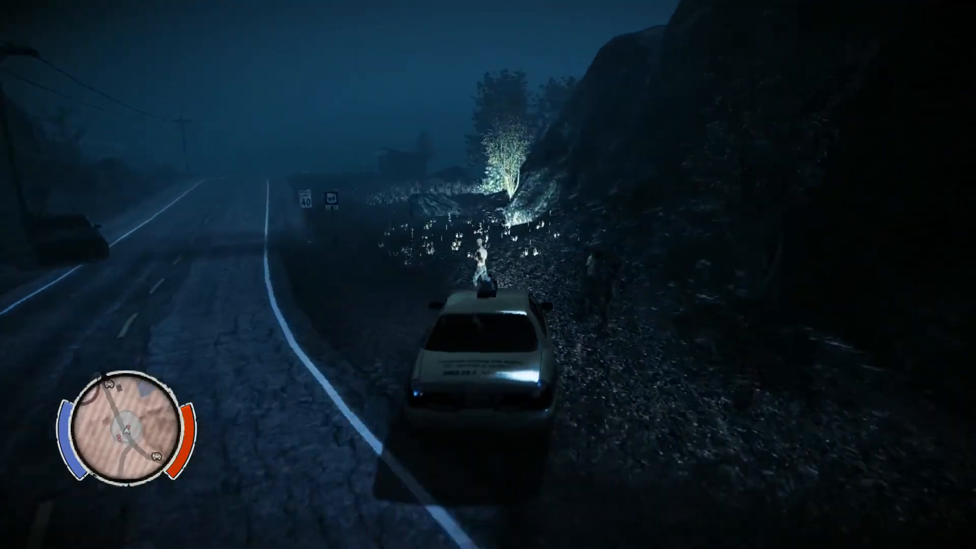
{"action": "key", "text": "w"}
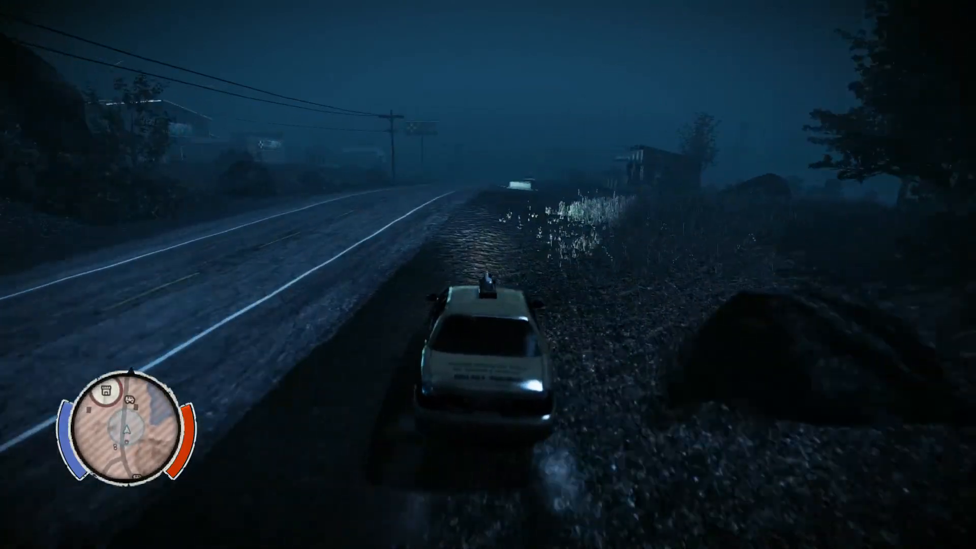
{"action": "key", "text": "w"}
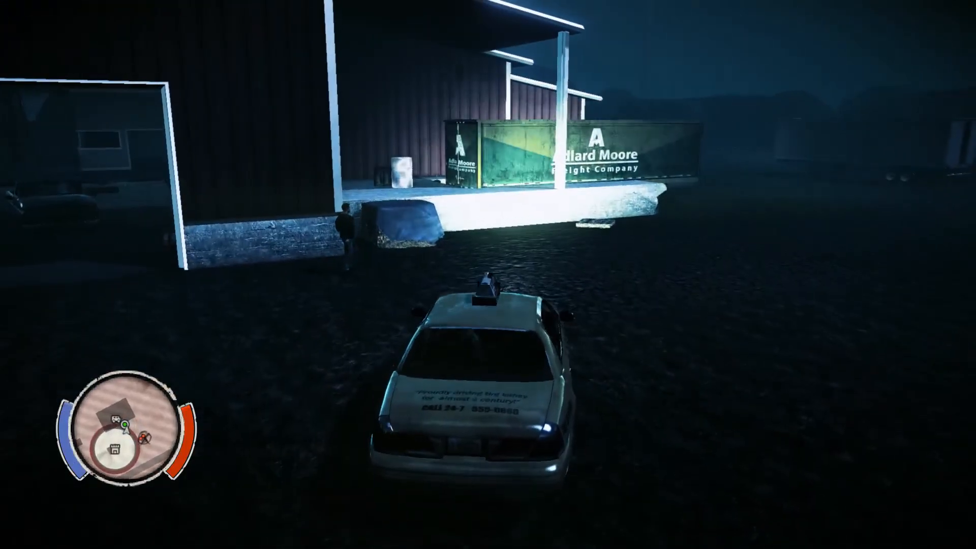
{"action": "mouse_move", "coordinate": [488, 274]}
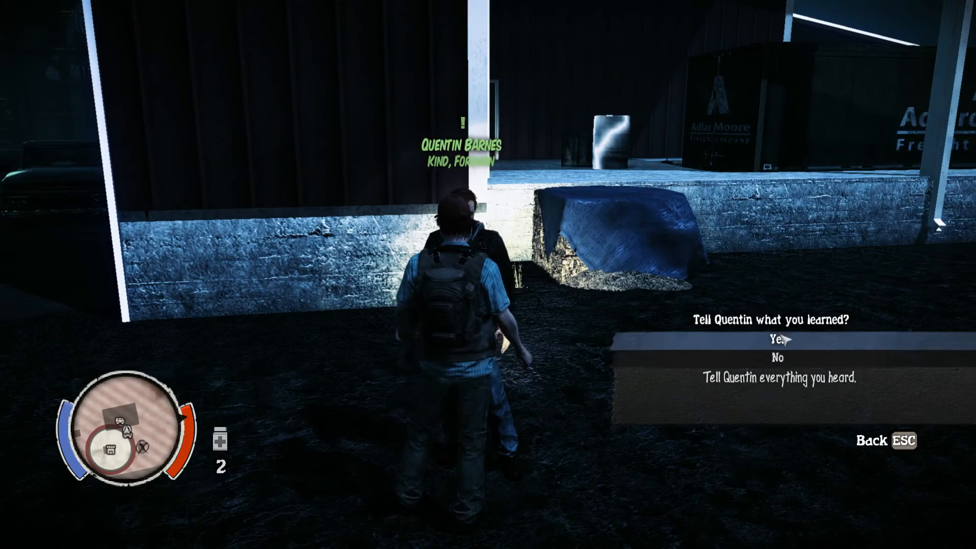
Decline to tell Quentin what you learned, then walk toward the warehouse.
{"action": "left_click", "coordinate": [776, 357]}
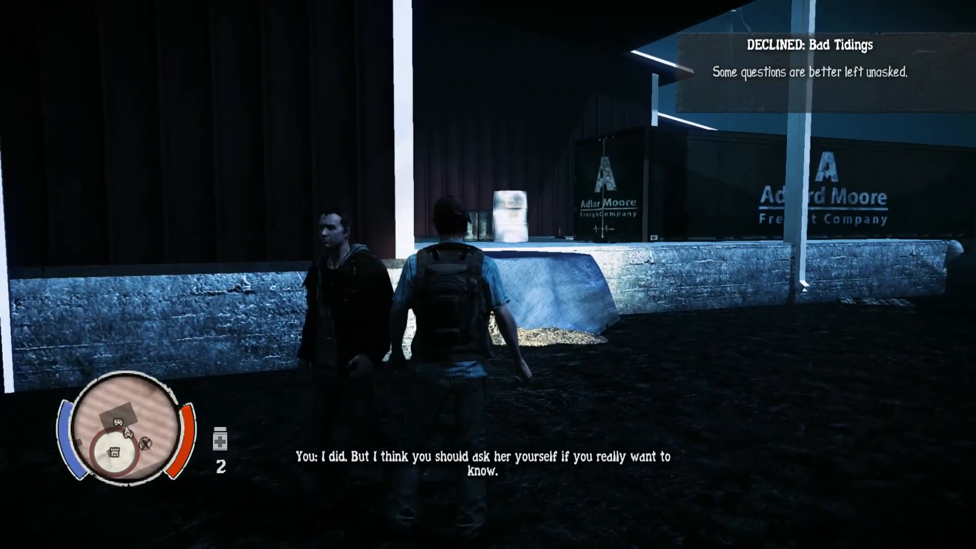
{"action": "key", "text": "w"}
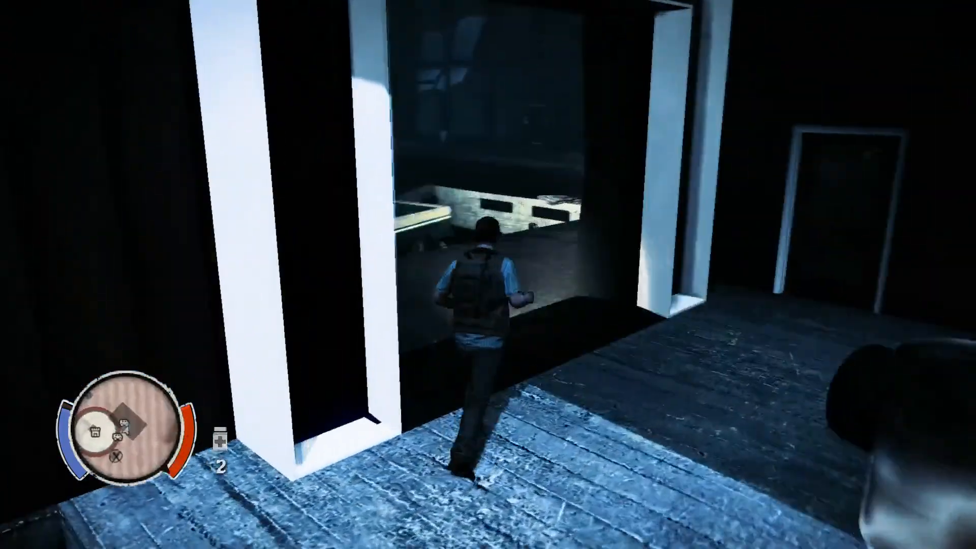
Search the warehouse supply pallet and stash two resource packs in the taxi's storage.
{"action": "key", "text": "w"}
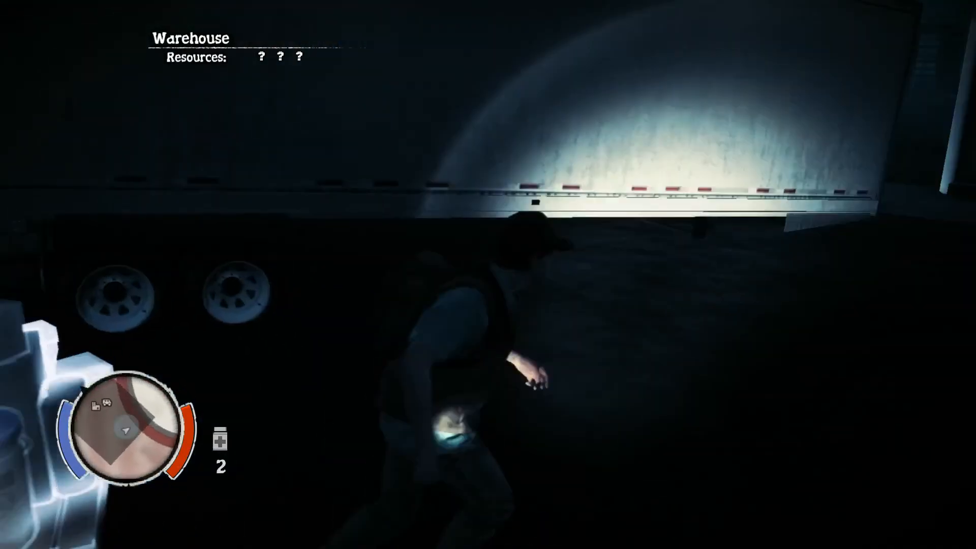
{"action": "key", "text": "e"}
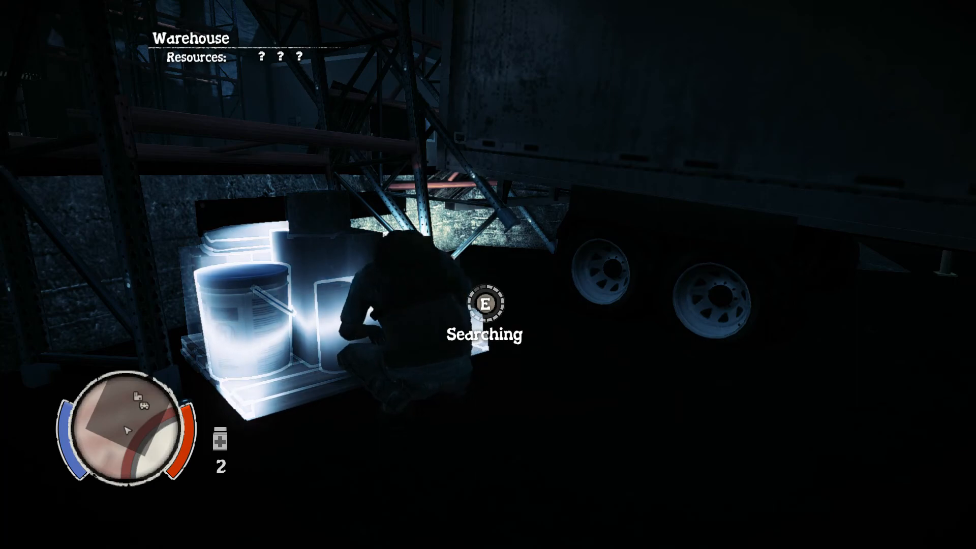
{"action": "key", "text": "e"}
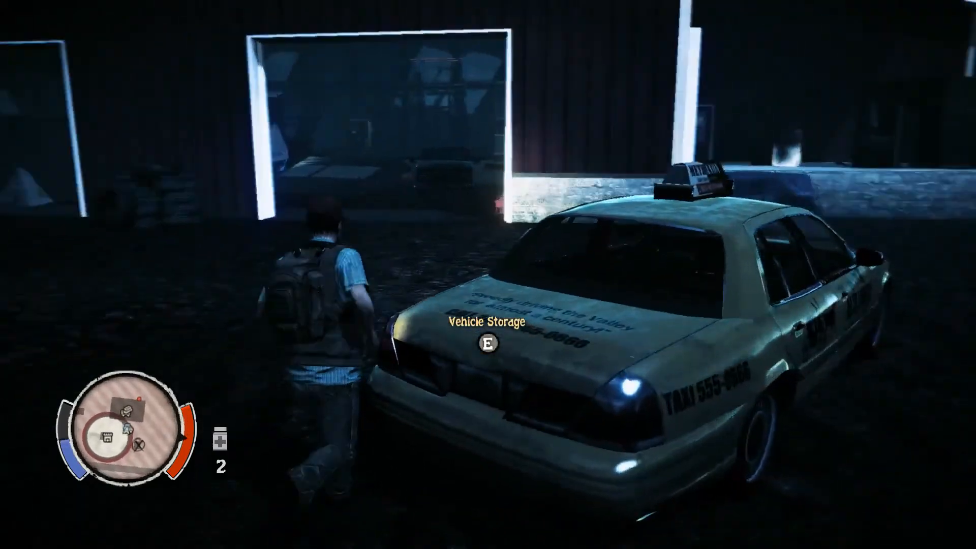
{"action": "key", "text": "w"}
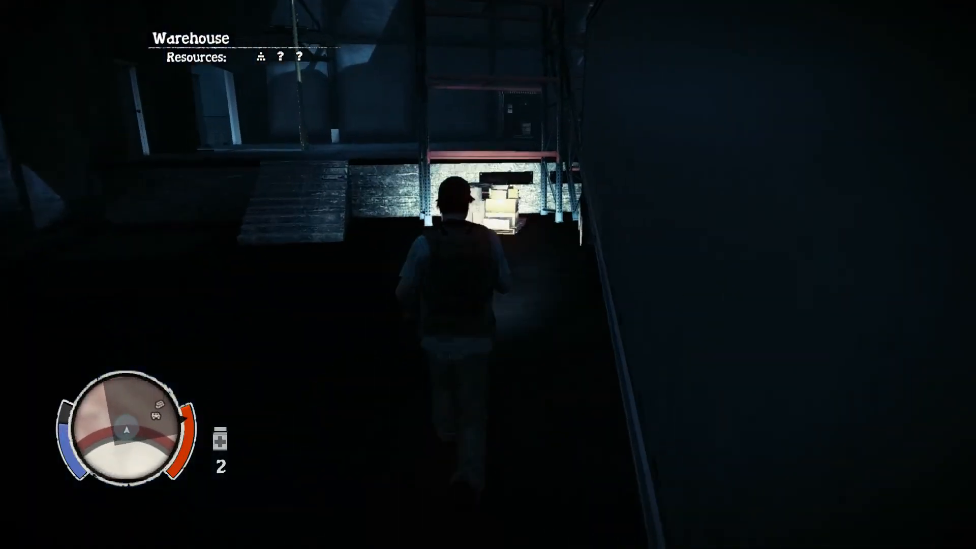
{"action": "key", "text": "w"}
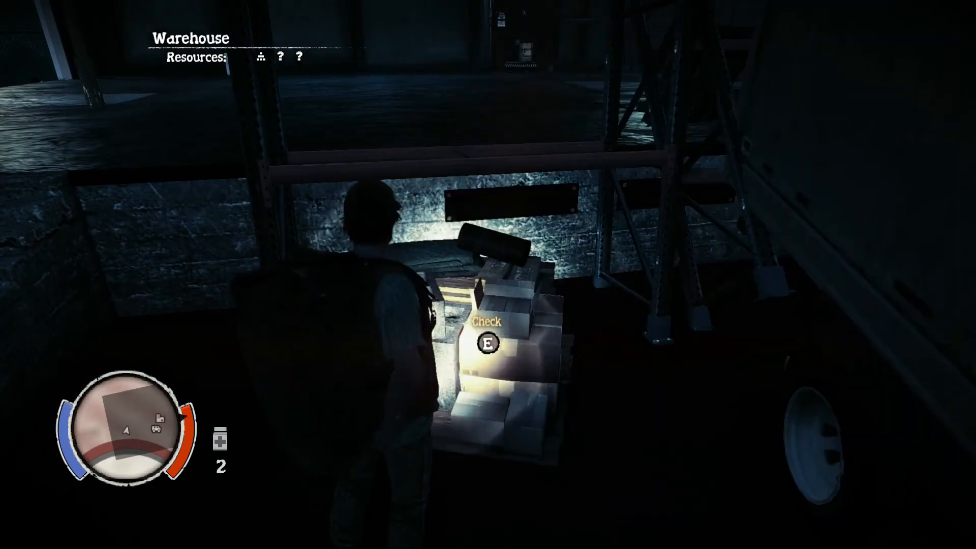
{"action": "key", "text": "e"}
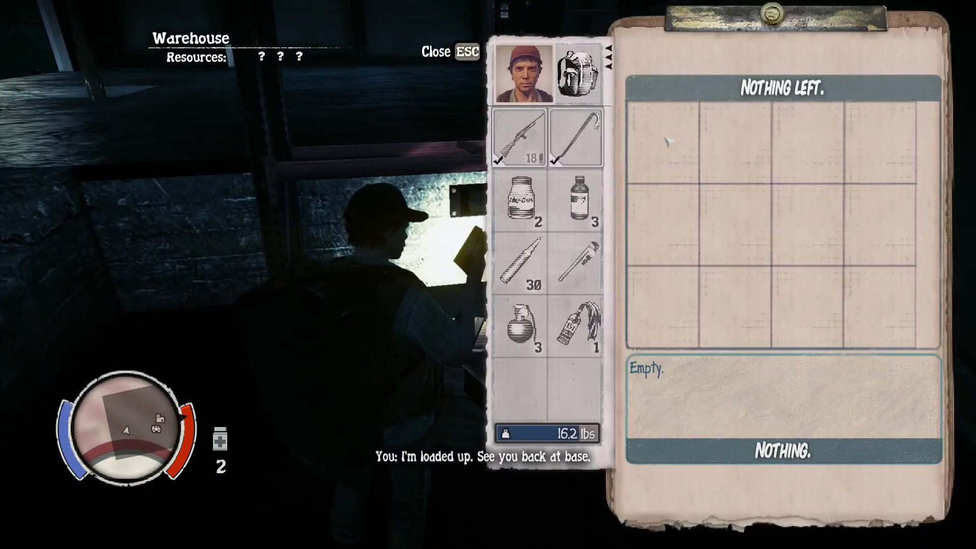
{"action": "key", "text": "Escape"}
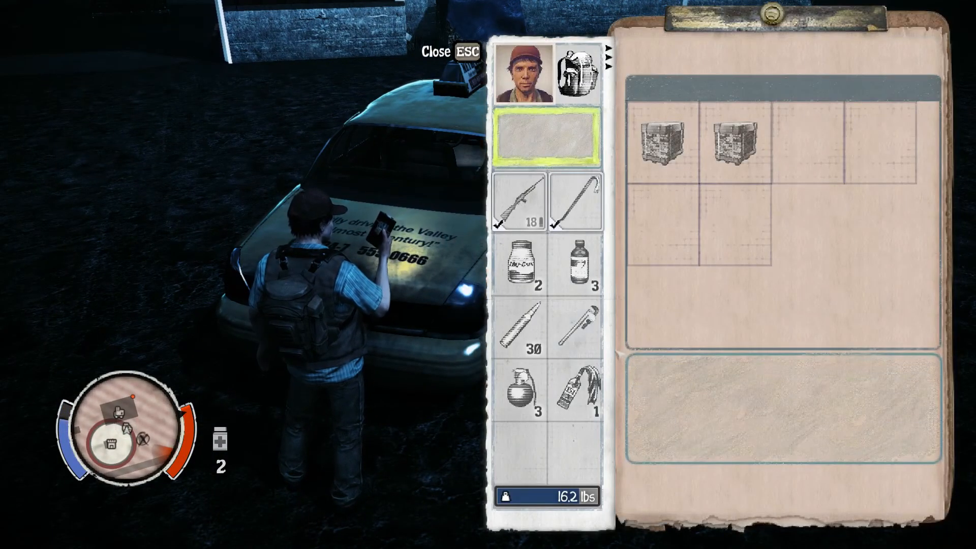
{"action": "key", "text": "Escape"}
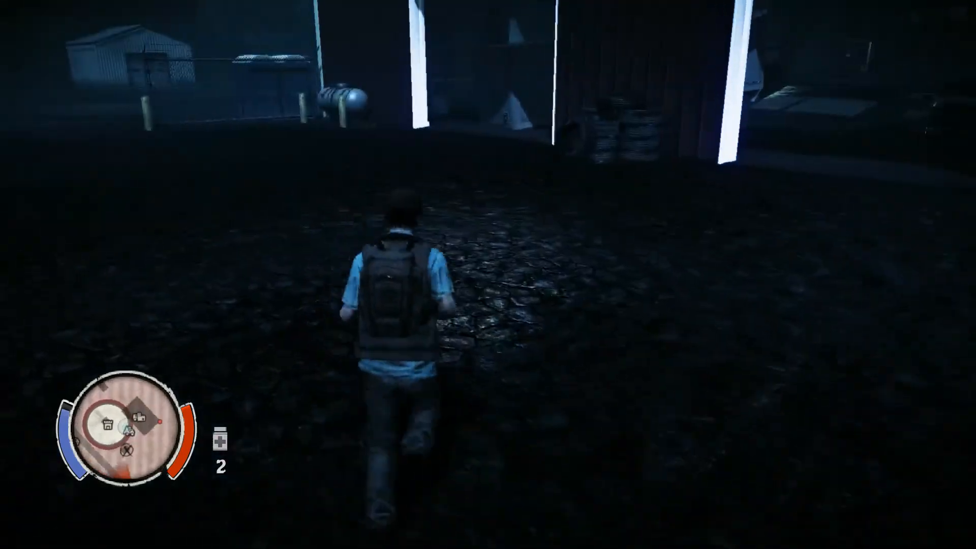
Carry the found fuel can to the taxi and store it in Vehicle Storage.
{"action": "key", "text": "w"}
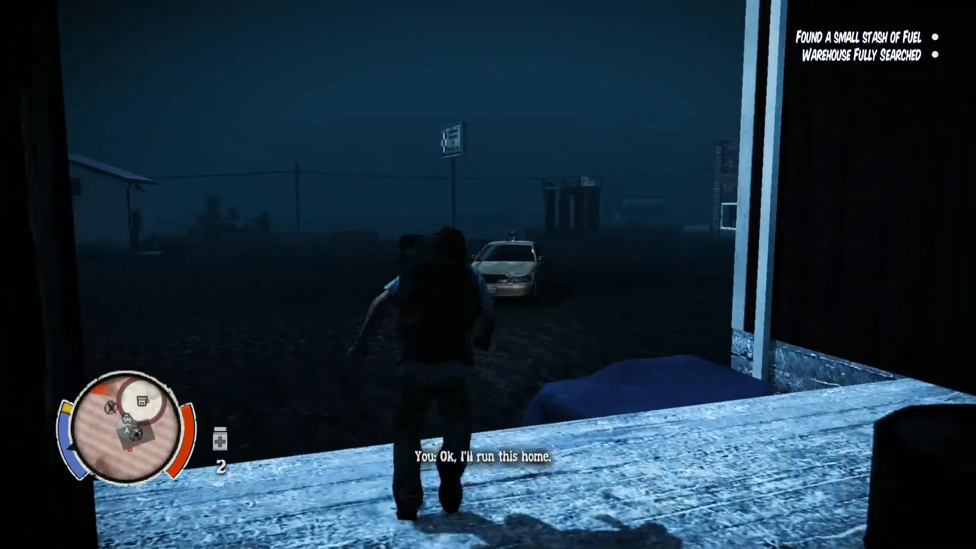
{"action": "key", "text": "w"}
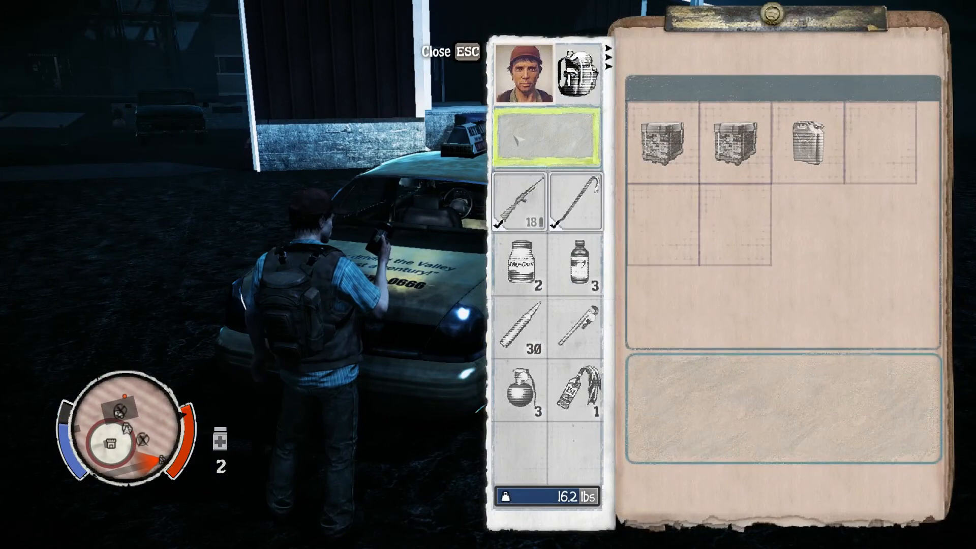
{"action": "key", "text": "Escape"}
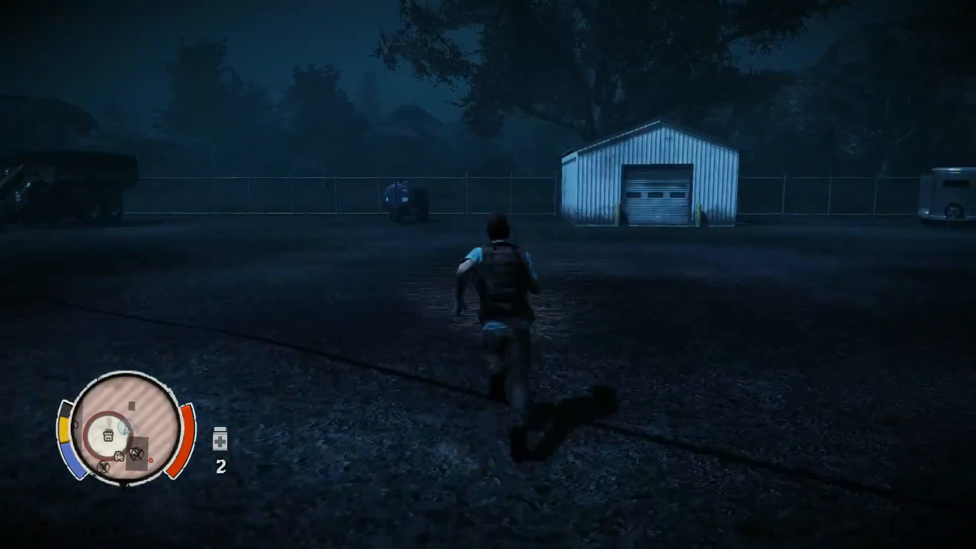
Run across the lot to the storage shed and pause the game.
{"action": "key", "text": "w"}
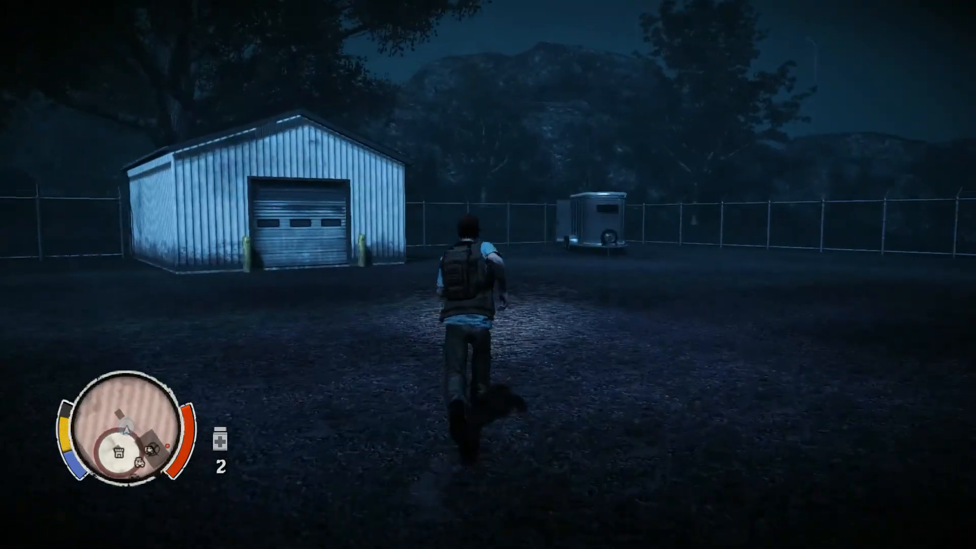
{"action": "key", "text": "w"}
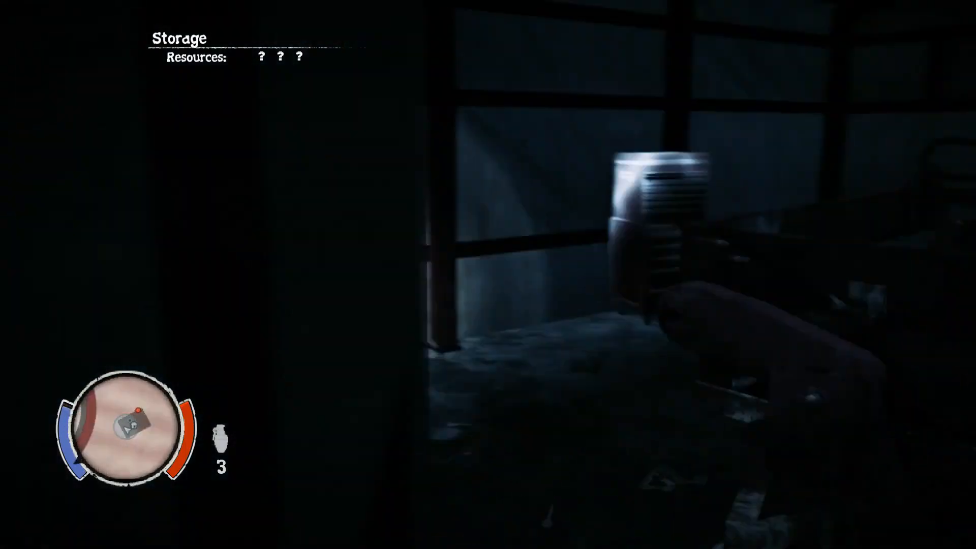
{"action": "key", "text": "Escape"}
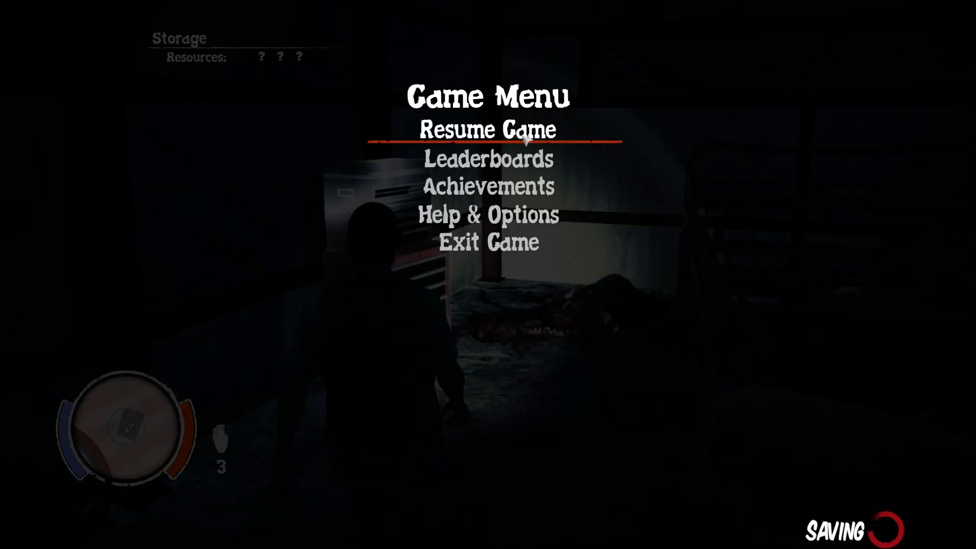